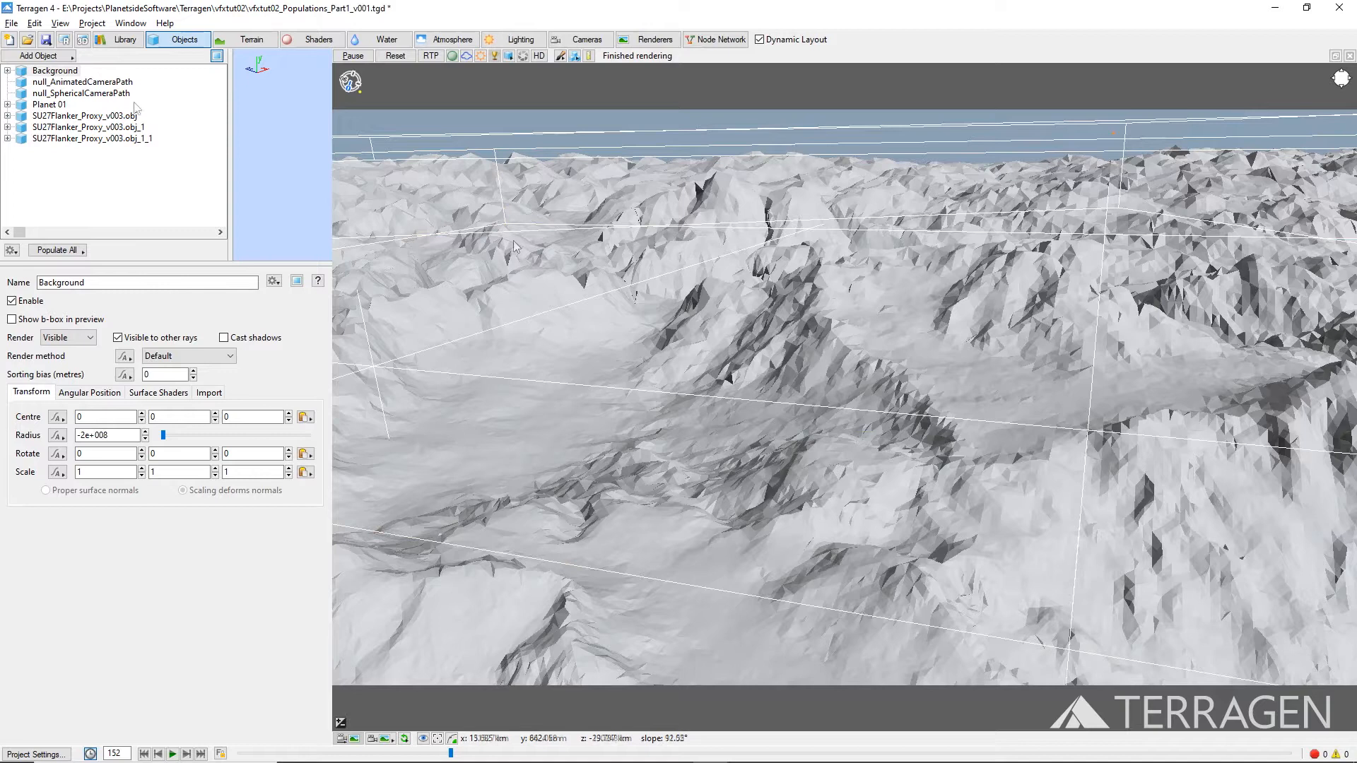
Add a new population built from the CL12a_Coulter_Pine.tgo tree model.
{"action": "left_click", "coordinate": [34, 55]}
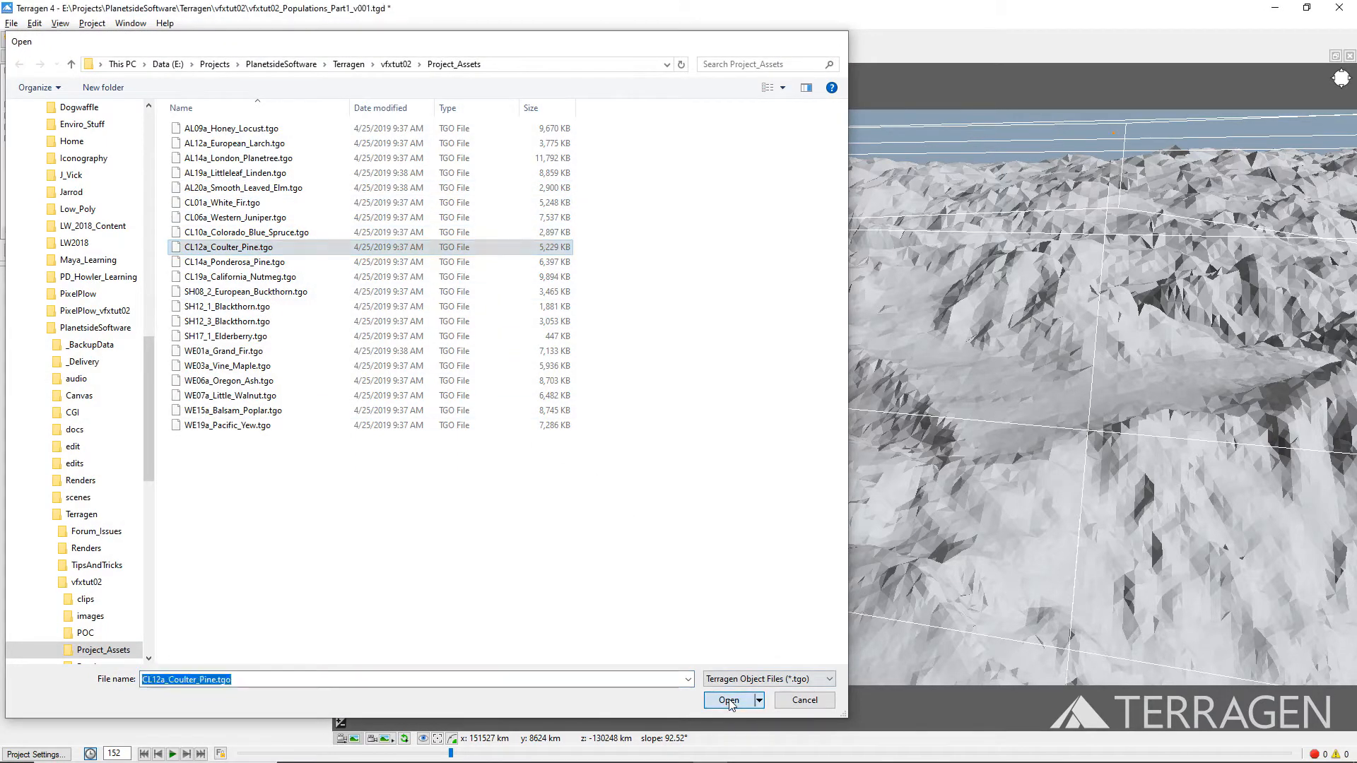
{"action": "left_click", "coordinate": [730, 700]}
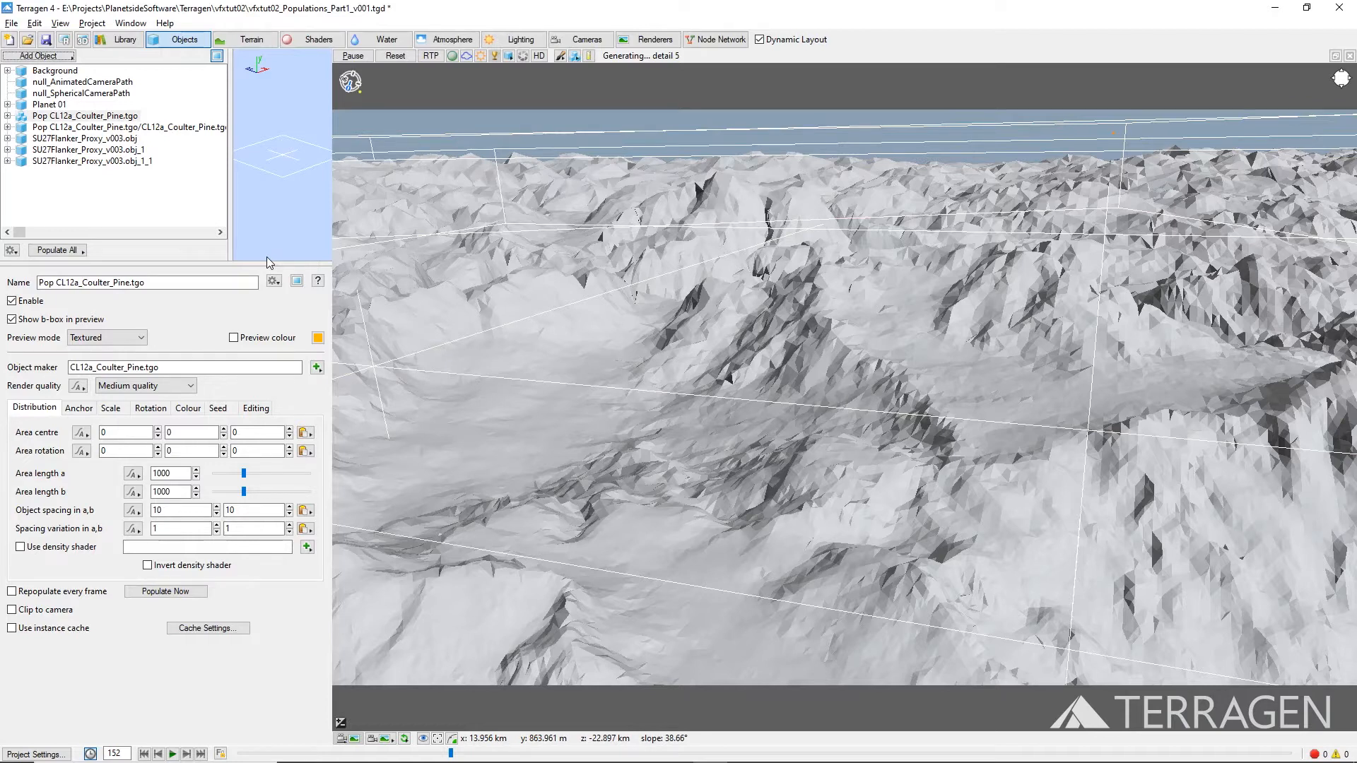
{"action": "left_click", "coordinate": [244, 39]}
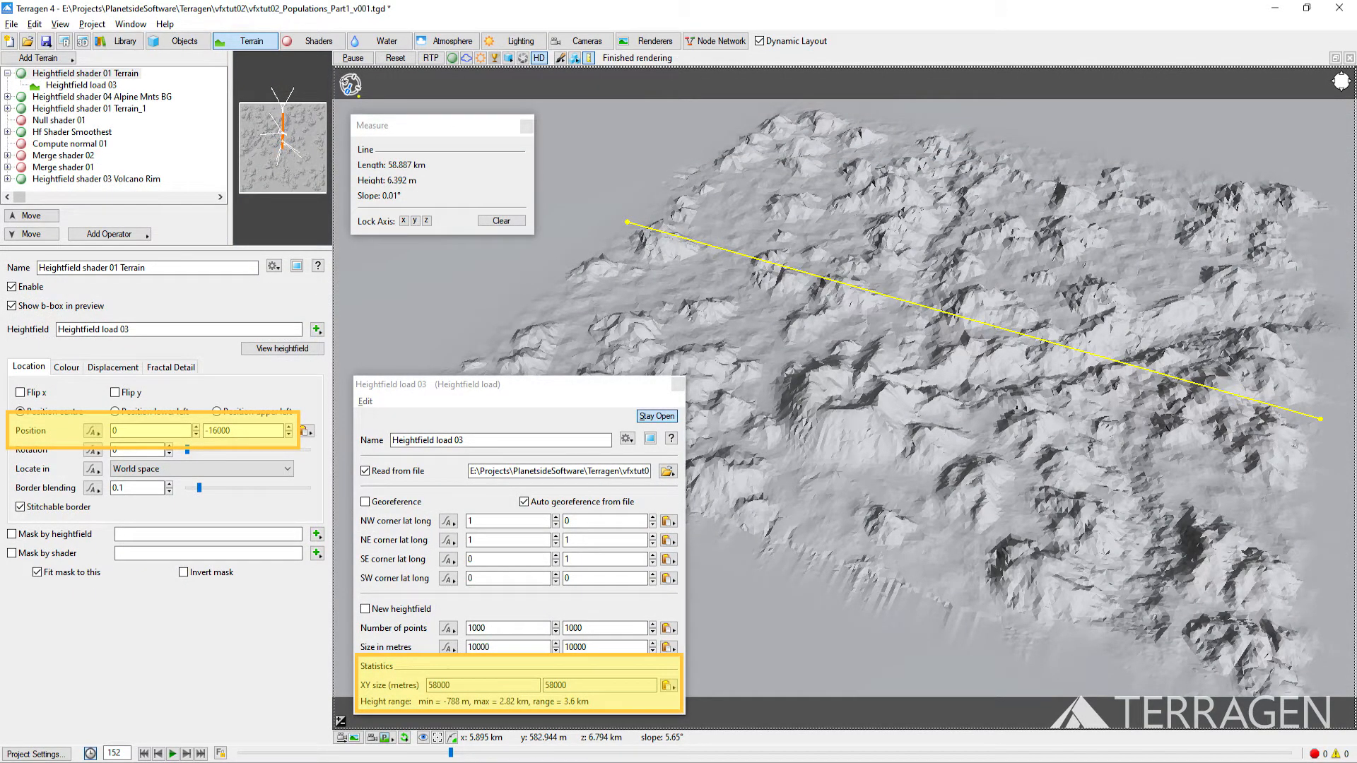
{"action": "left_click", "coordinate": [178, 40]}
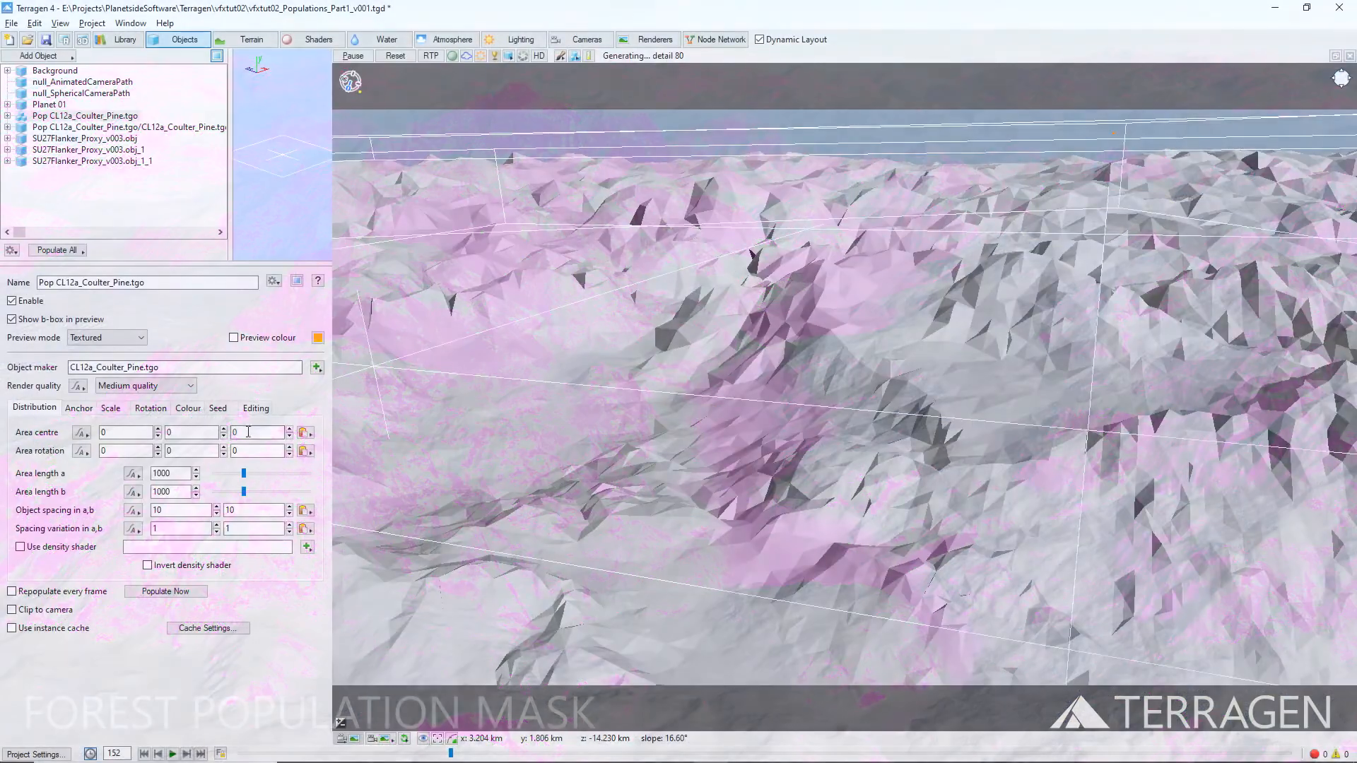
Set the population's third Area centre coordinate to -16000 and select the area length for editing.
{"action": "left_click", "coordinate": [257, 433]}
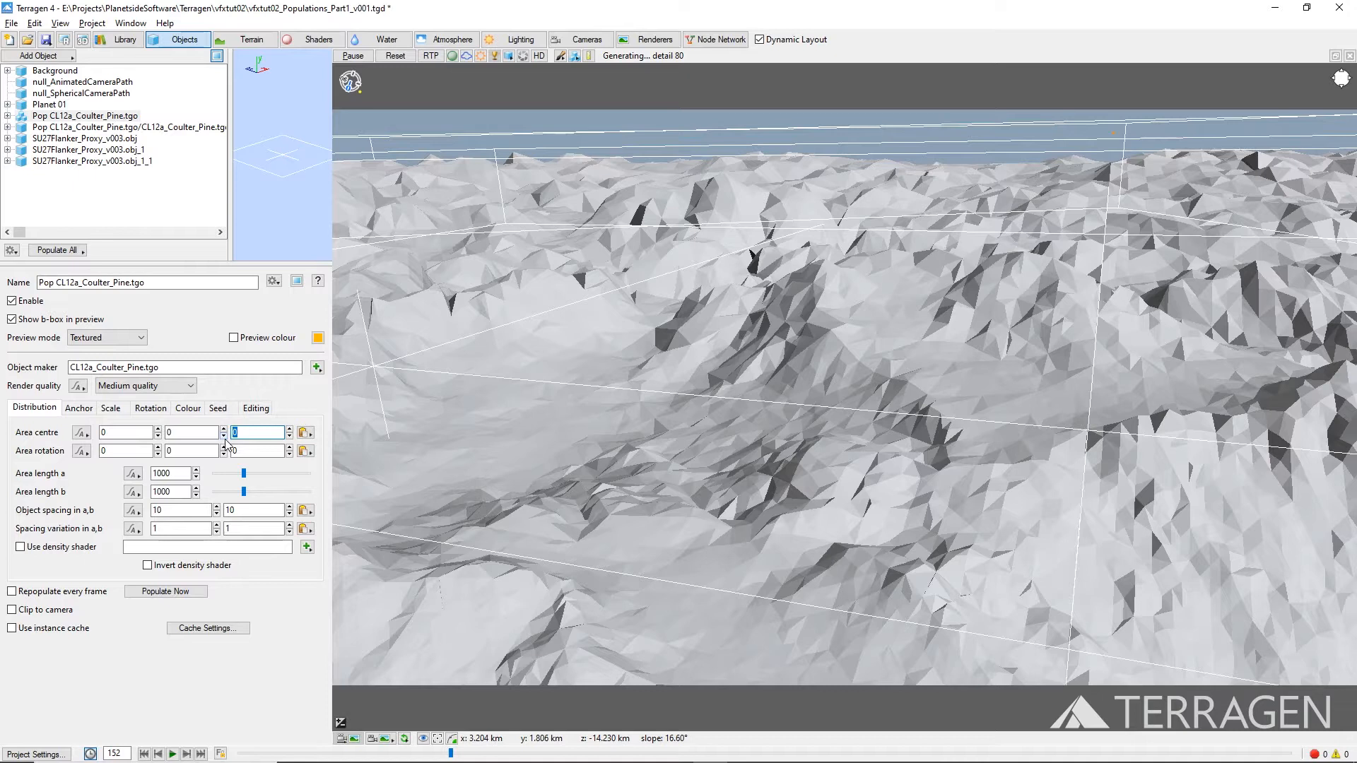
{"action": "type", "text": "-16000"}
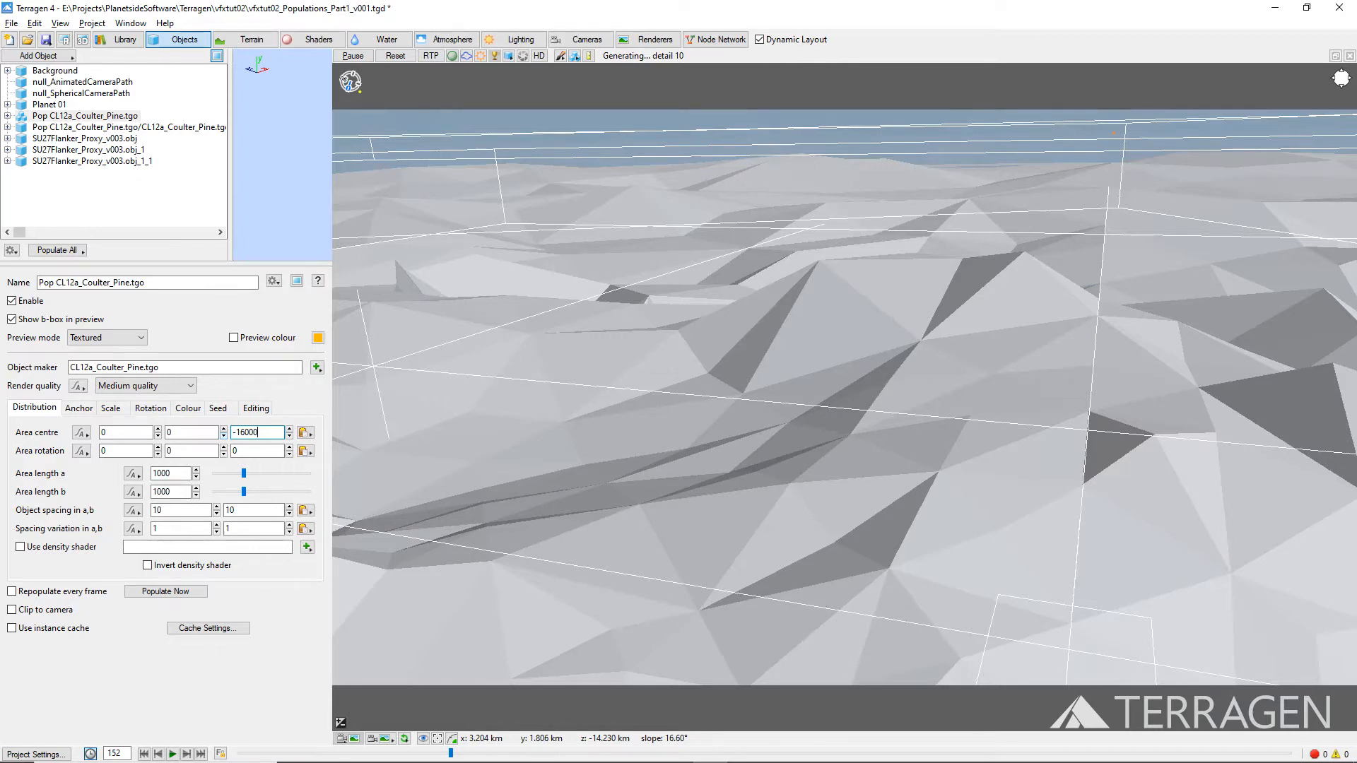
{"action": "triple_click", "coordinate": [168, 474]}
{"action": "type", "text": "58000"}
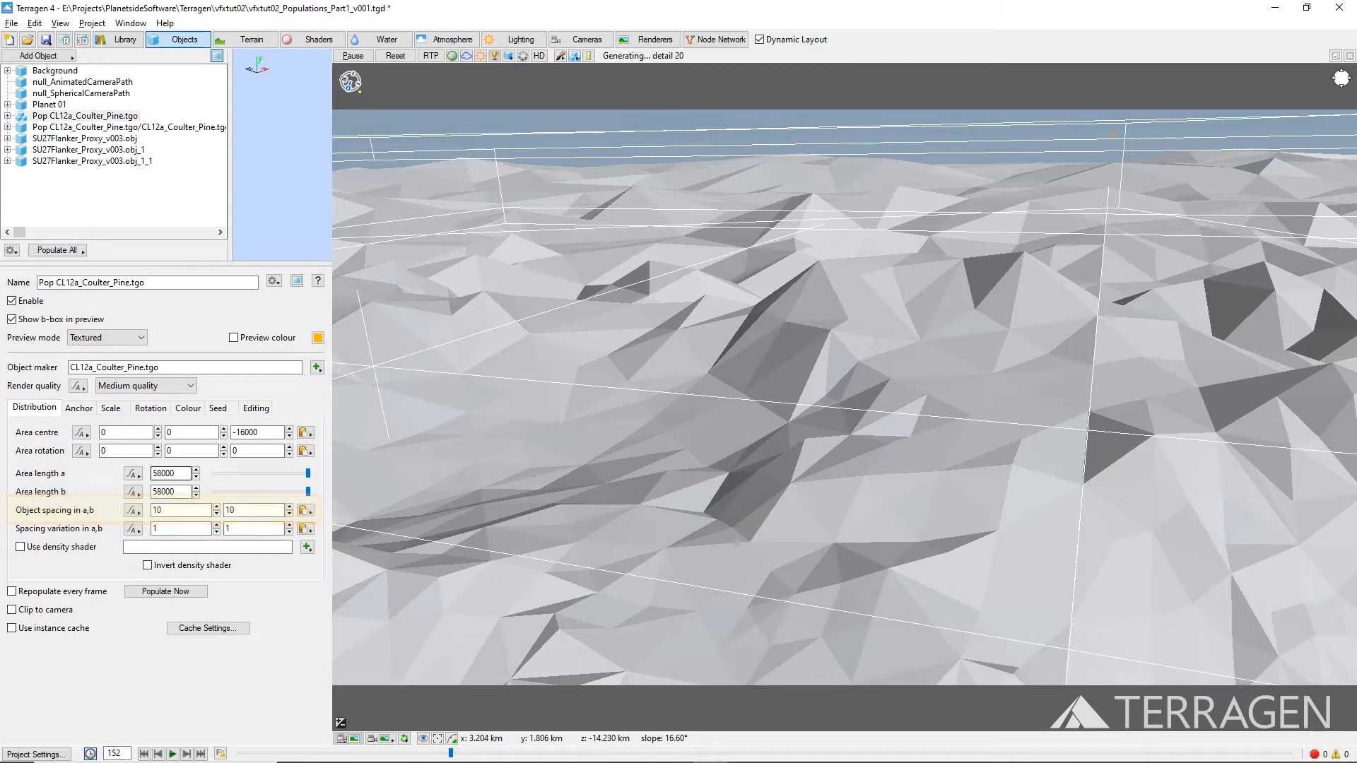
Set the area to 58000 by 58000 m with object spacing 100 on both axes.
{"action": "left_click", "coordinate": [168, 474]}
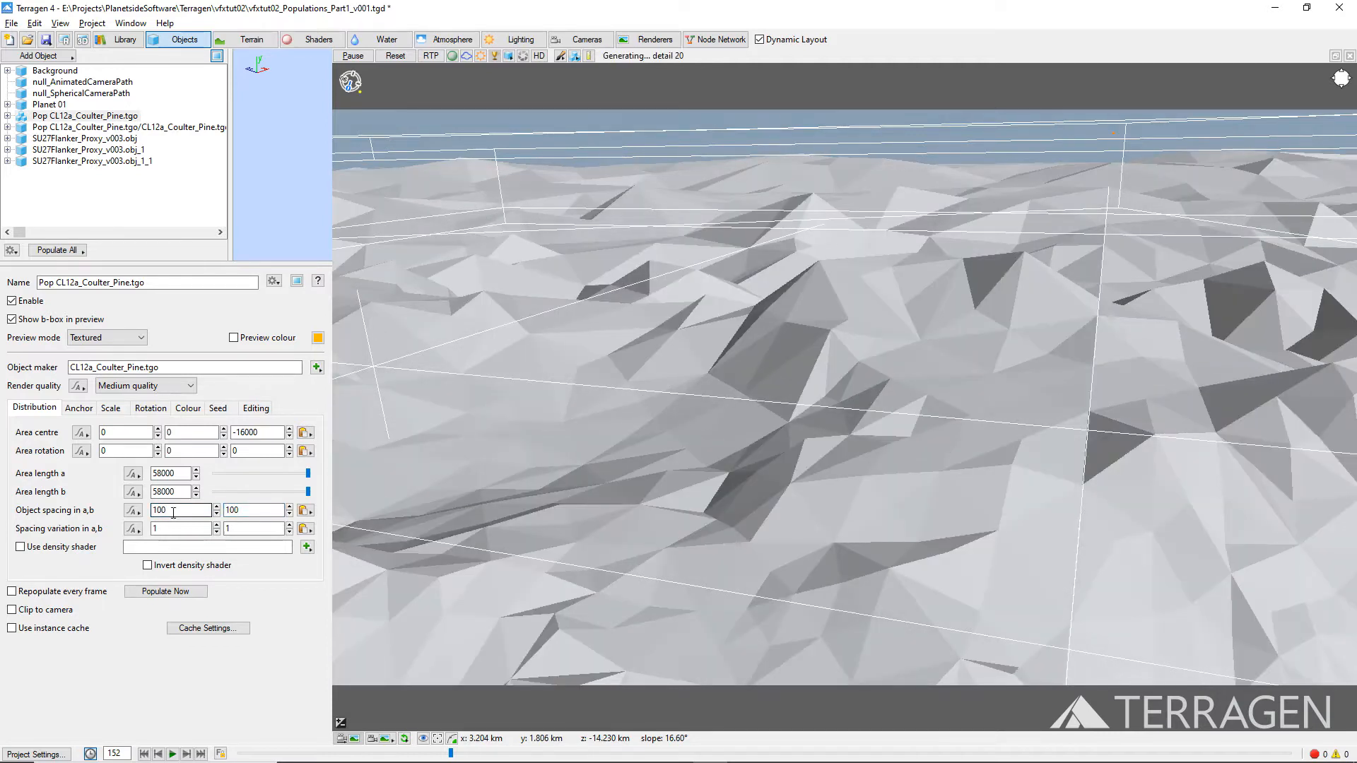
{"action": "left_click", "coordinate": [164, 591]}
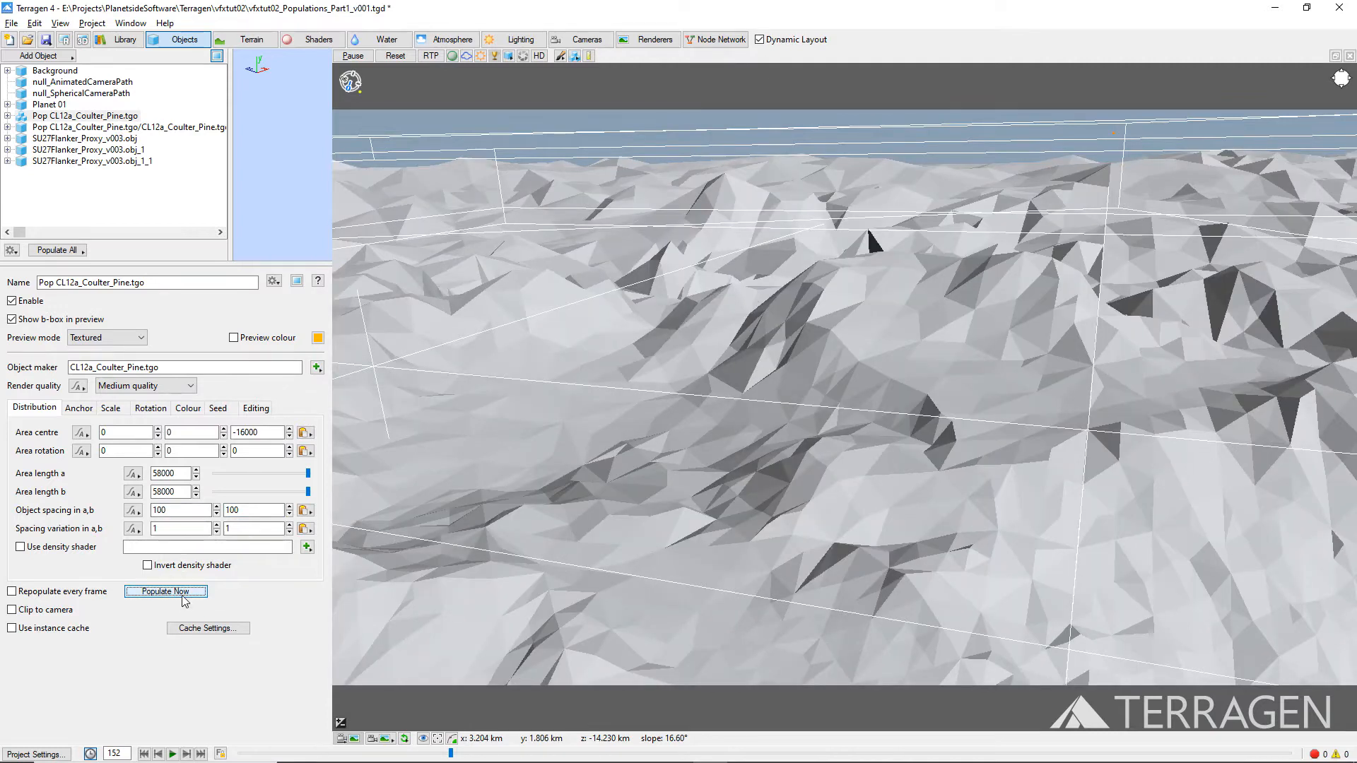
Populate the Coulter Pine instances and tint their preview orange.
{"action": "left_click", "coordinate": [164, 591]}
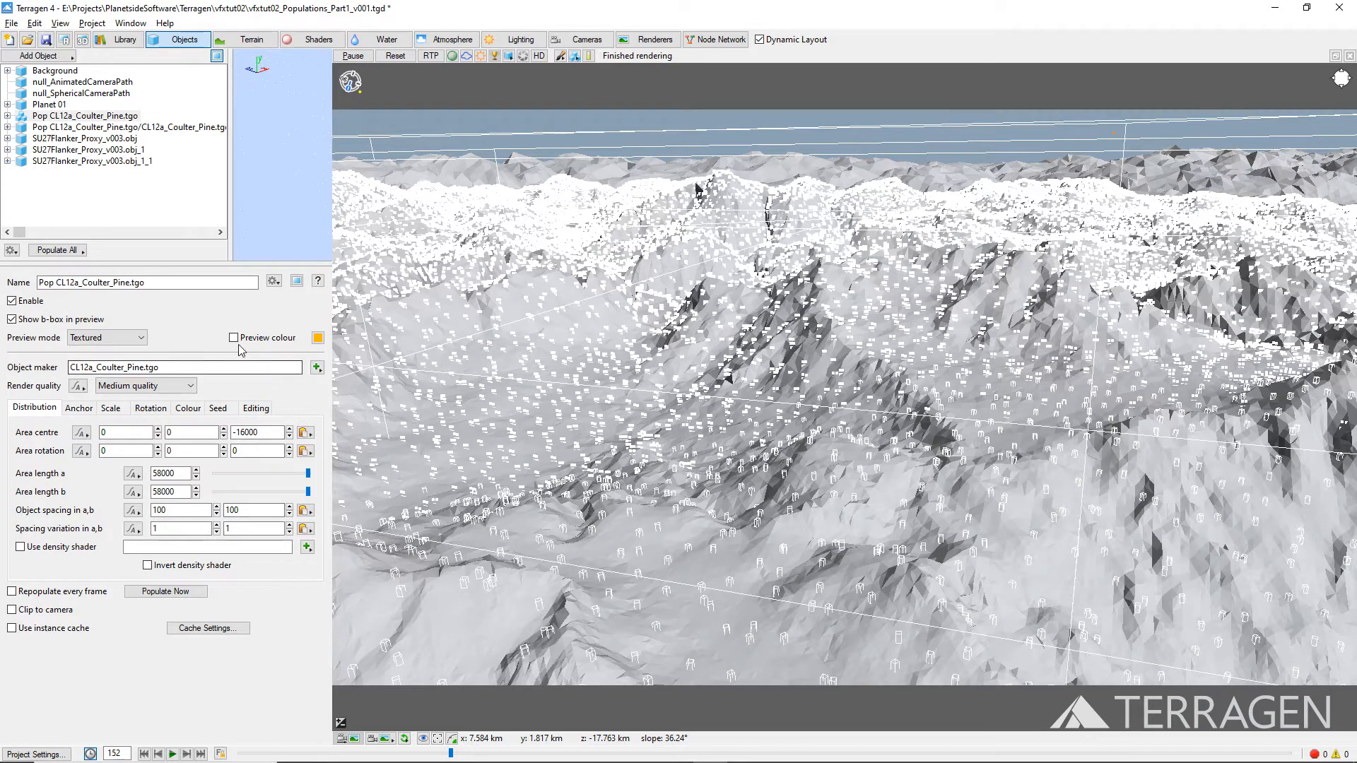
{"action": "left_click", "coordinate": [233, 338]}
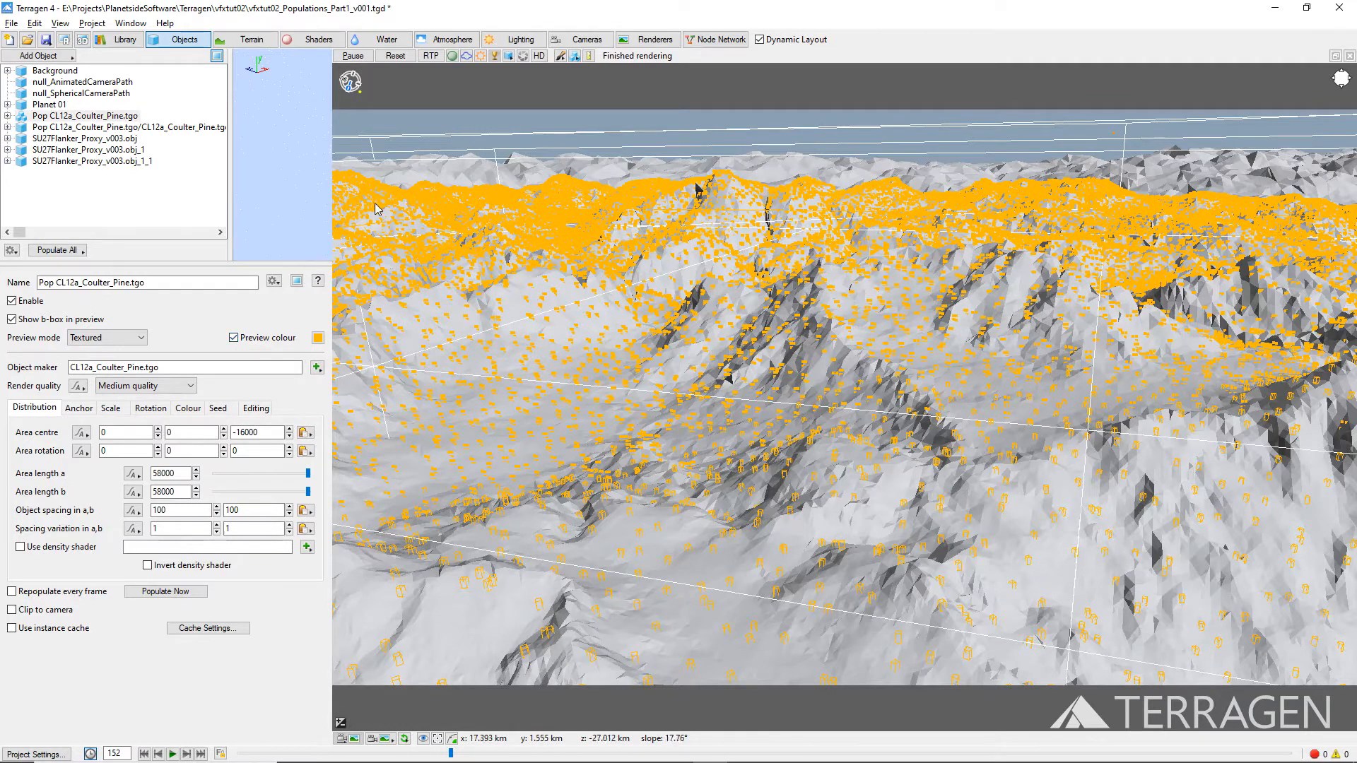
Show objects as textured in the 3D preview and enable ray-traced preview.
{"action": "left_click", "coordinate": [511, 55]}
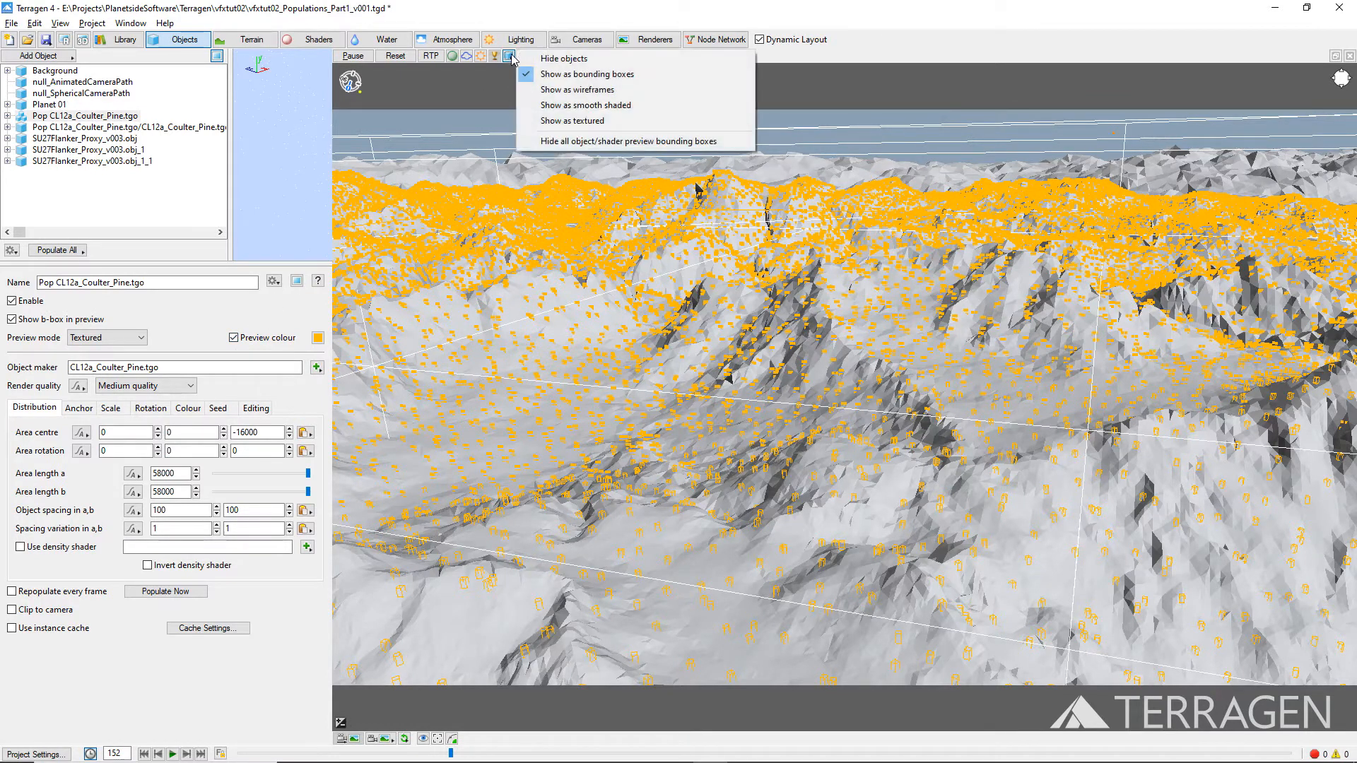
{"action": "mouse_move", "coordinate": [571, 121]}
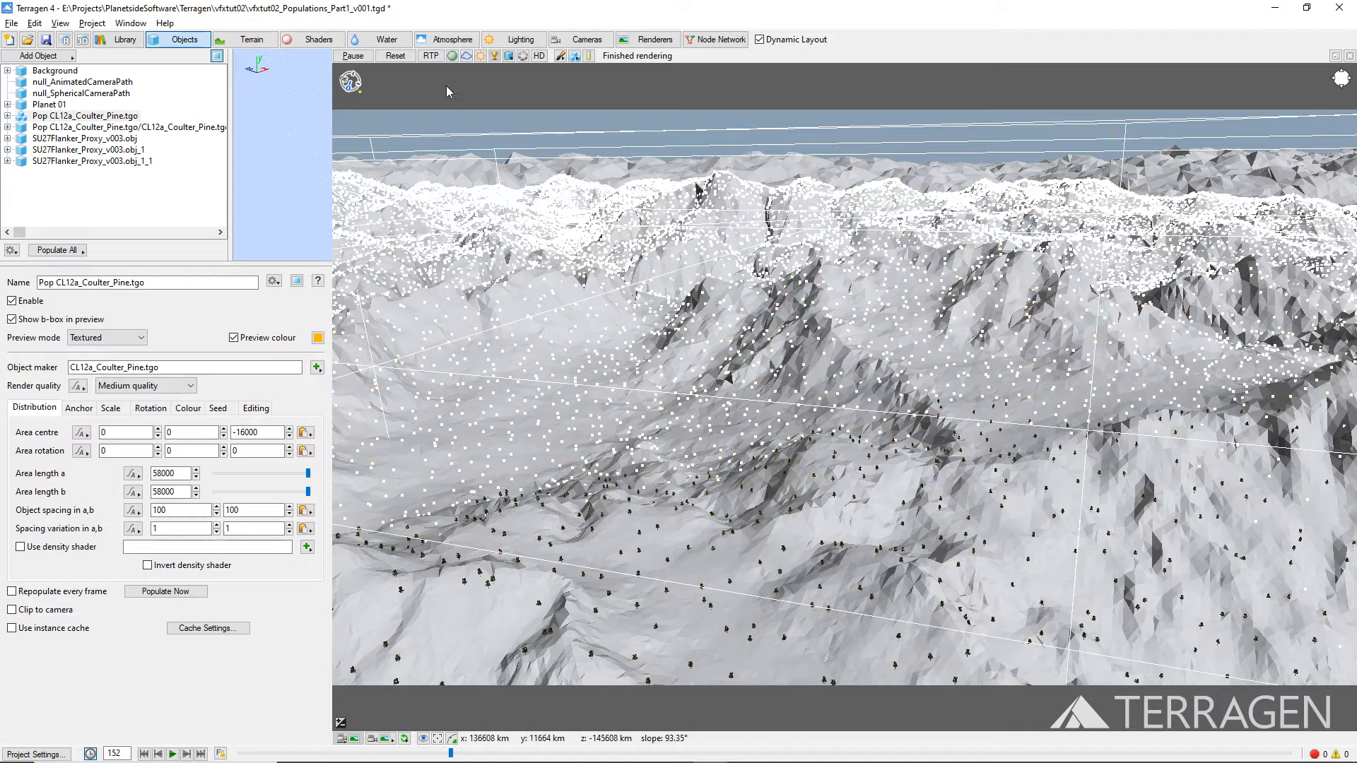
{"action": "left_click", "coordinate": [429, 56]}
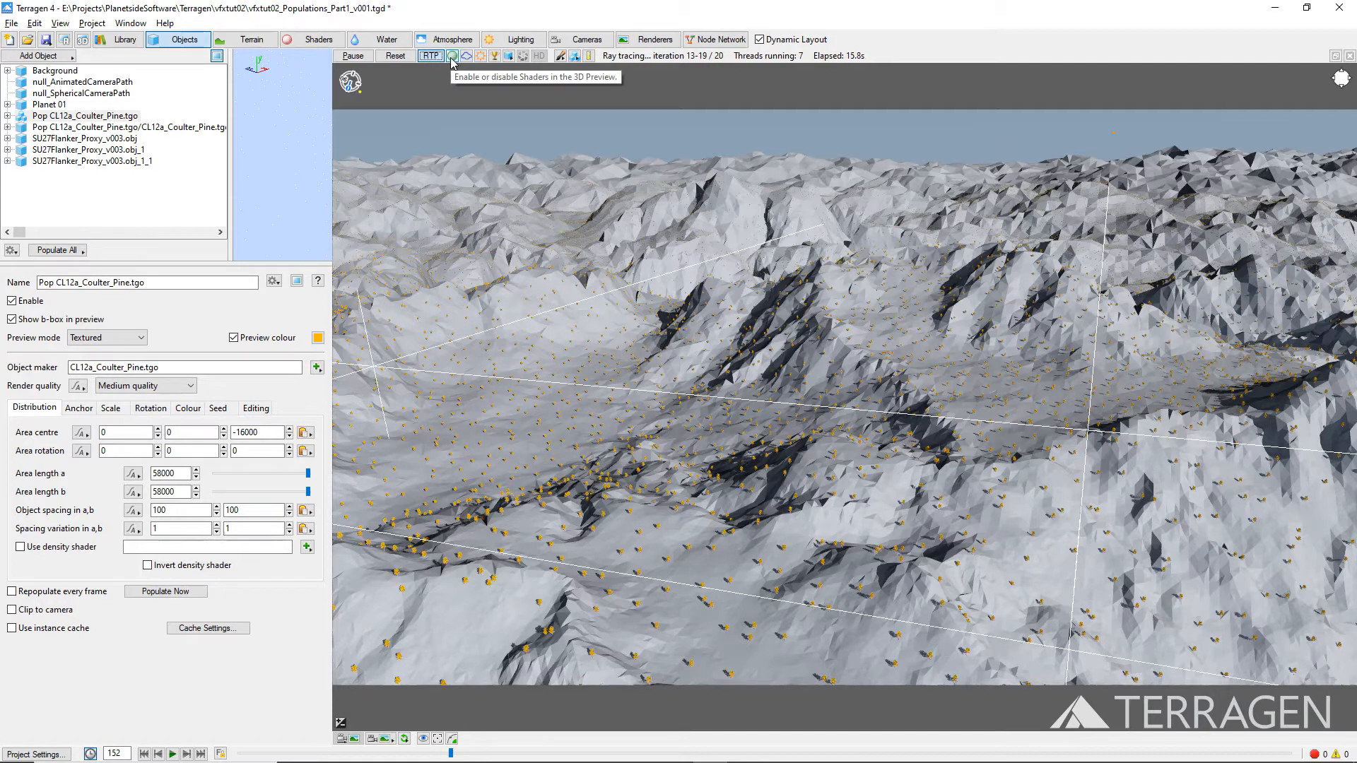
Toggle preview shaders, set spacing variation to 0 in a,b and repopulate into a regular grid.
{"action": "left_click", "coordinate": [450, 55]}
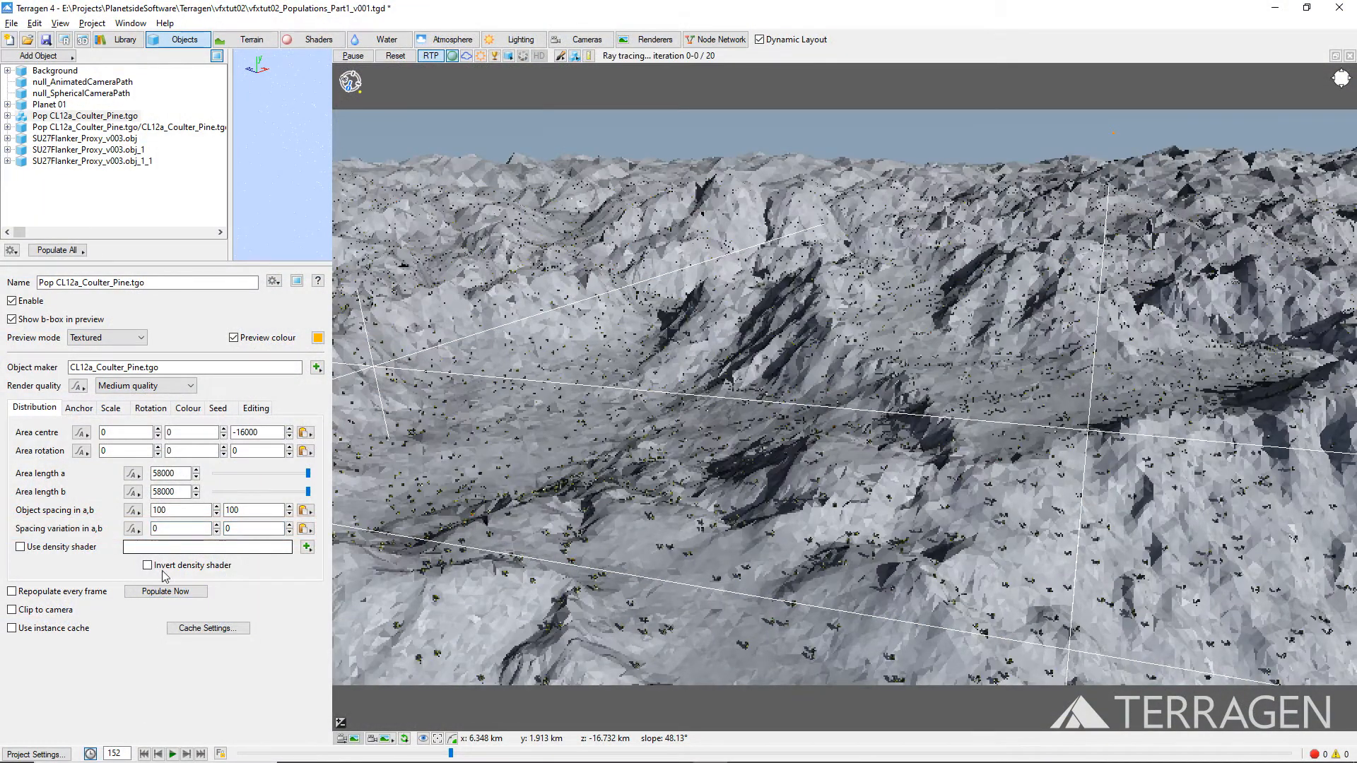
{"action": "left_click", "coordinate": [166, 591]}
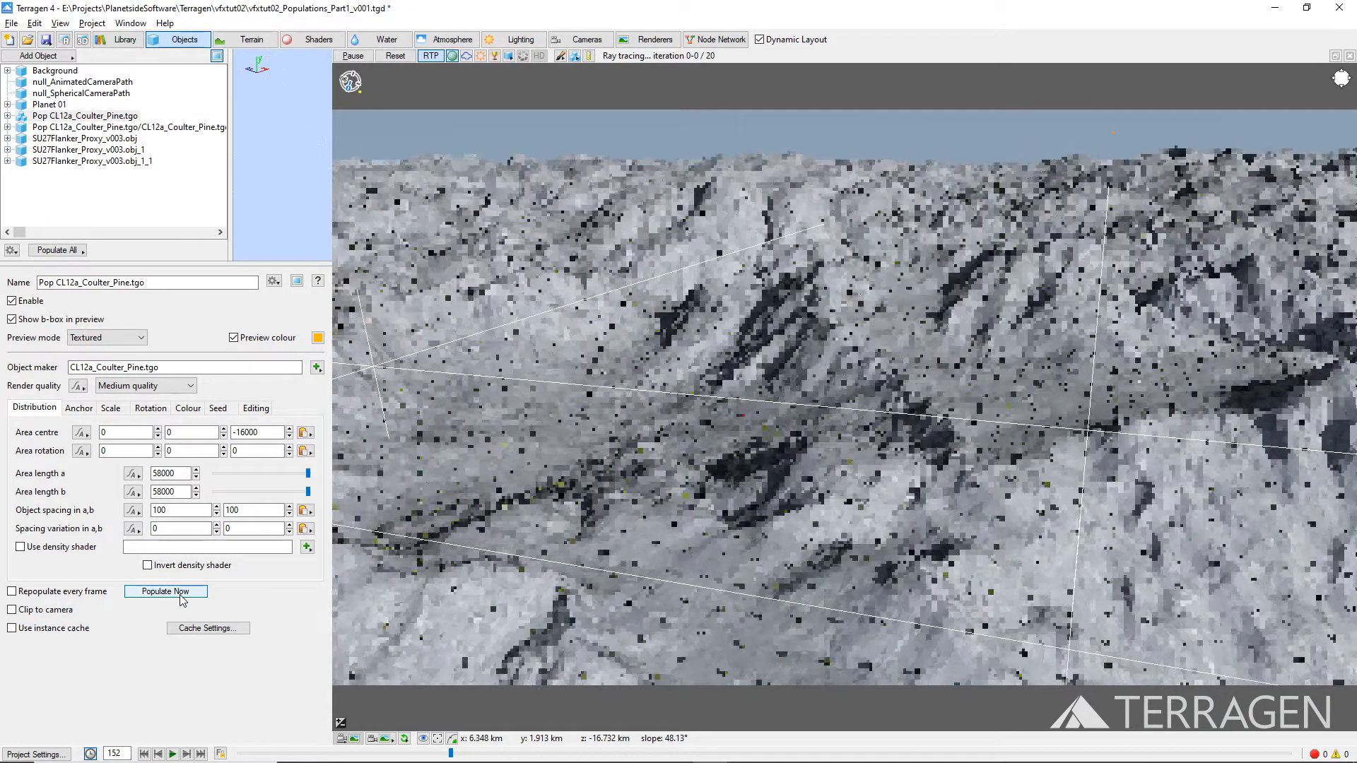
{"action": "left_click", "coordinate": [164, 591]}
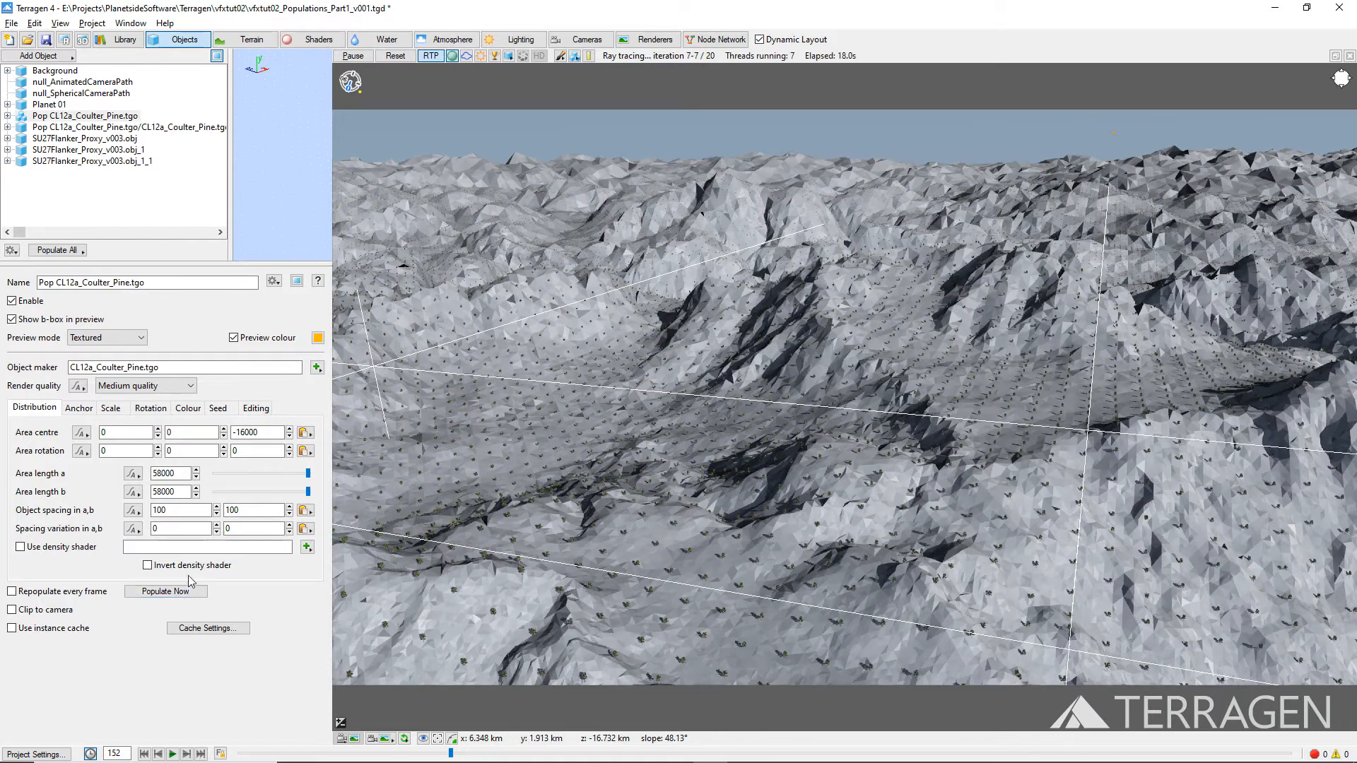
Set the population's scale range from 1 to 5 and repopulate for varied tree sizes.
{"action": "left_click", "coordinate": [110, 407]}
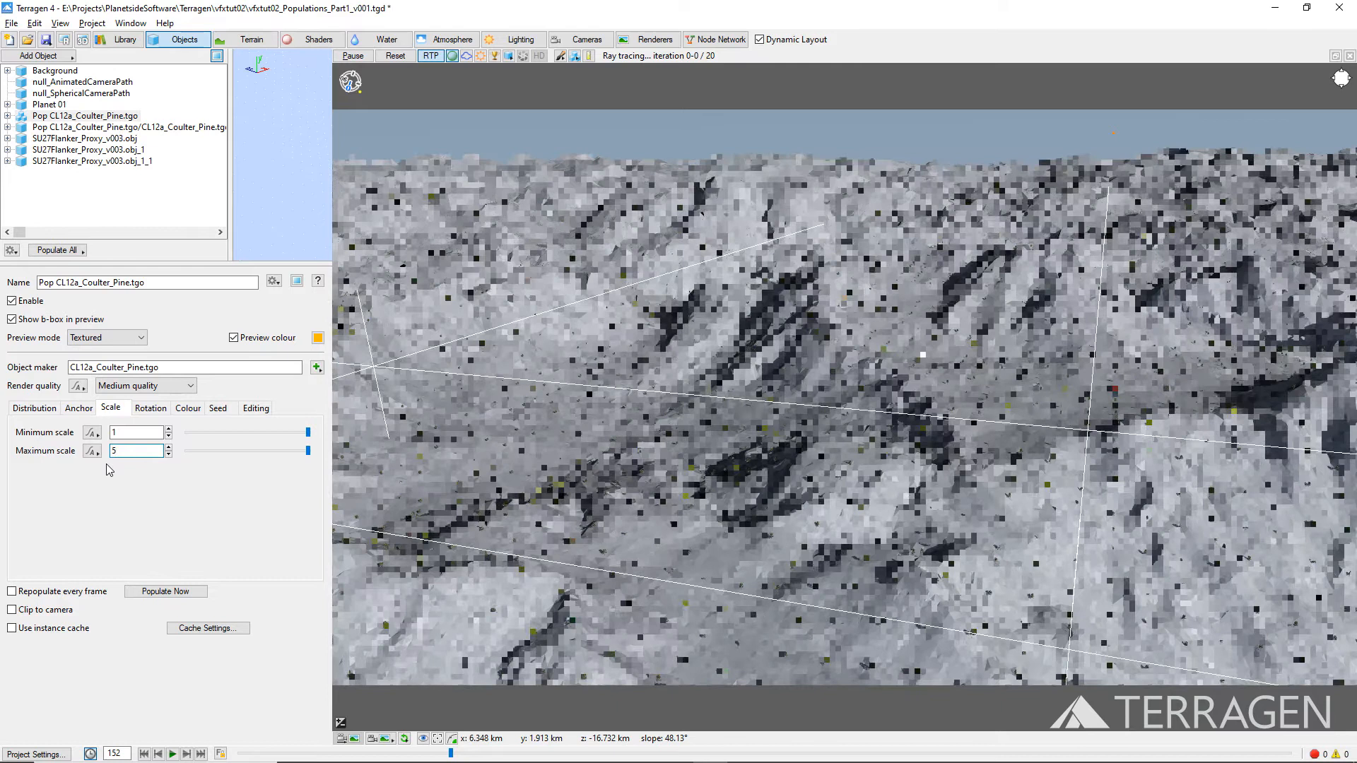
{"action": "left_click", "coordinate": [164, 591]}
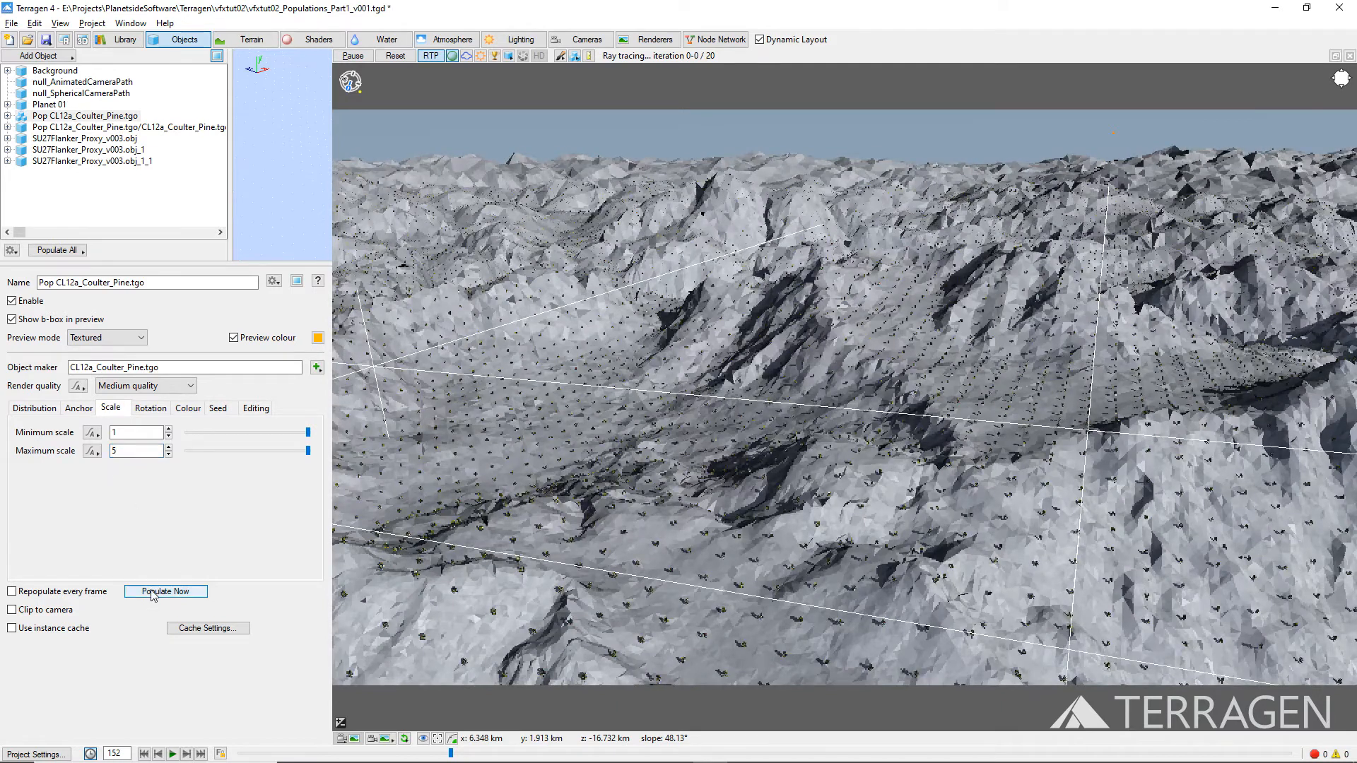
{"action": "left_click", "coordinate": [164, 591]}
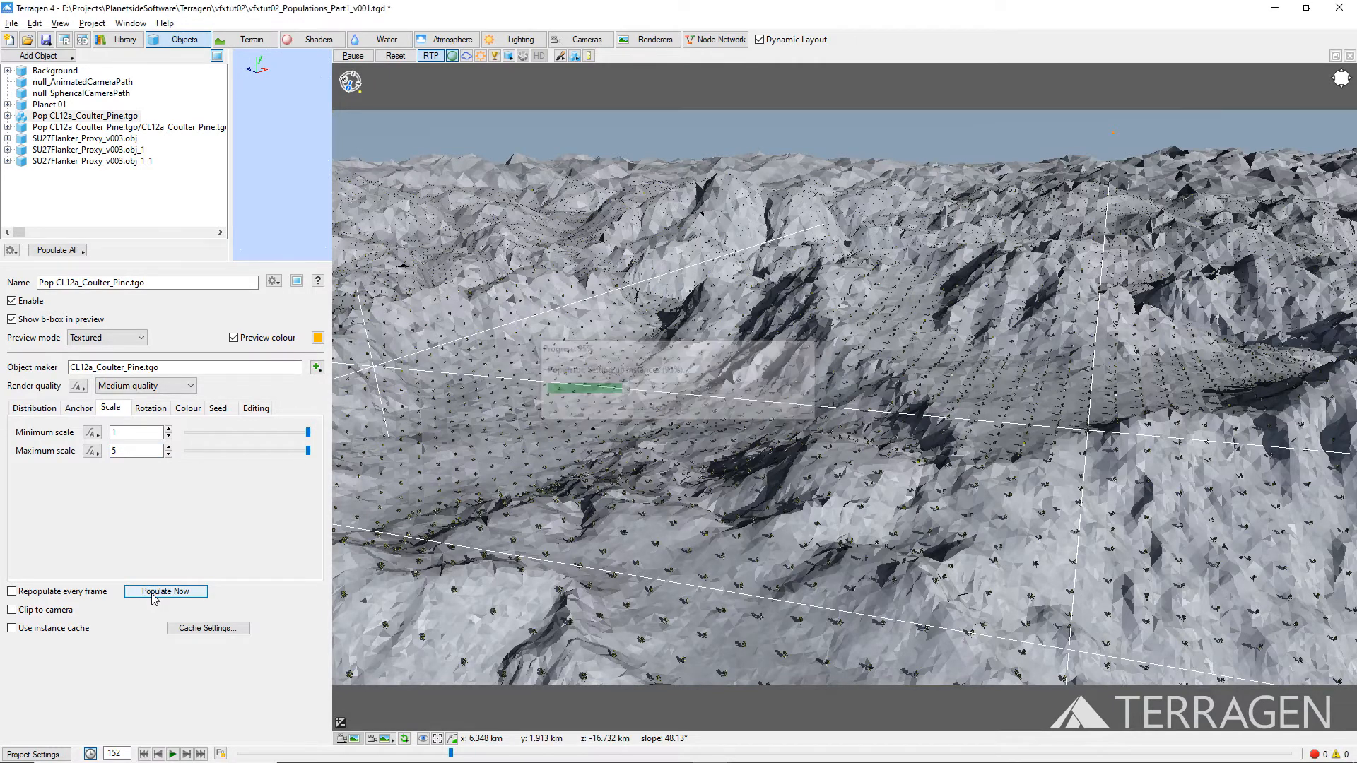
{"action": "left_click", "coordinate": [164, 591]}
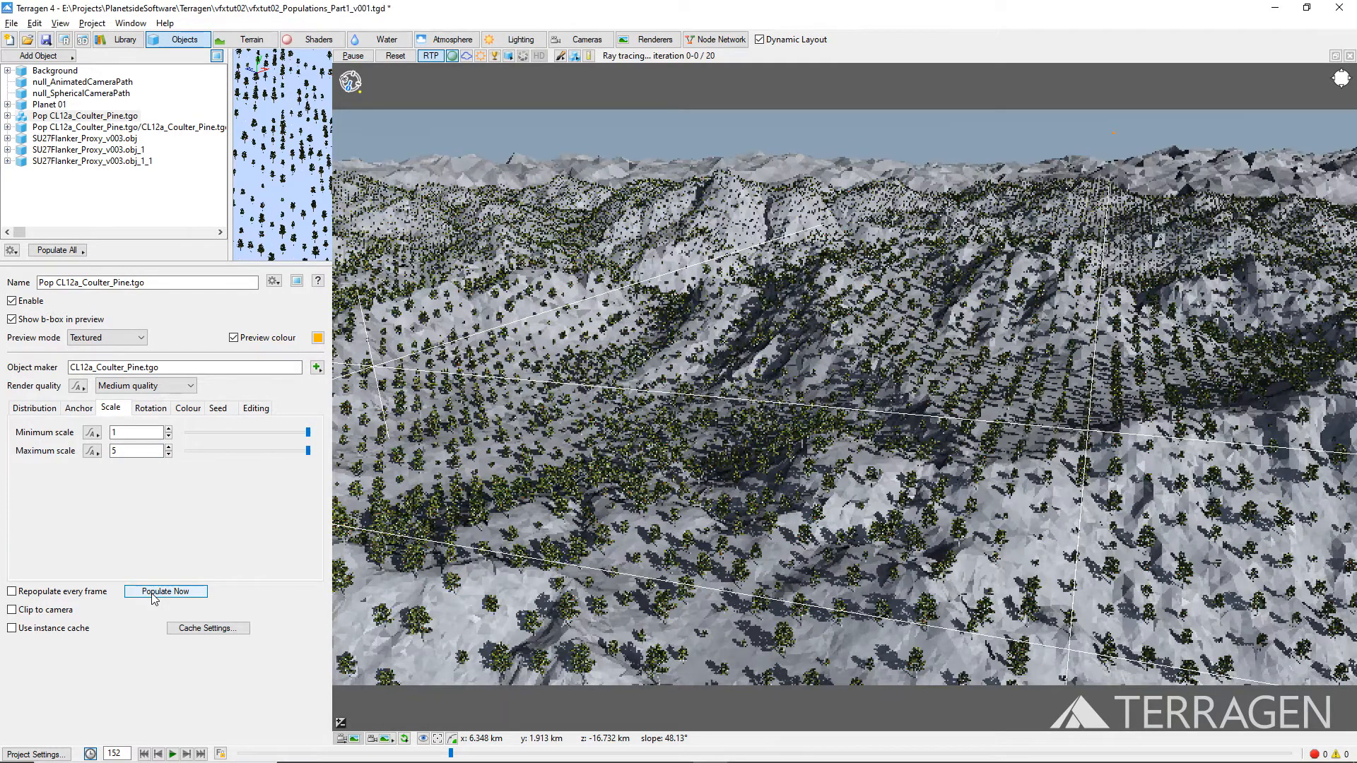
{"action": "left_click", "coordinate": [164, 591]}
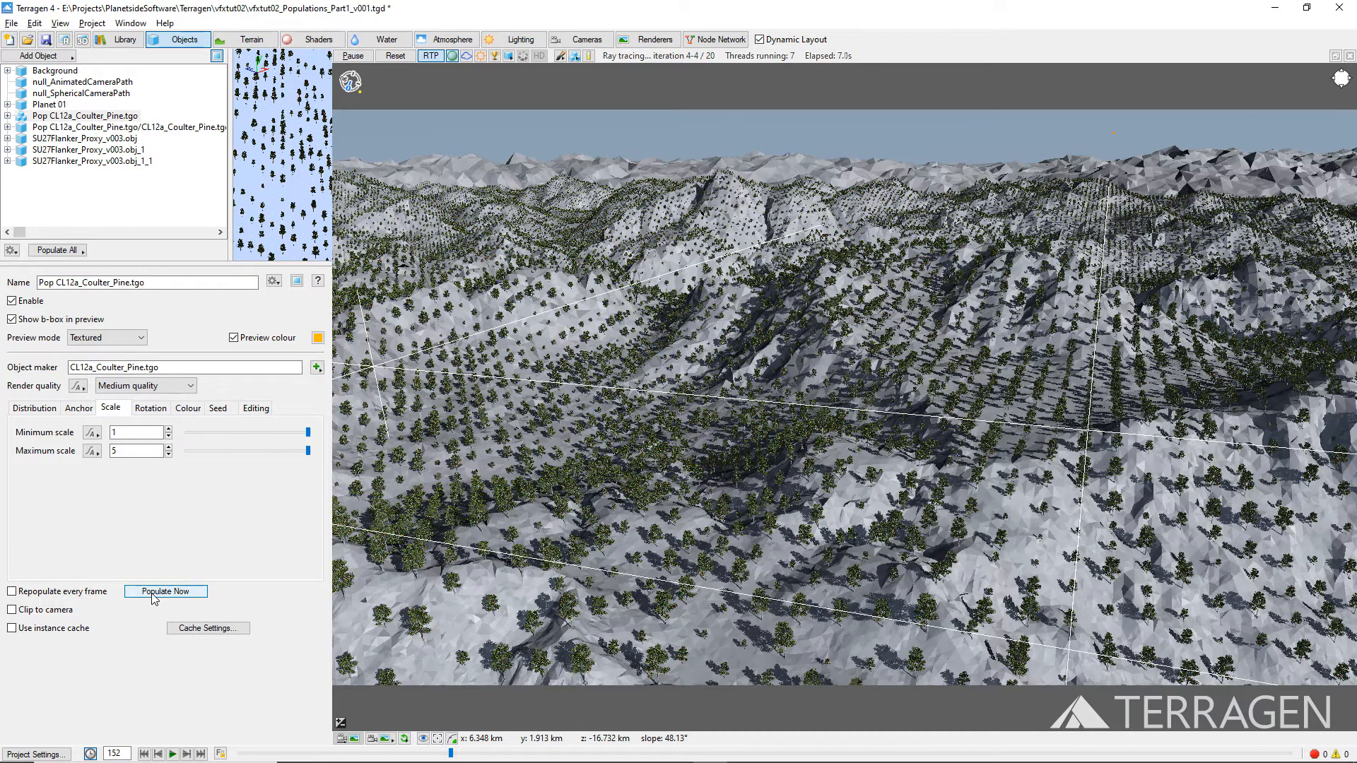
{"action": "left_click", "coordinate": [164, 591]}
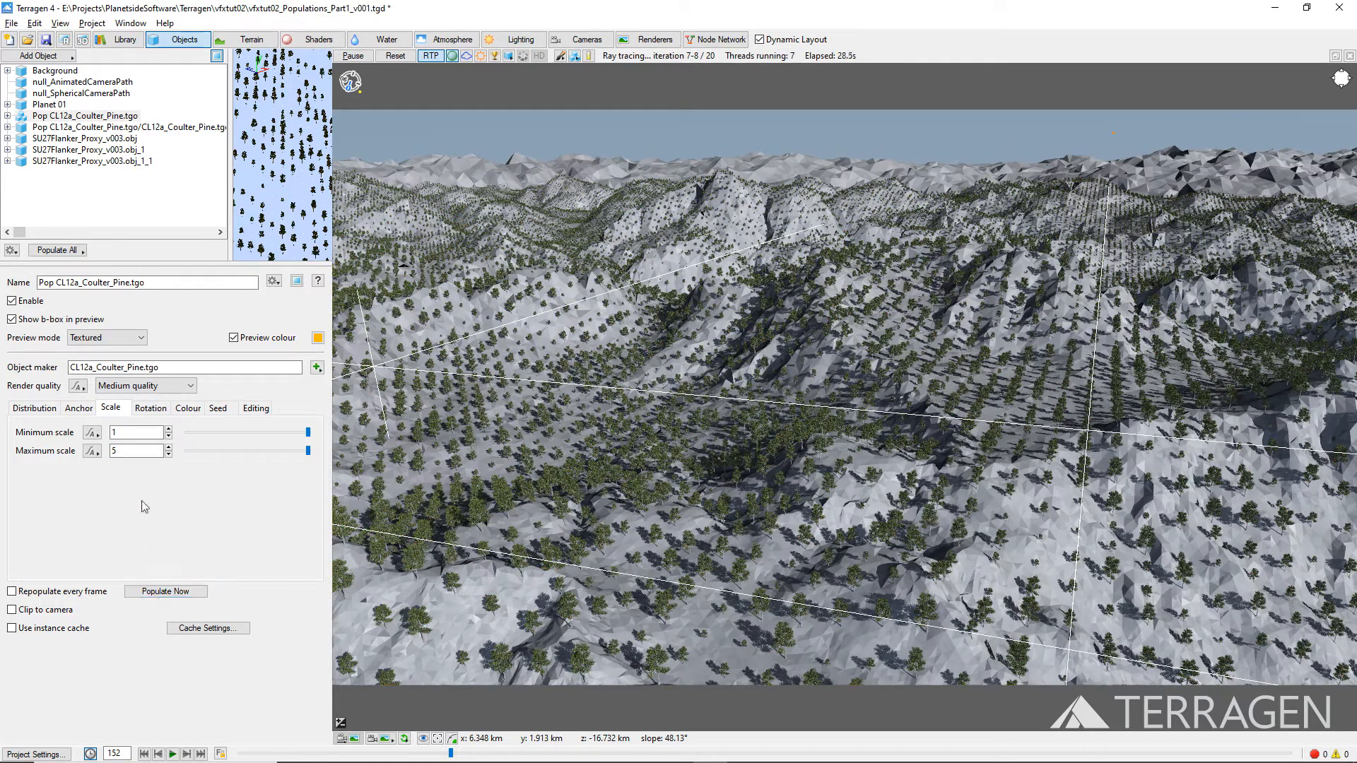
{"action": "left_click", "coordinate": [150, 408]}
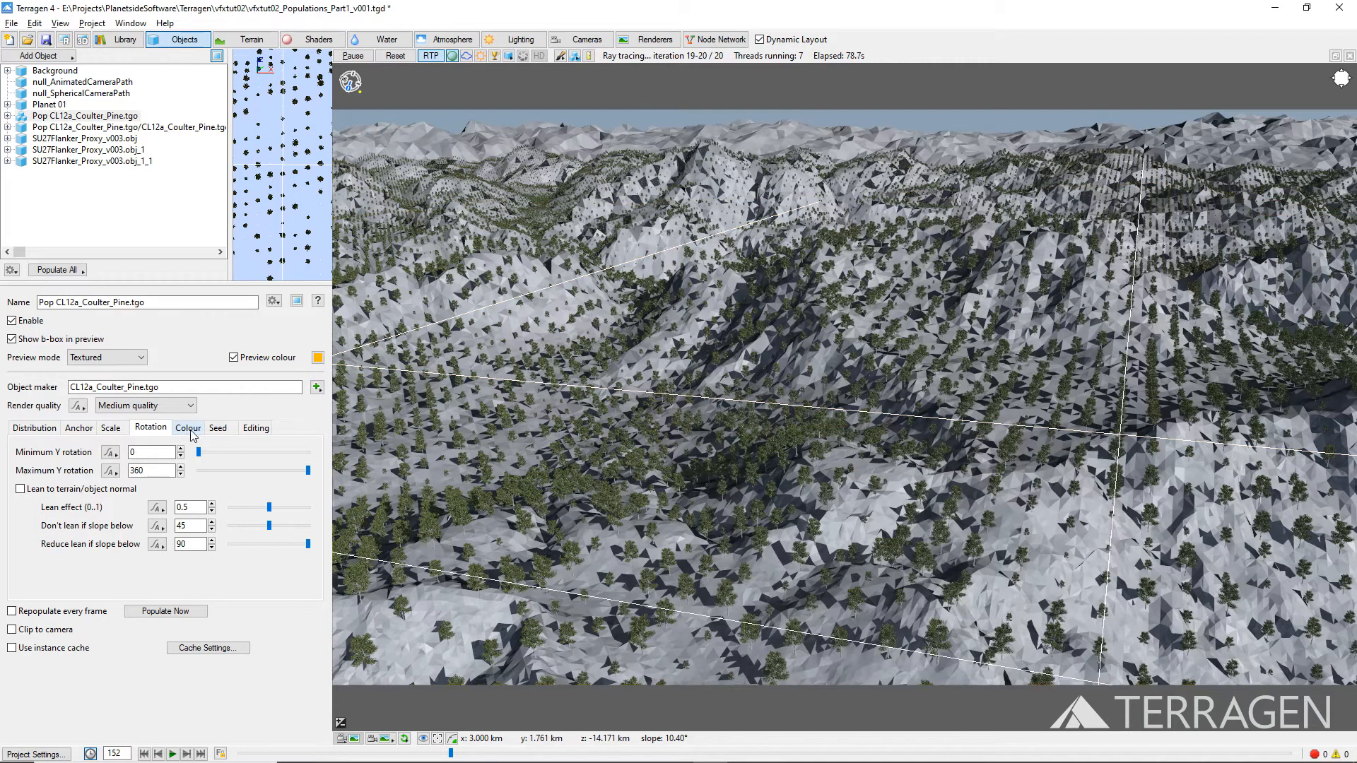
Create a new Power fractal shader v3 as the population's Tint diffuse colour.
{"action": "left_click", "coordinate": [187, 427]}
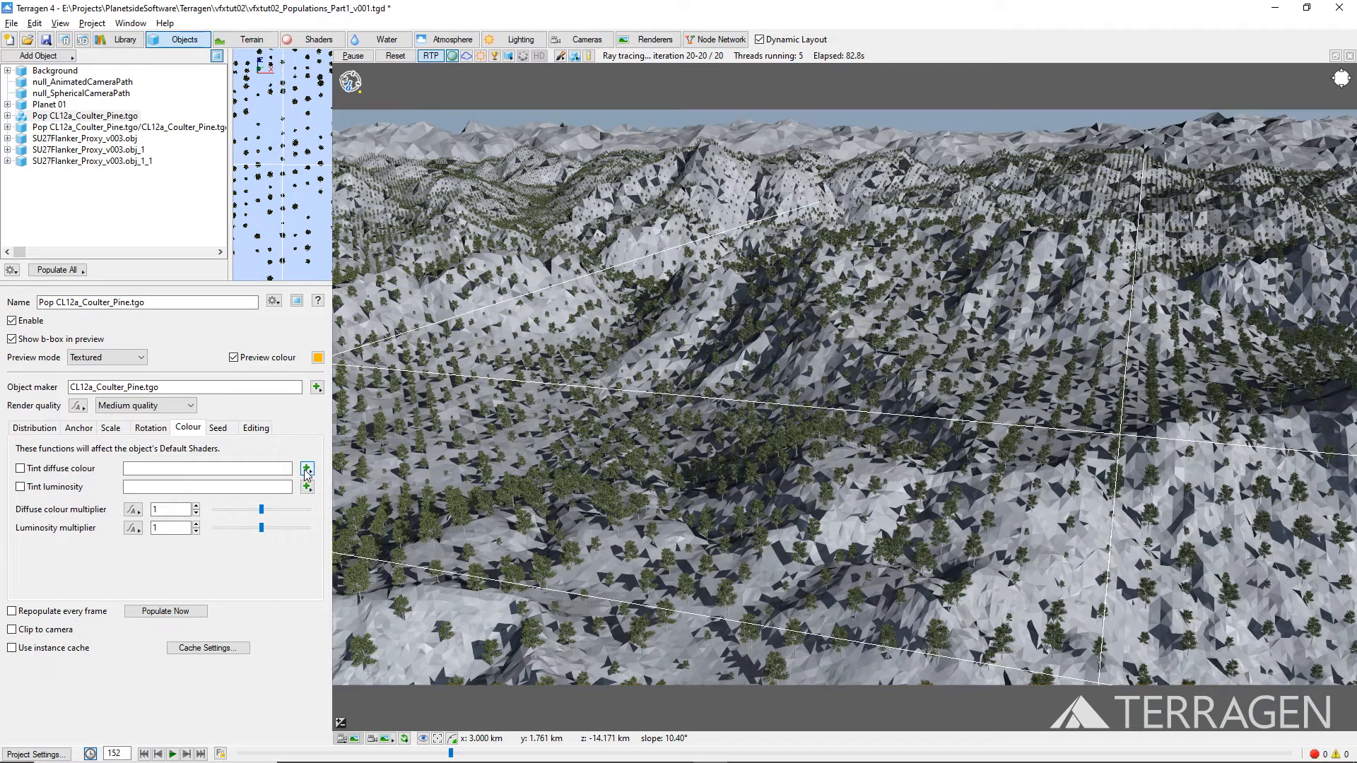
{"action": "left_click", "coordinate": [307, 468]}
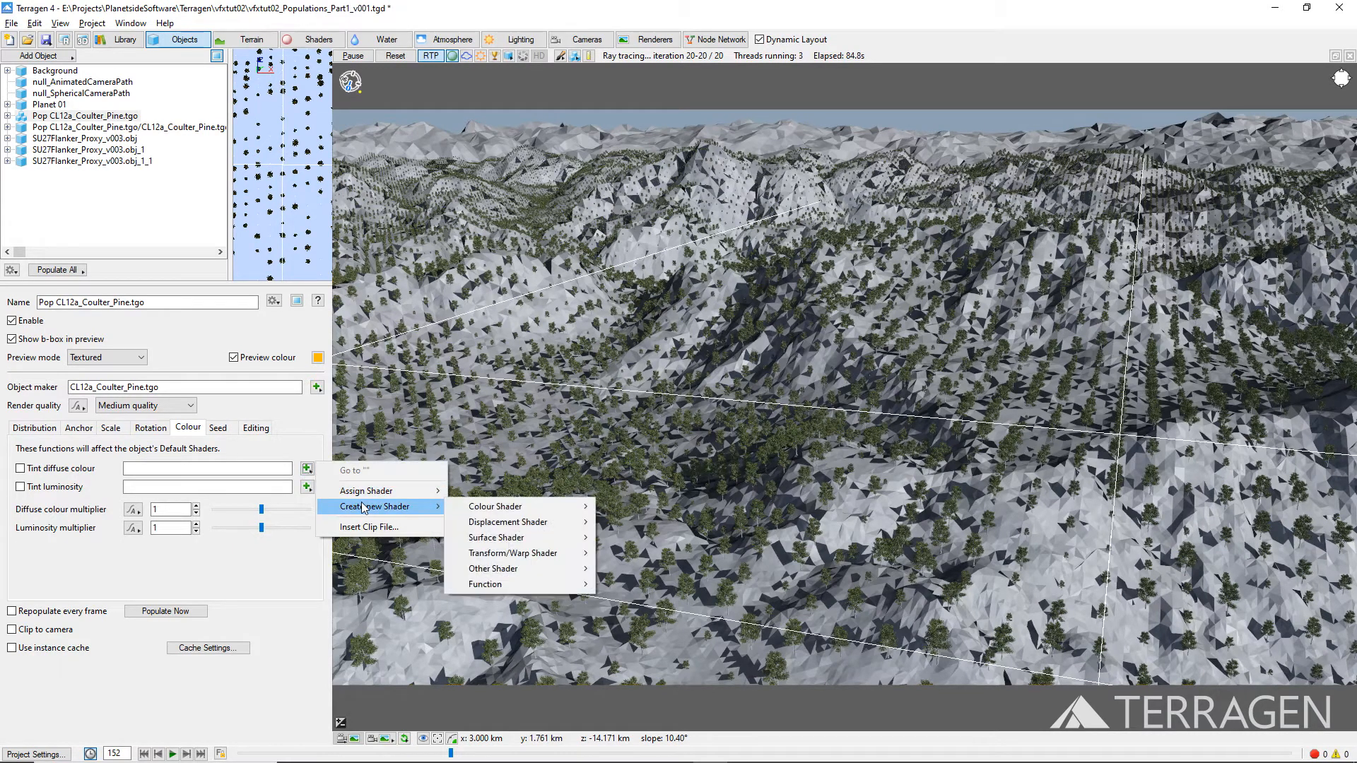
{"action": "mouse_move", "coordinate": [407, 516]}
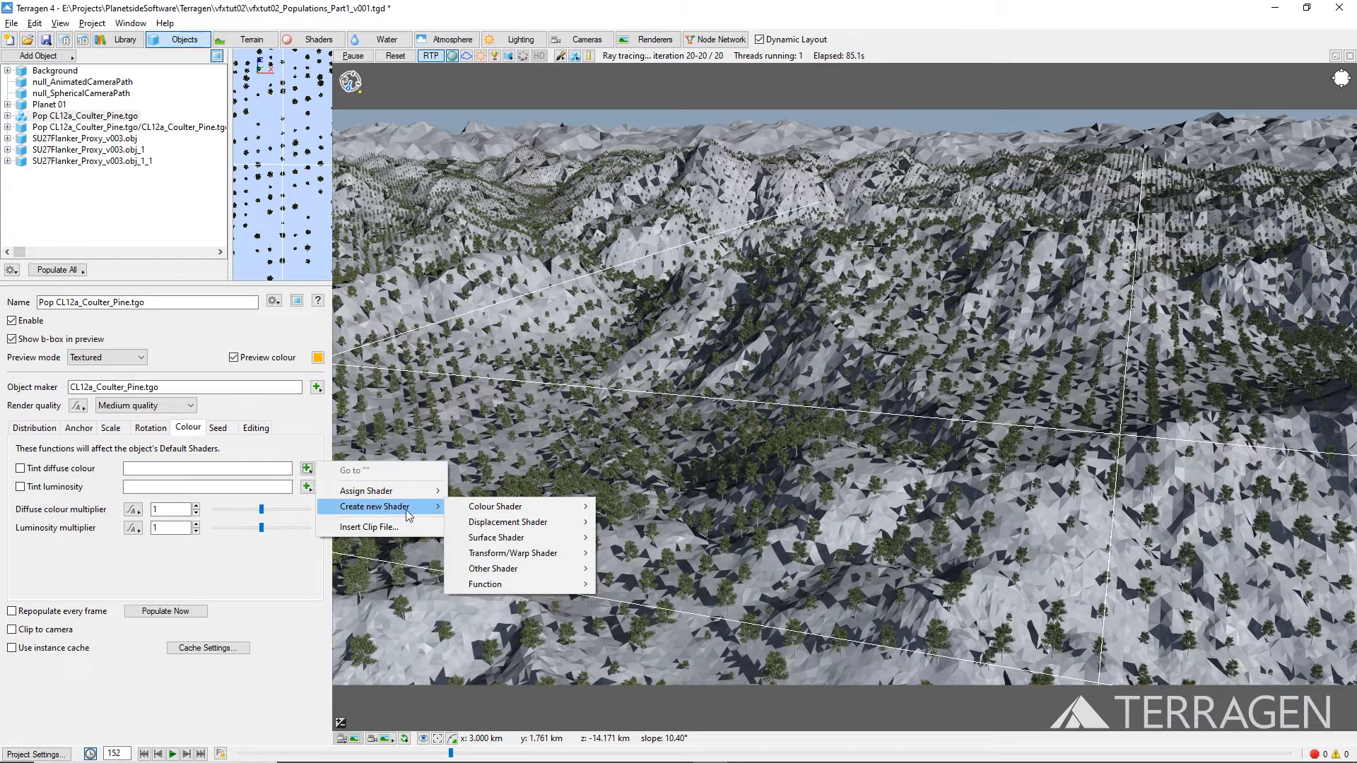
{"action": "mouse_move", "coordinate": [495, 506]}
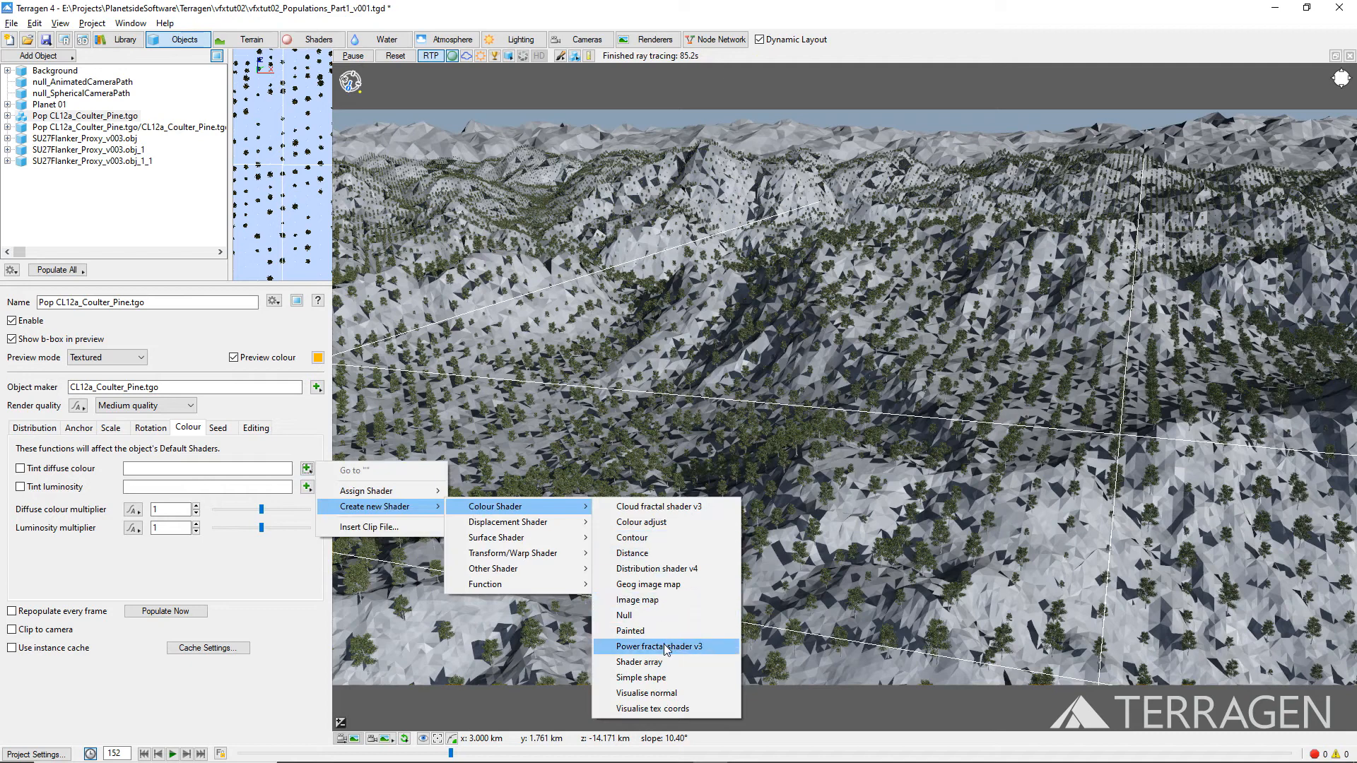
{"action": "left_click", "coordinate": [664, 646]}
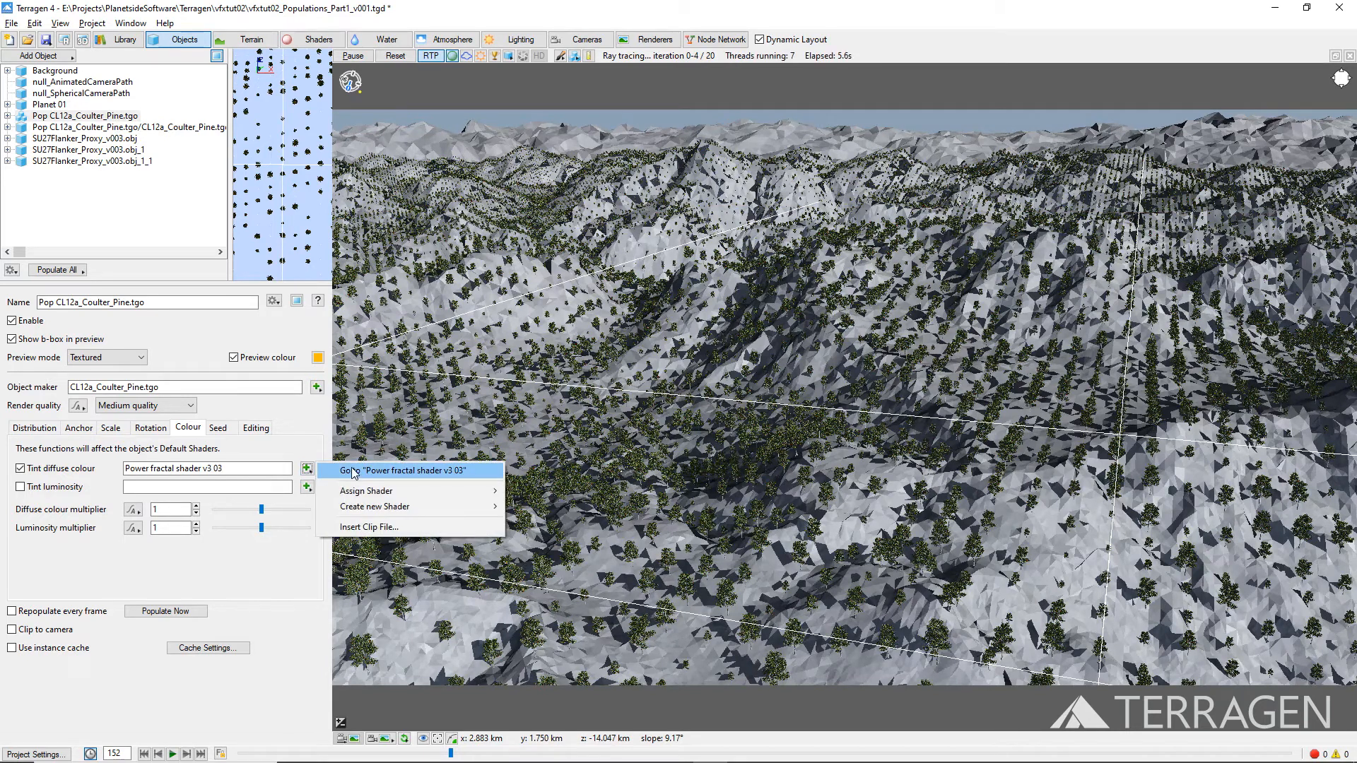
Set the tint fractal's noise flavour to Perlin ridges.
{"action": "left_click", "coordinate": [392, 469]}
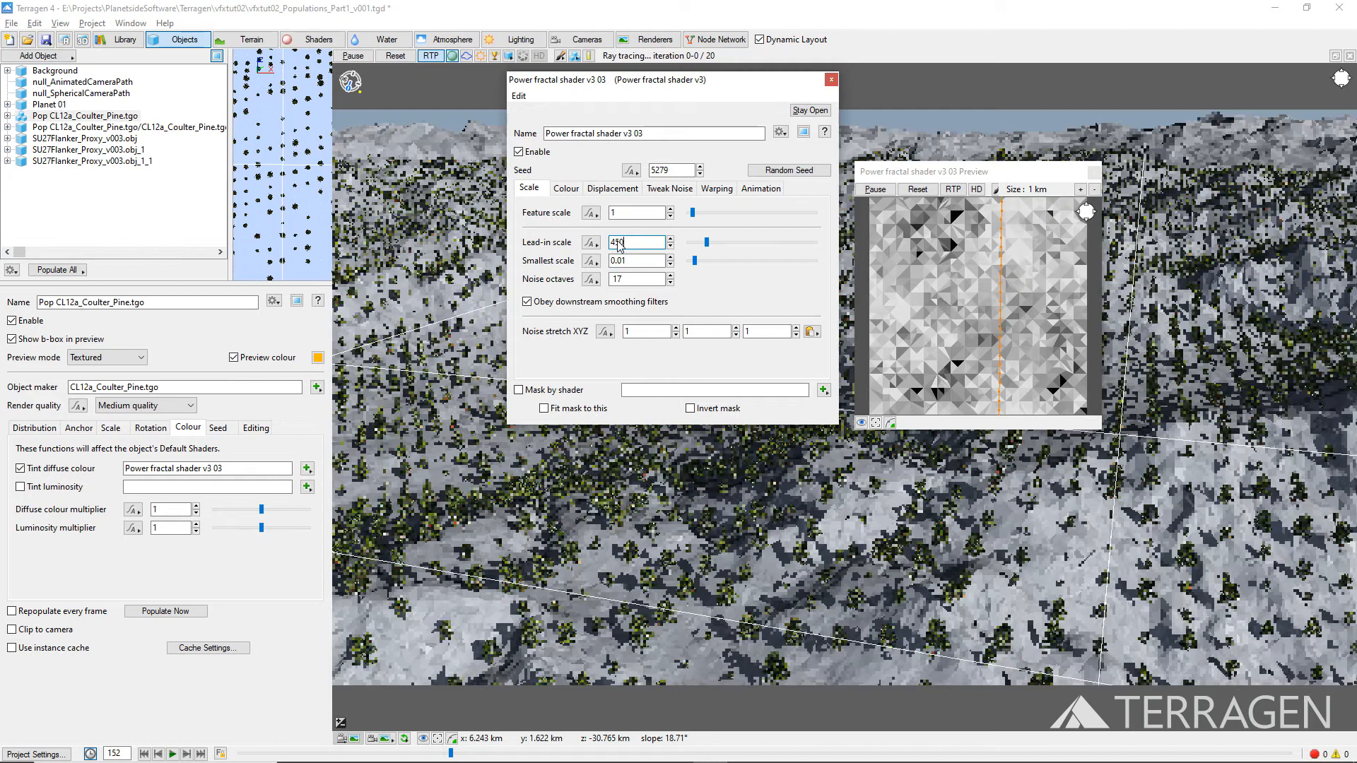
{"action": "left_click", "coordinate": [669, 188]}
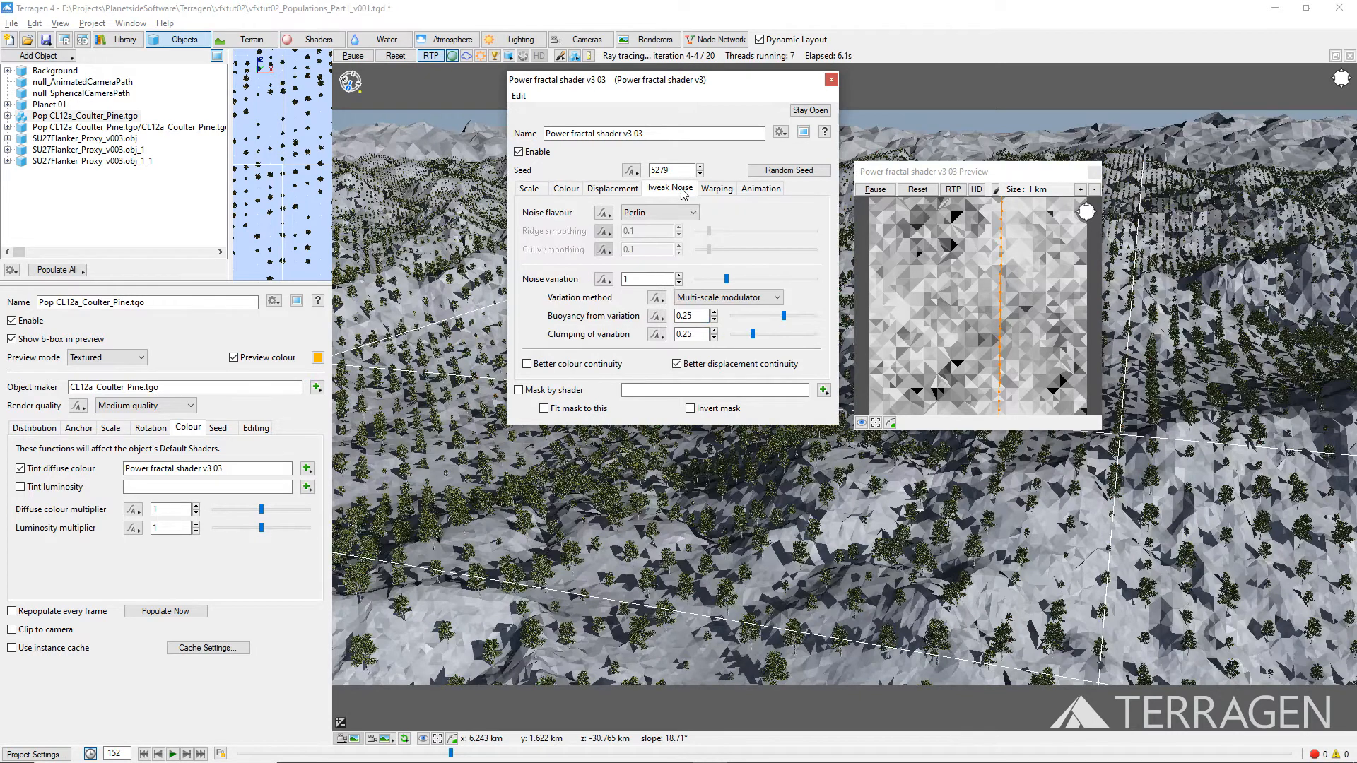
{"action": "left_click", "coordinate": [657, 212]}
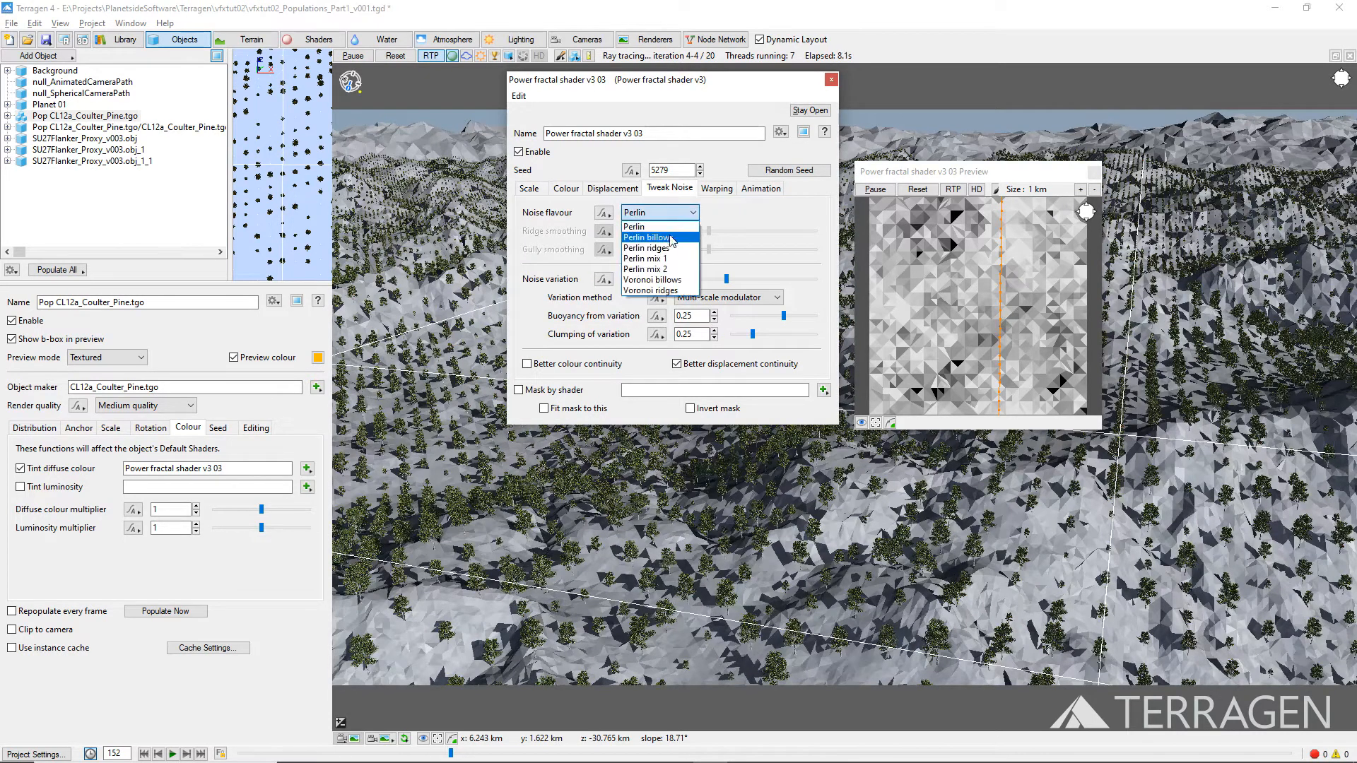
{"action": "mouse_move", "coordinate": [646, 249]}
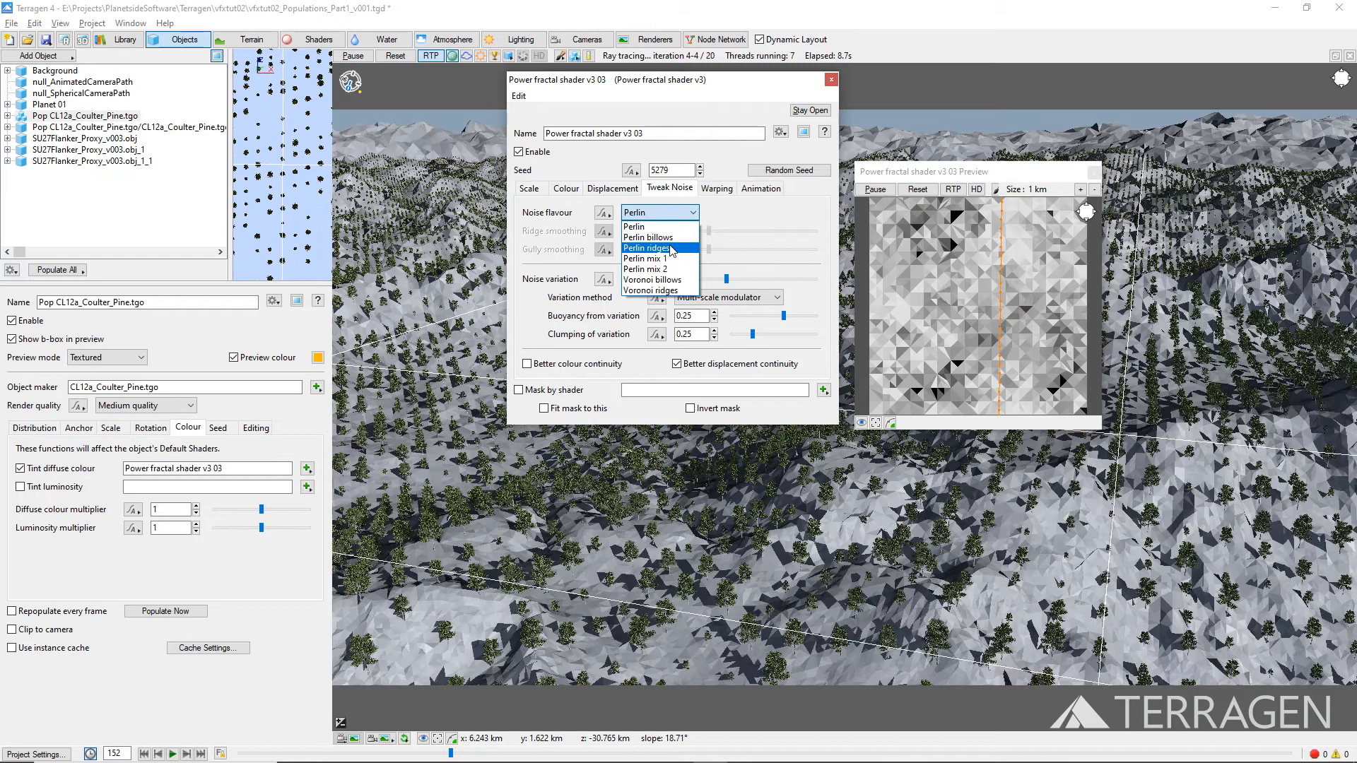
{"action": "left_click", "coordinate": [645, 249]}
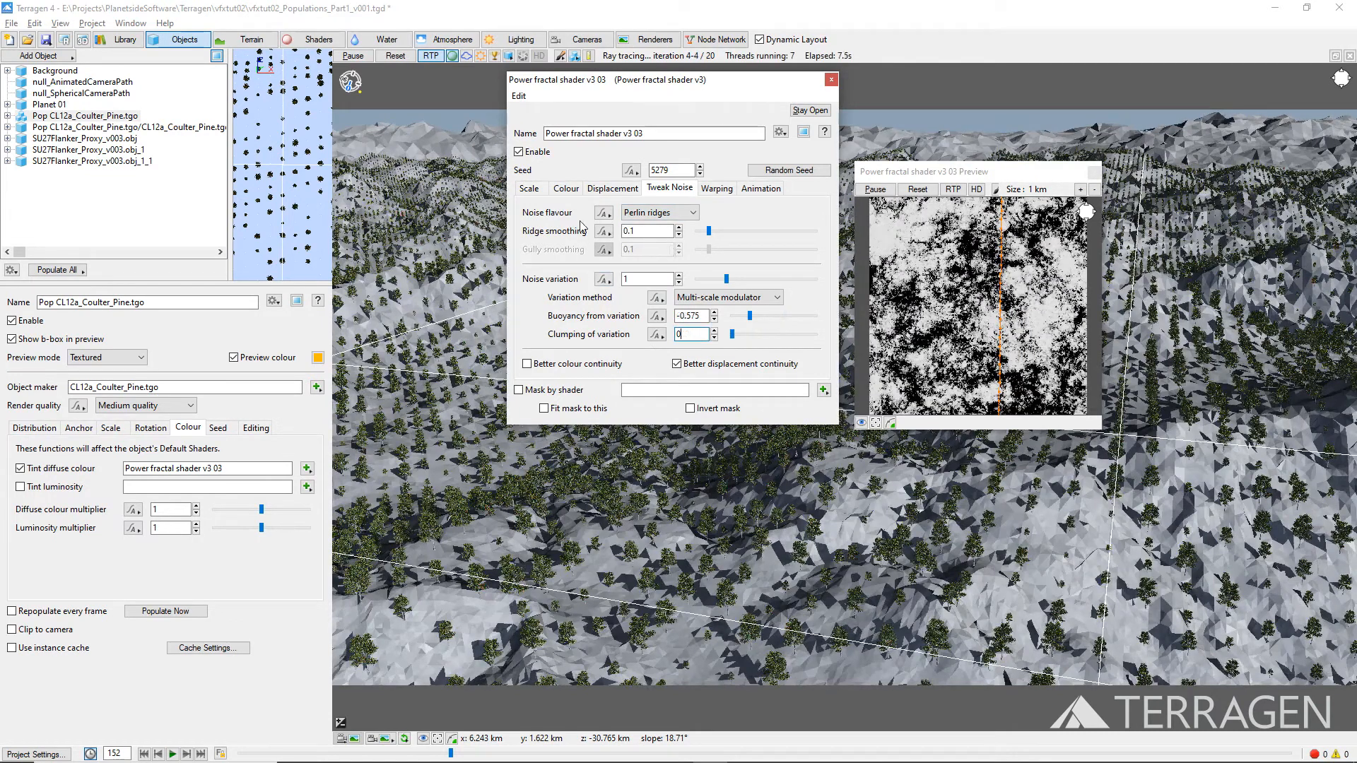
Enable Apply low colour at 0.8 with colour contrast 1 on the fractal.
{"action": "left_click", "coordinate": [565, 188]}
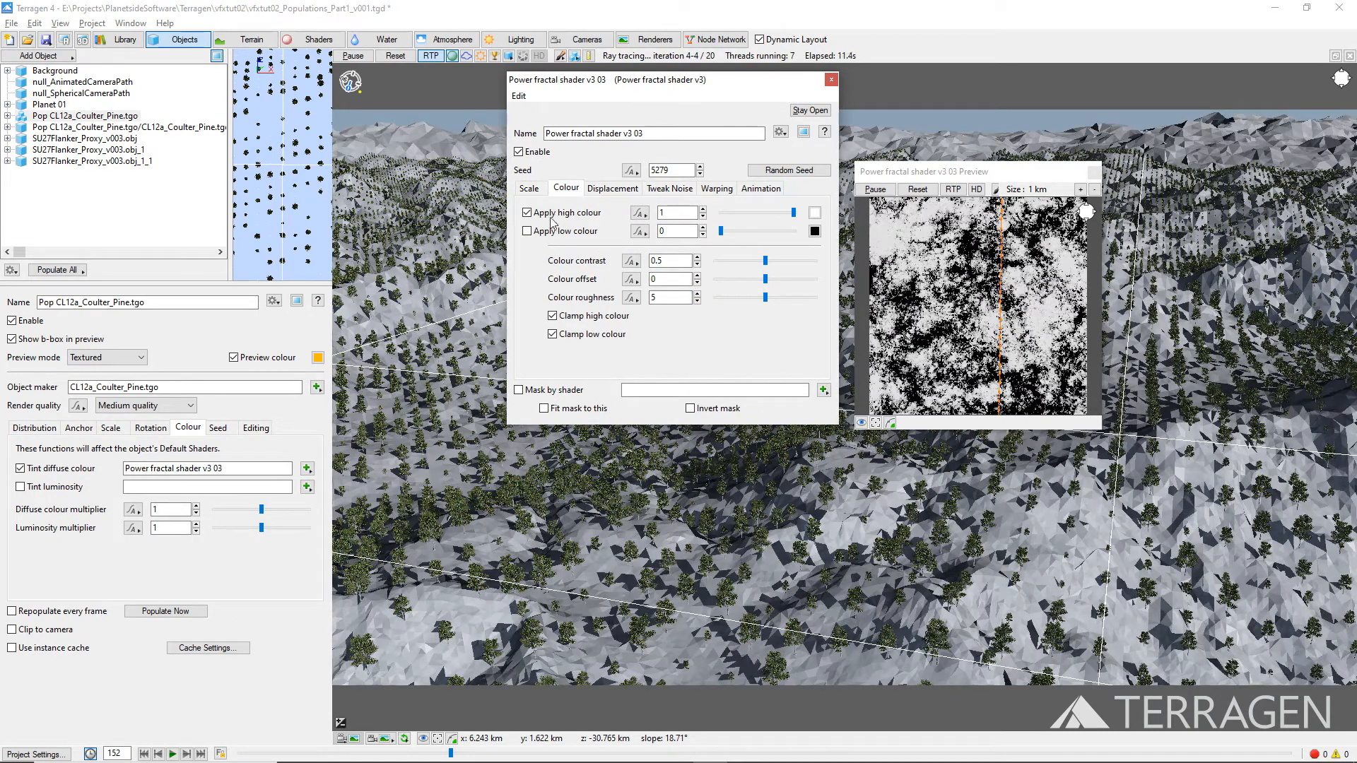
{"action": "left_click", "coordinate": [527, 230]}
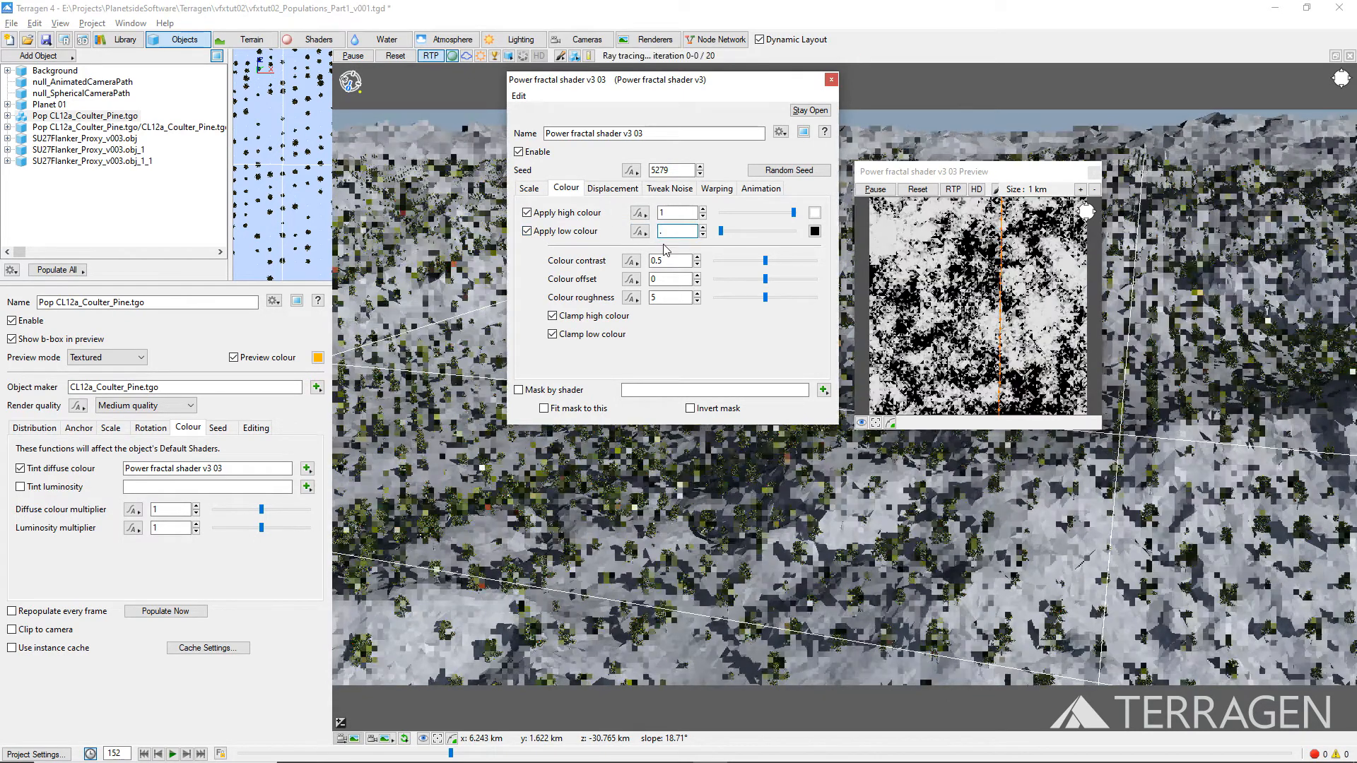
{"action": "type", "text": ".8"}
{"action": "left_click", "coordinate": [671, 261]}
{"action": "type", "text": "1"}
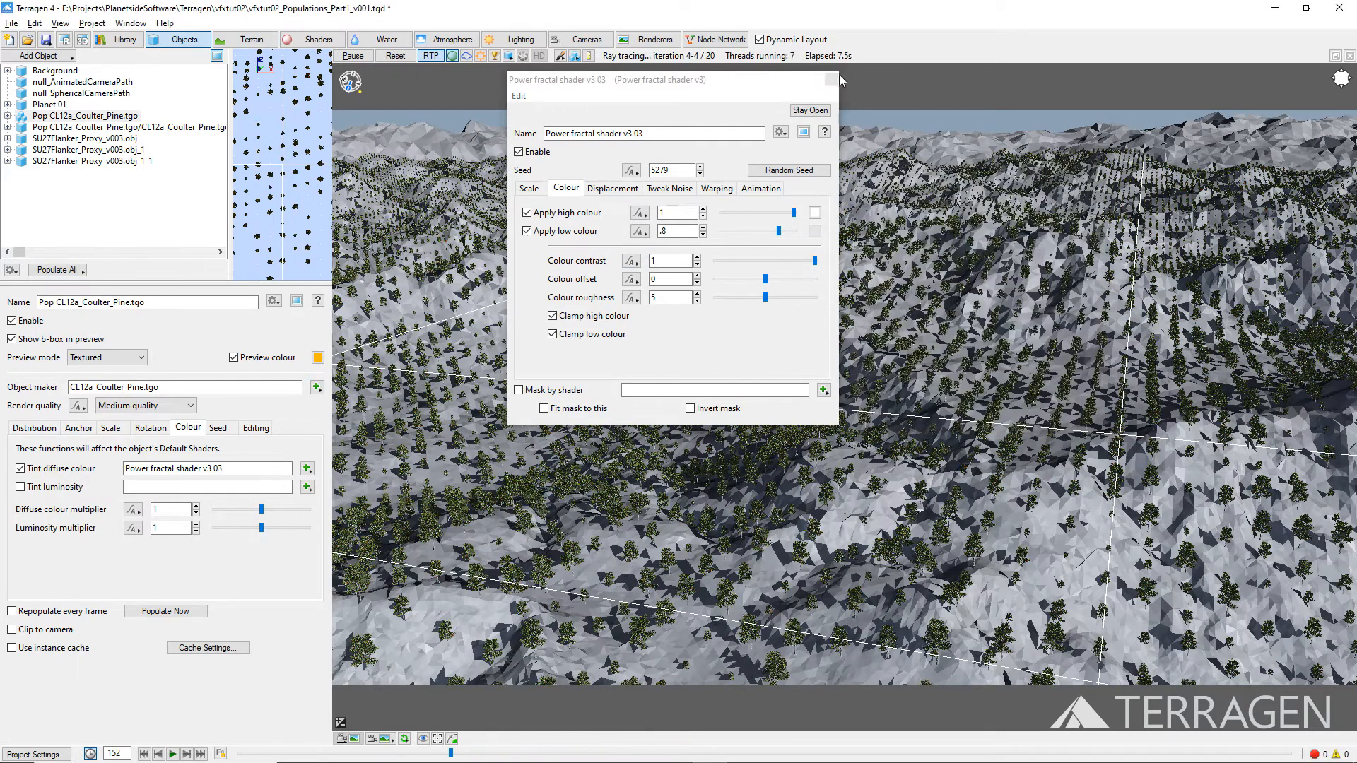
Close the fractal shader window and return to the population's Distribution settings.
{"action": "left_click", "coordinate": [839, 79]}
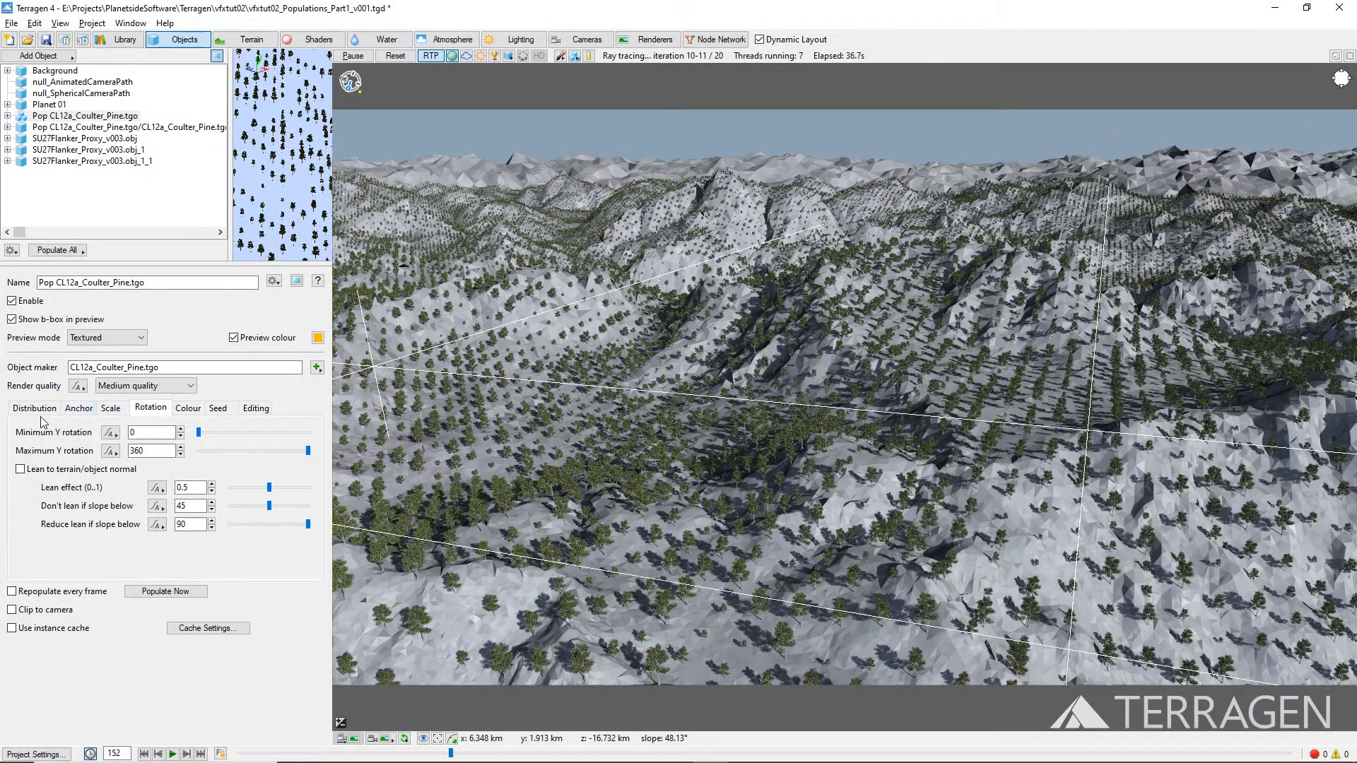
{"action": "left_click", "coordinate": [34, 407]}
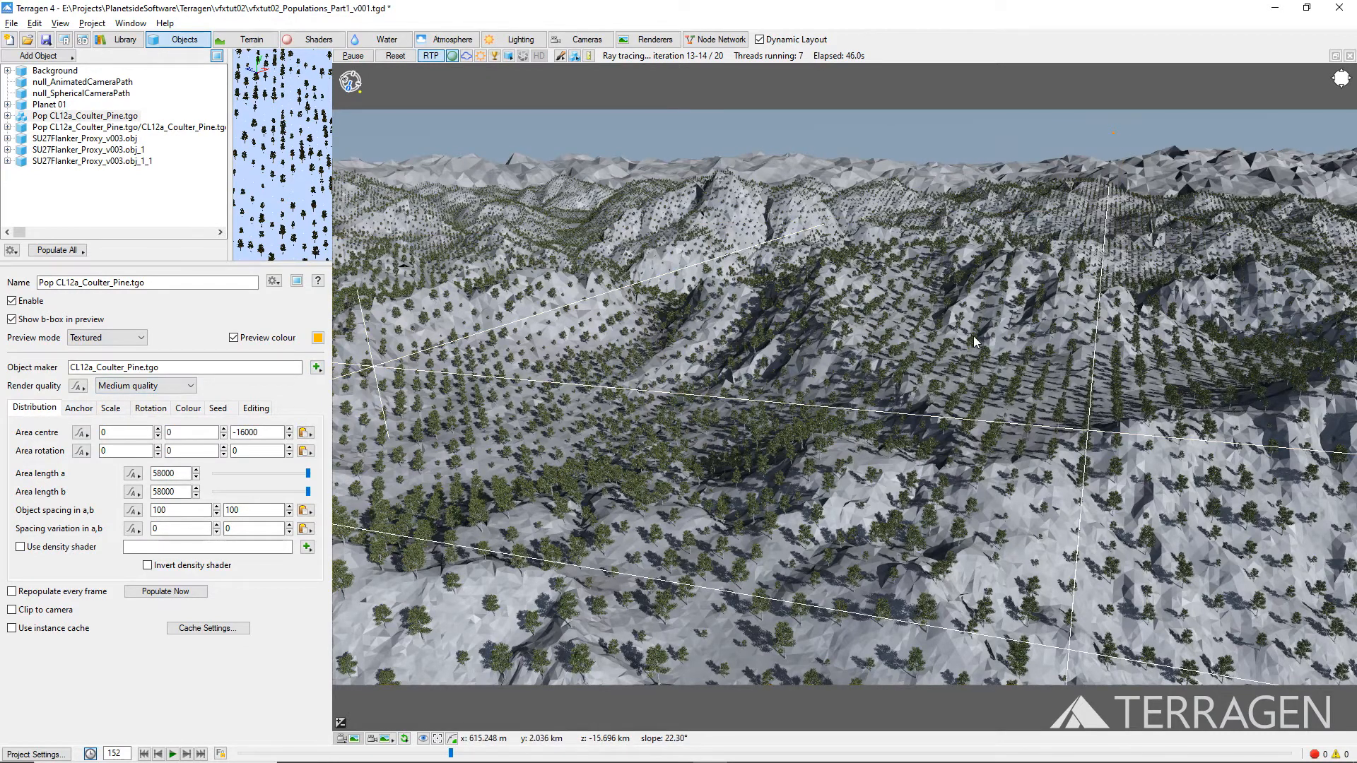
{"action": "mouse_move", "coordinate": [1011, 297]}
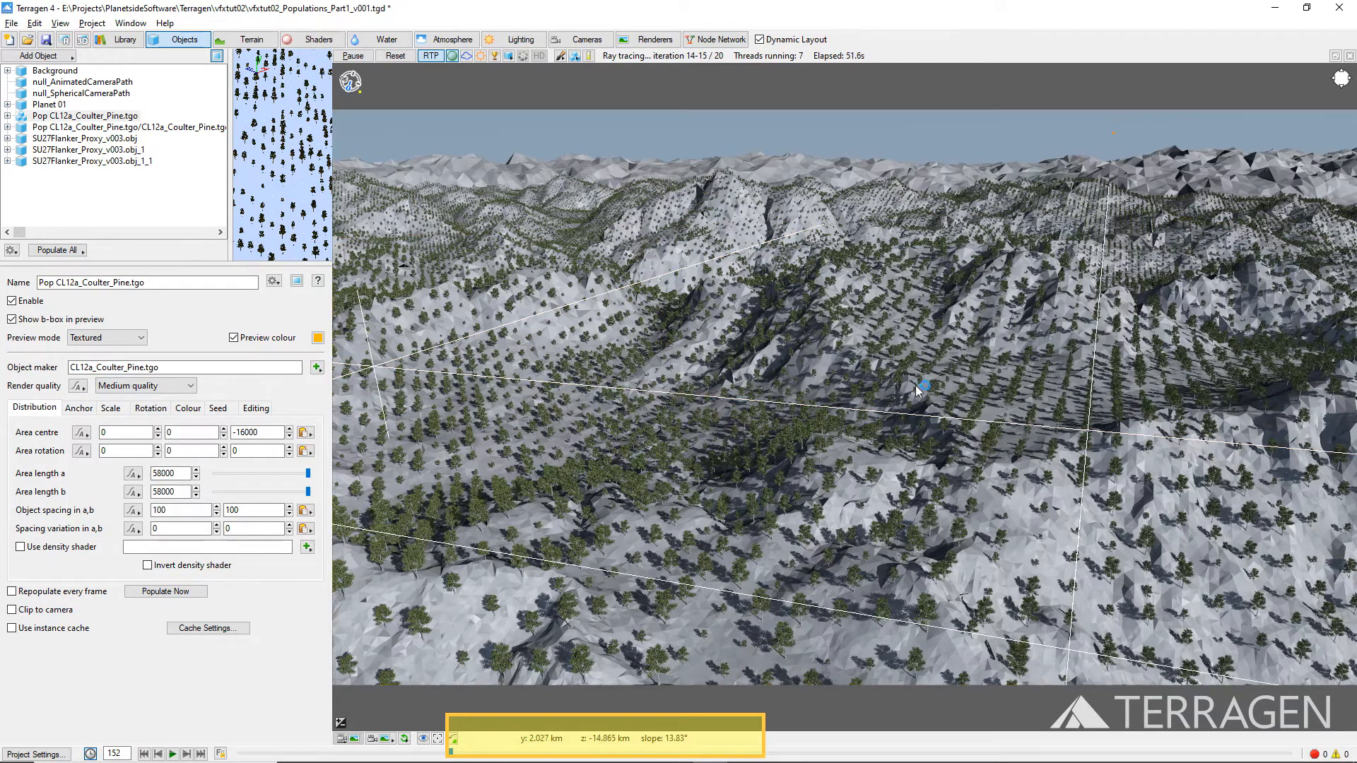
{"action": "mouse_move", "coordinate": [888, 401]}
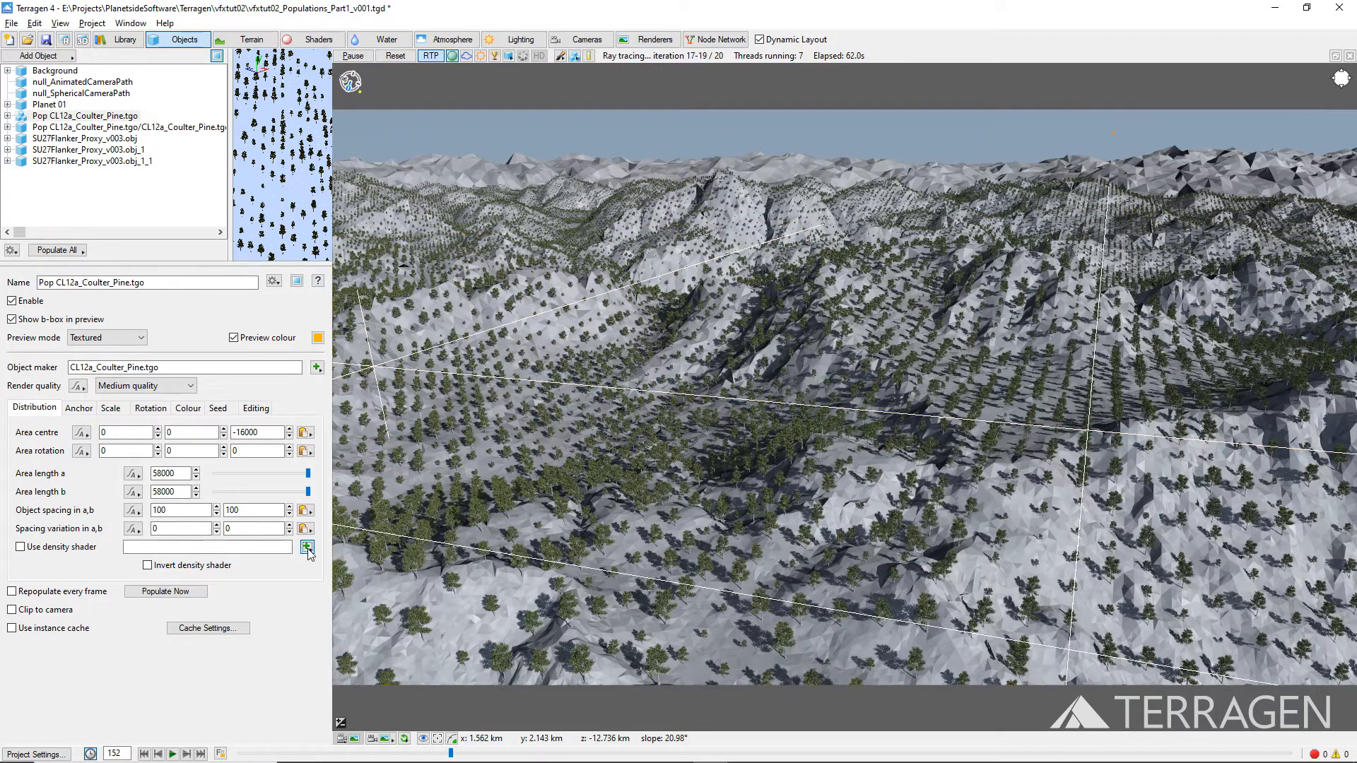
Create a new Distribution shader v4 as the pine population's density shader and go to its settings.
{"action": "left_click", "coordinate": [306, 547]}
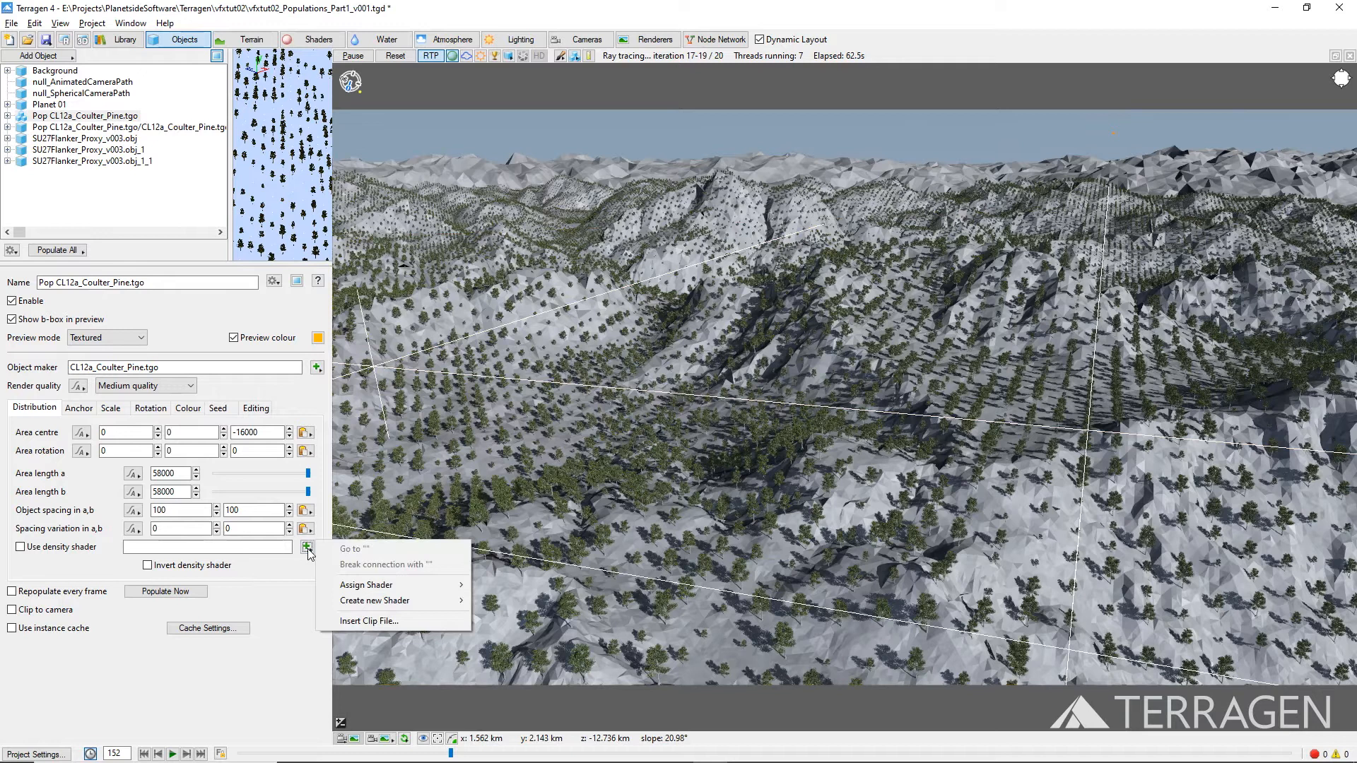
{"action": "left_click", "coordinate": [375, 600]}
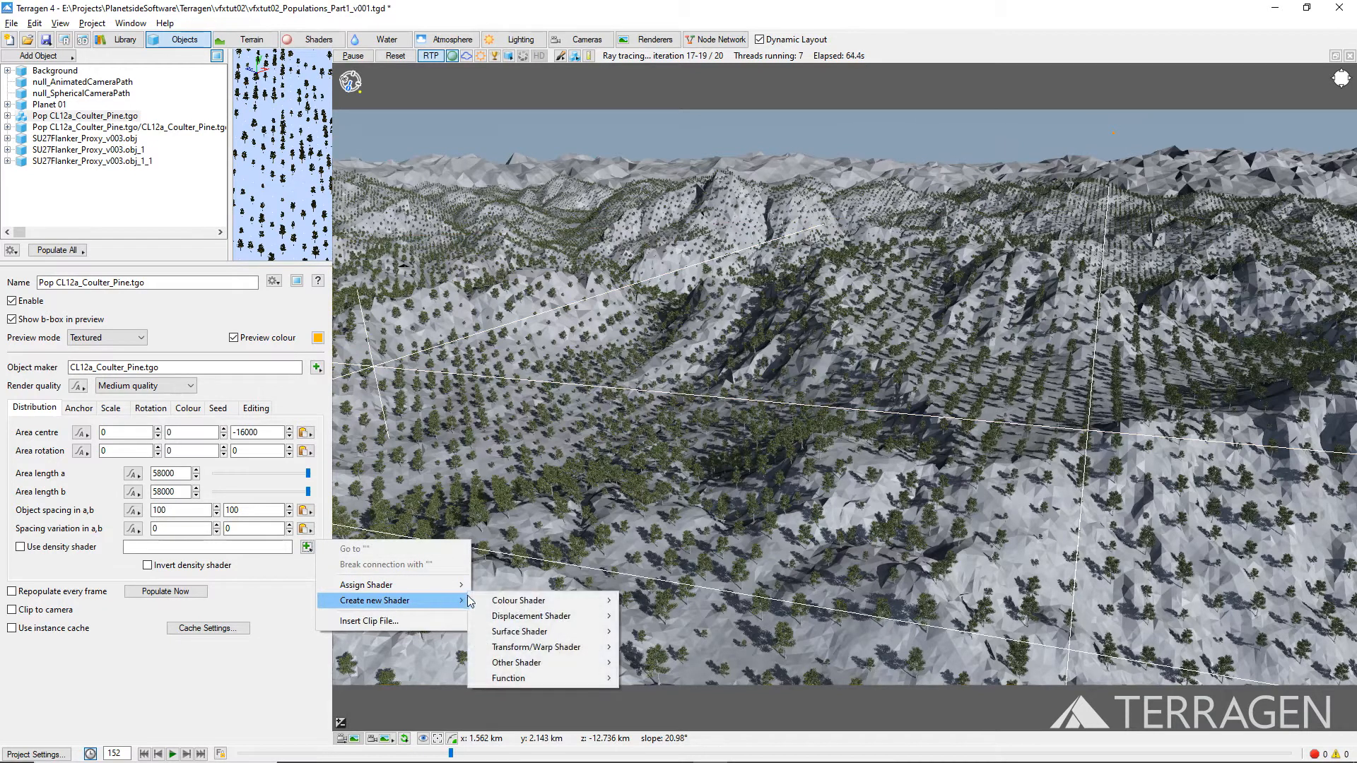
{"action": "left_click", "coordinate": [518, 599]}
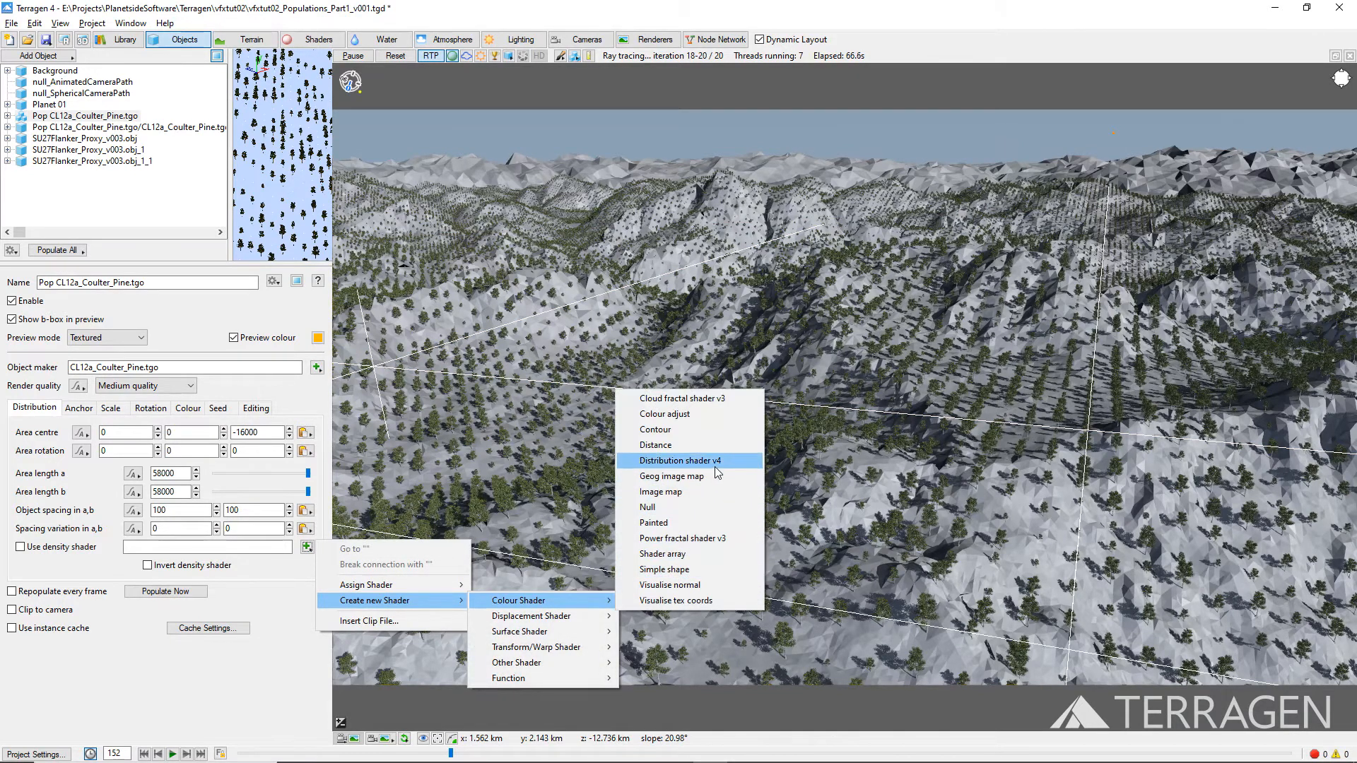
{"action": "left_click", "coordinate": [683, 459]}
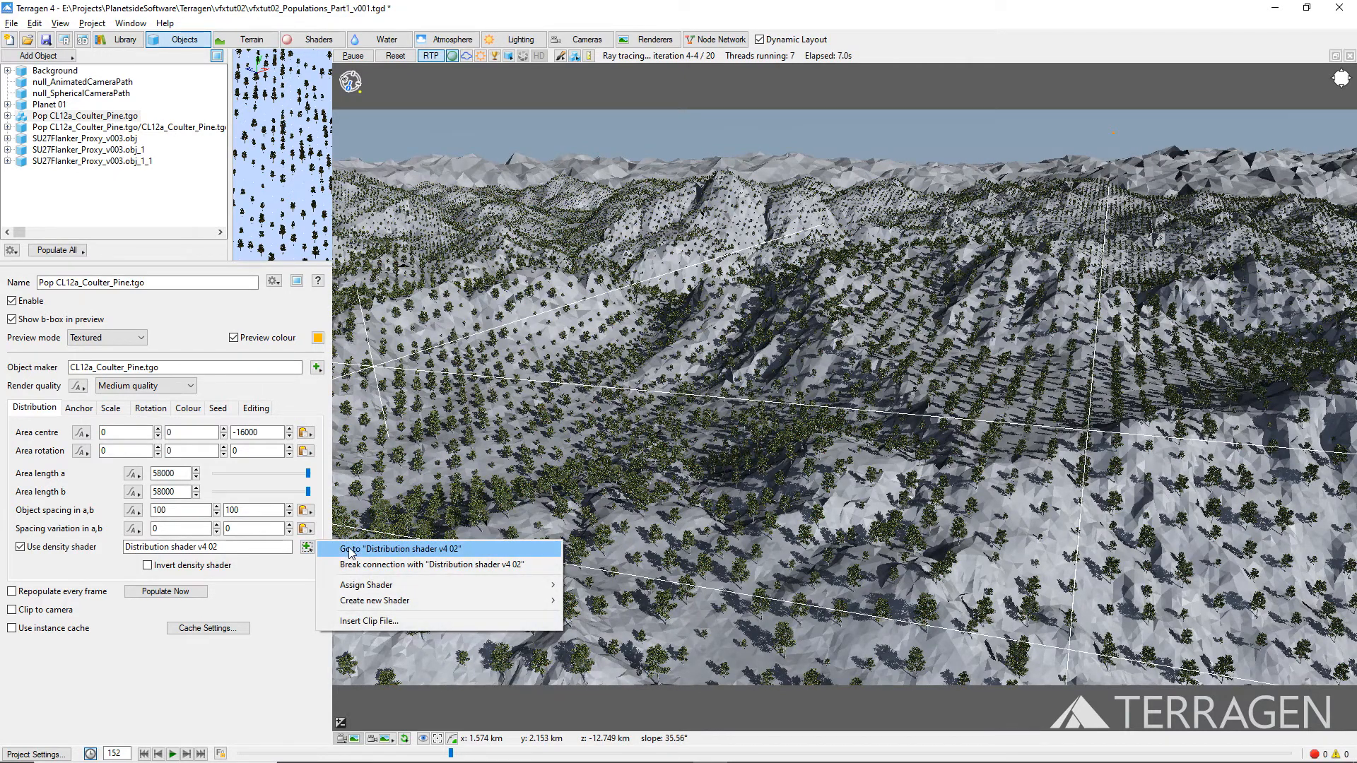
{"action": "left_click", "coordinate": [396, 549]}
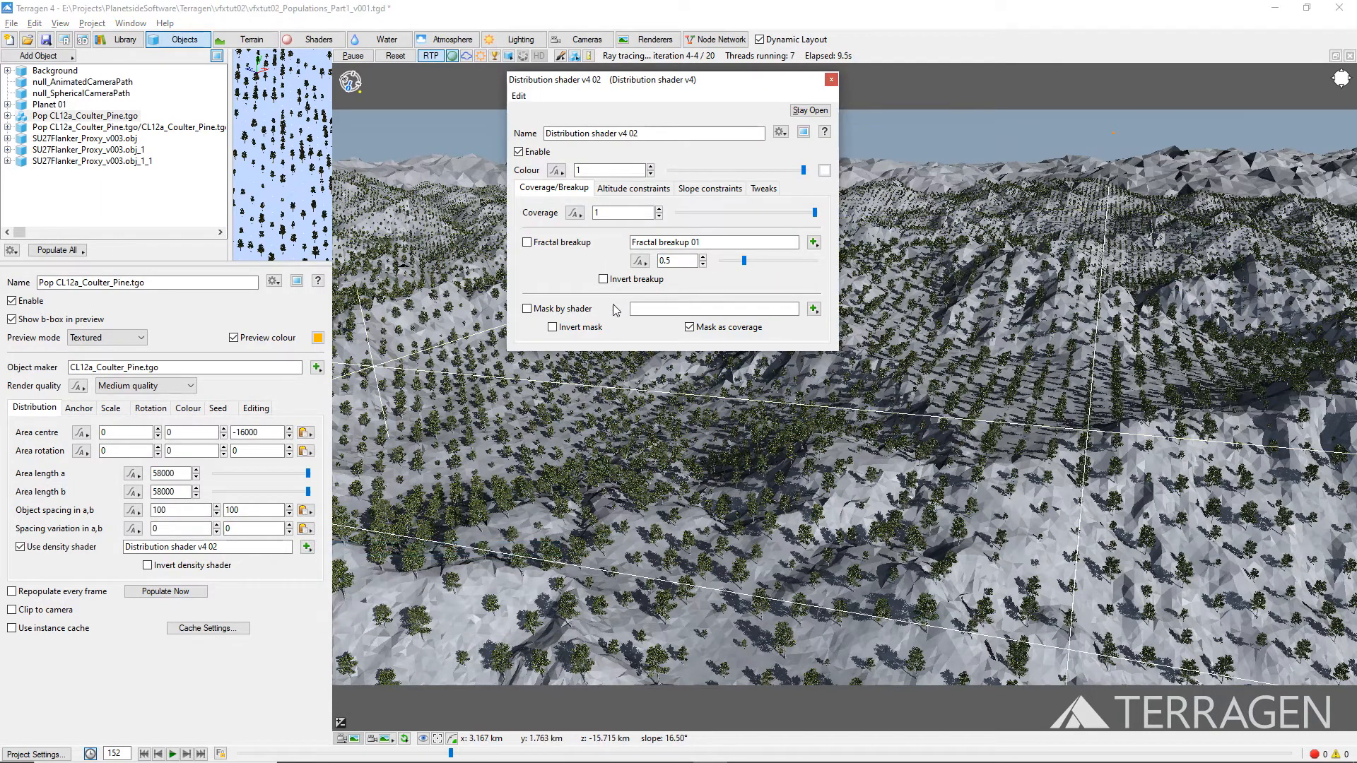
Under Altitude constraints, limit minimum altitude to 1900 with fuzzy zone 0, then close the shader.
{"action": "left_click", "coordinate": [634, 188]}
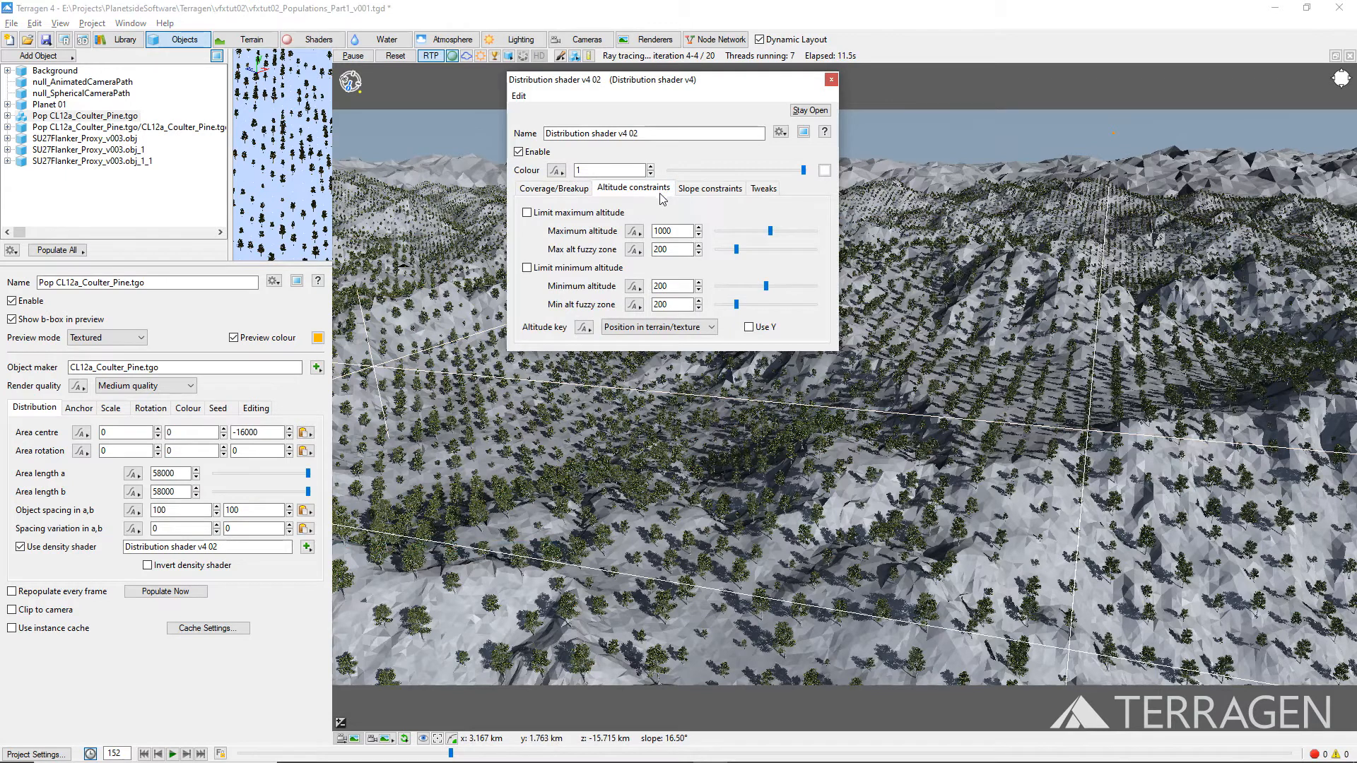
{"action": "left_click", "coordinate": [527, 268]}
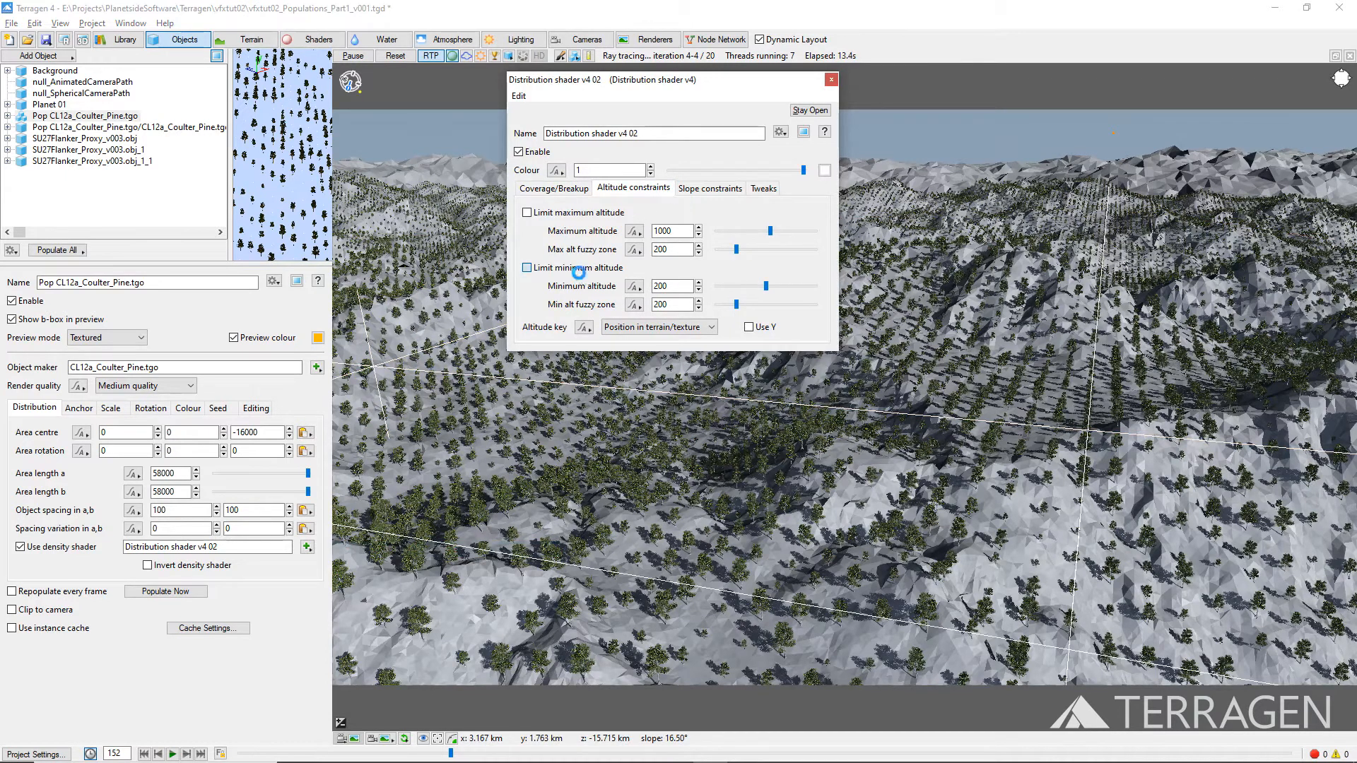
{"action": "left_click", "coordinate": [527, 267]}
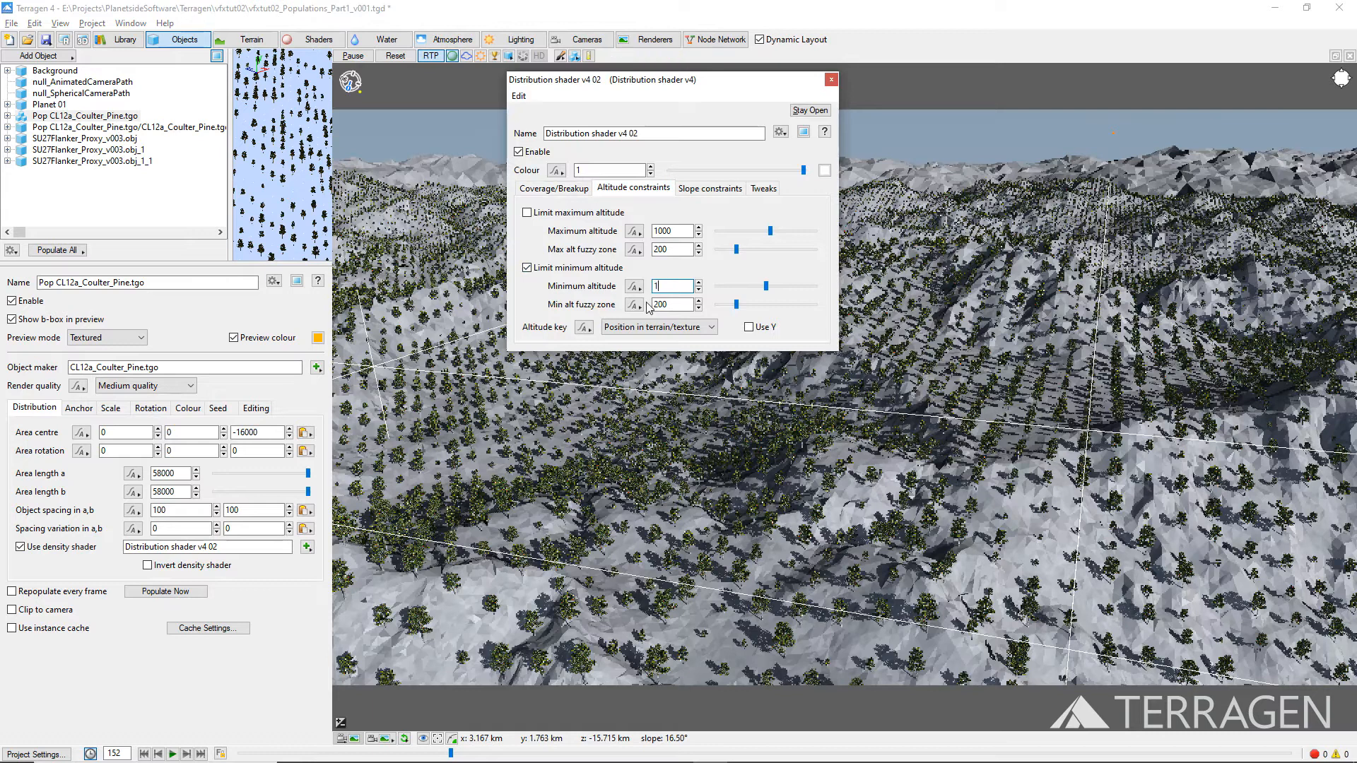
{"action": "type", "text": "1900"}
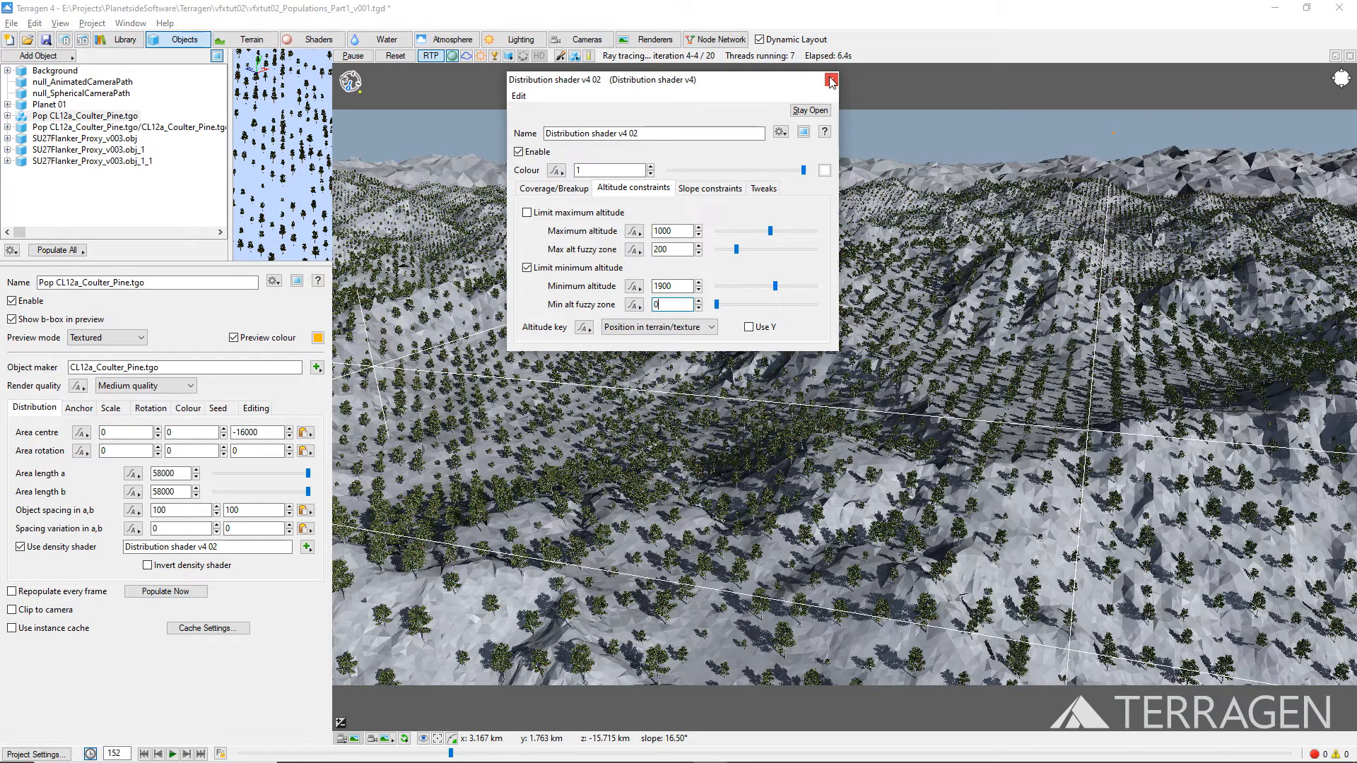
{"action": "left_click", "coordinate": [830, 80]}
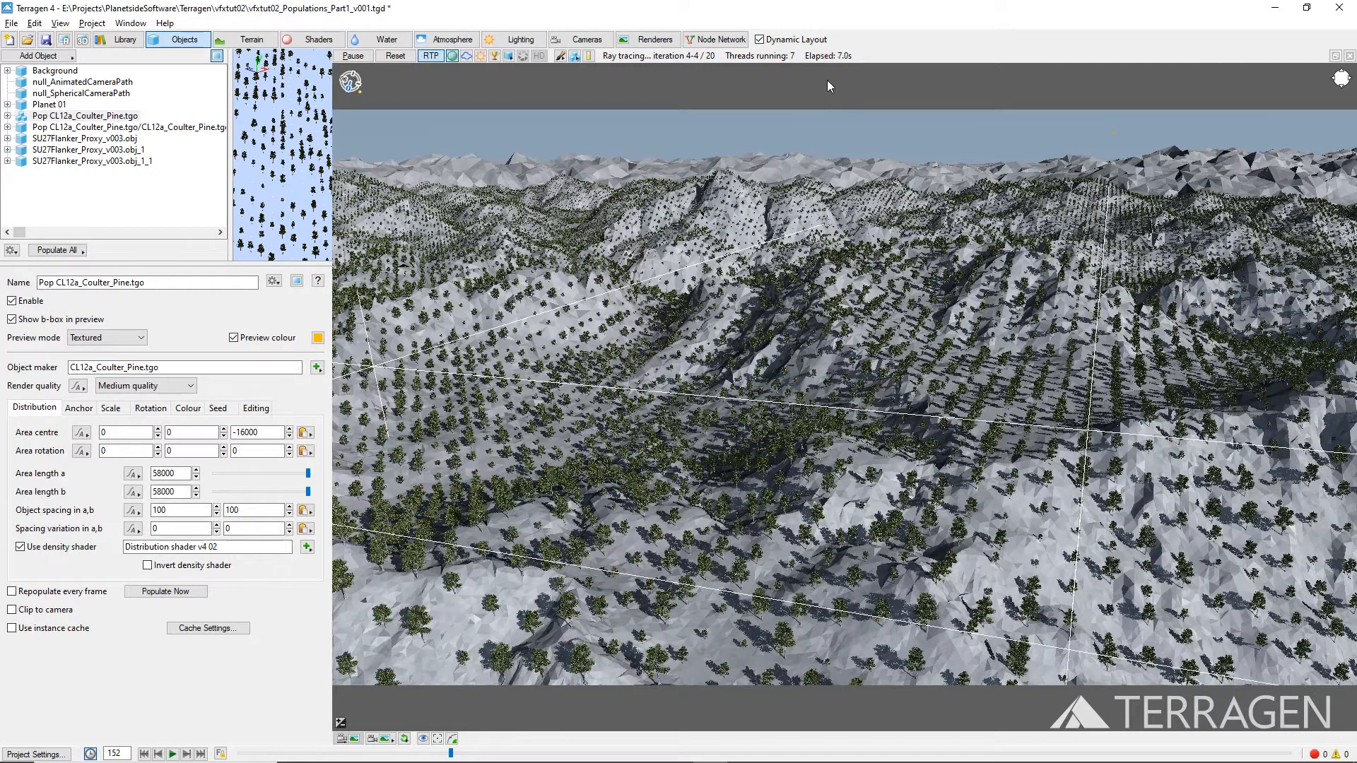
Repopulate the Coulter Pines with the altitude limit, then enable Invert density shader.
{"action": "left_click", "coordinate": [164, 591]}
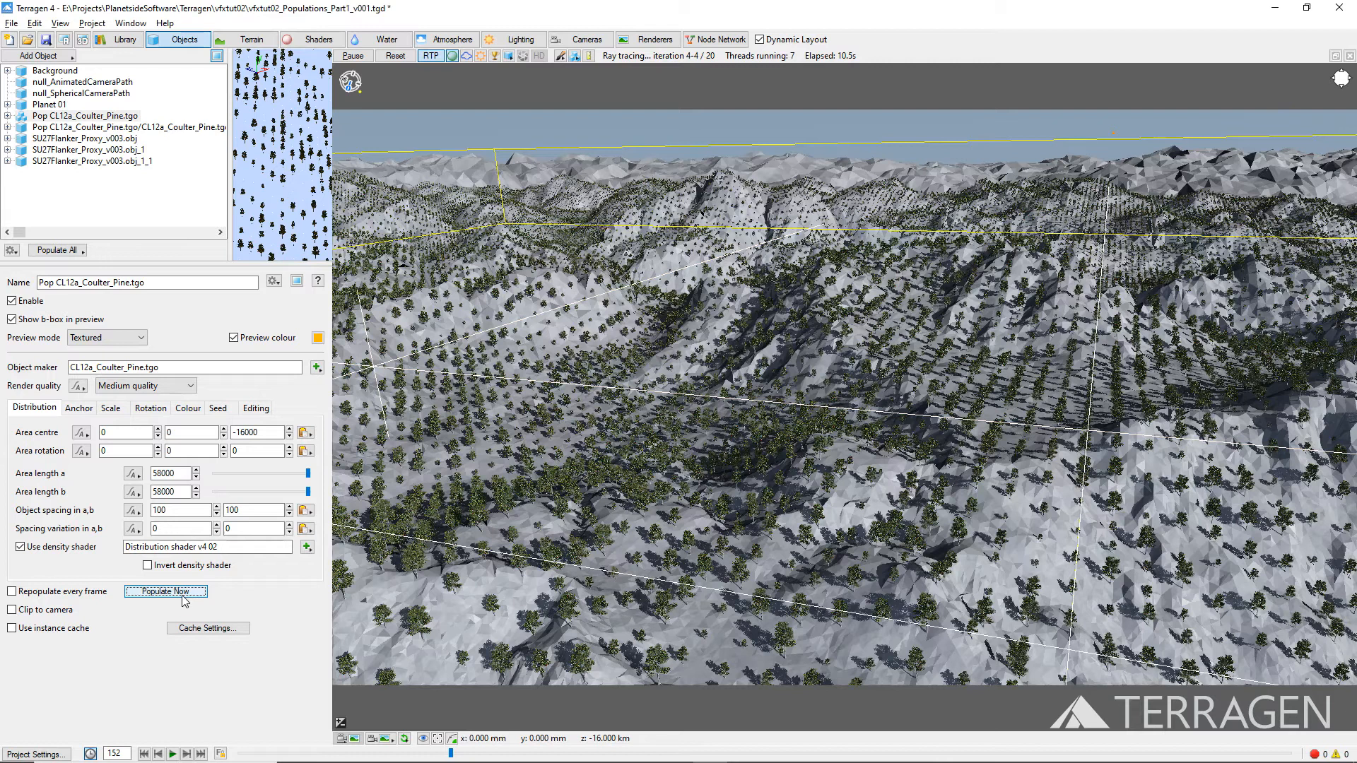
{"action": "left_click", "coordinate": [164, 591]}
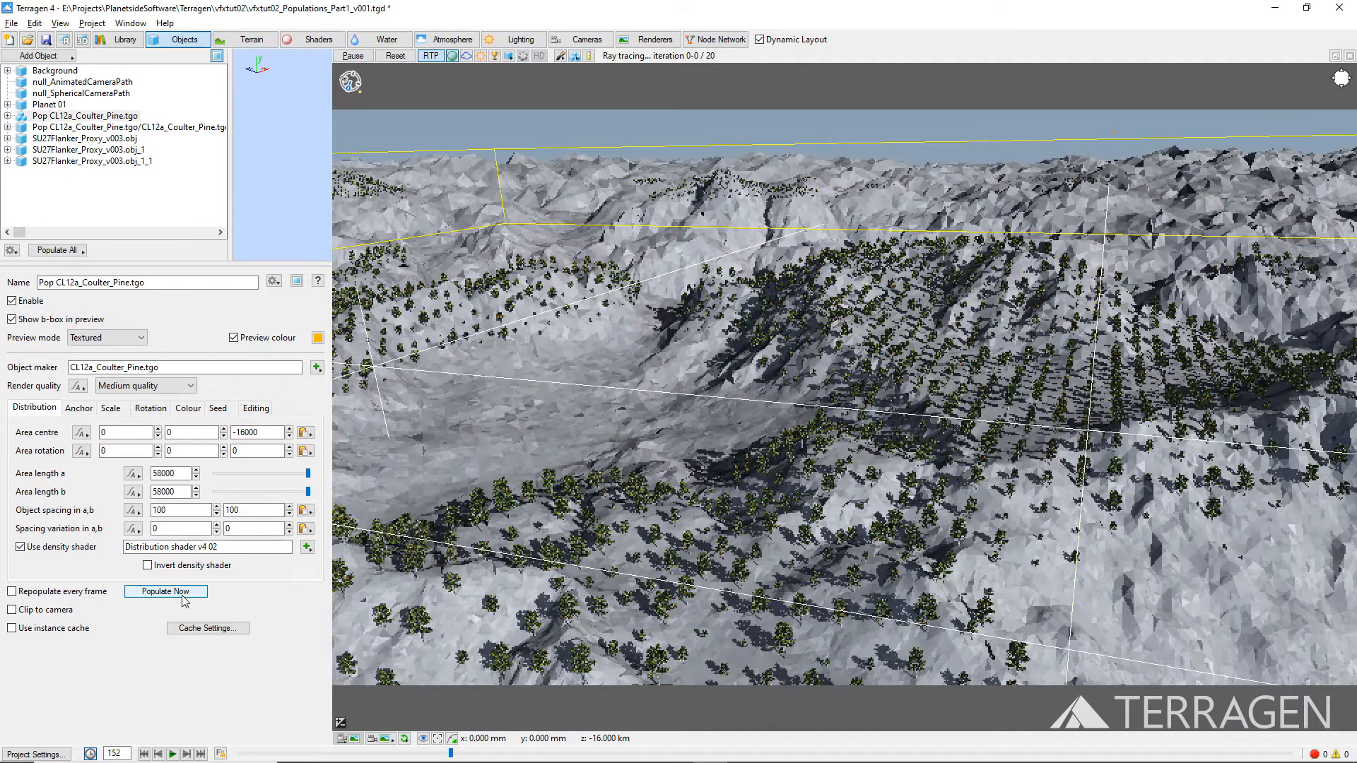
{"action": "left_click", "coordinate": [164, 591]}
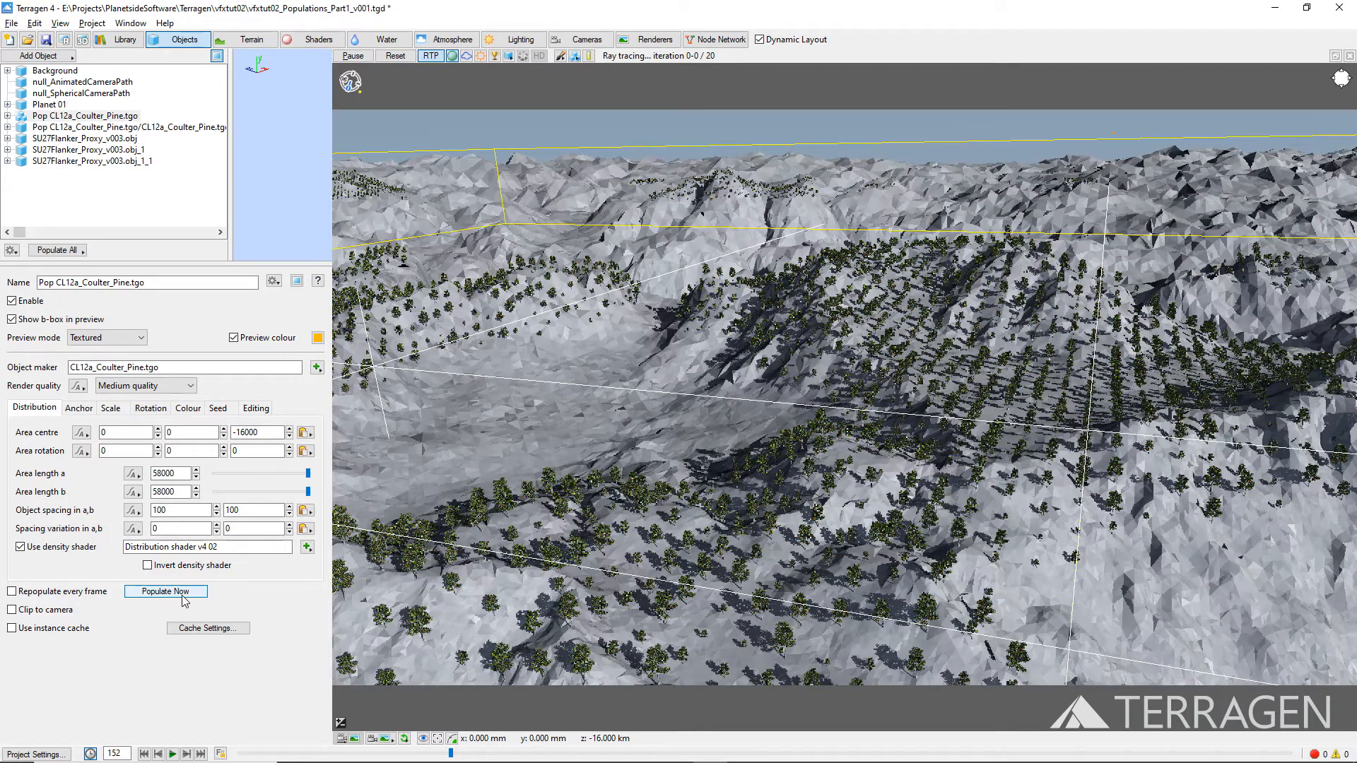
{"action": "left_click", "coordinate": [164, 591]}
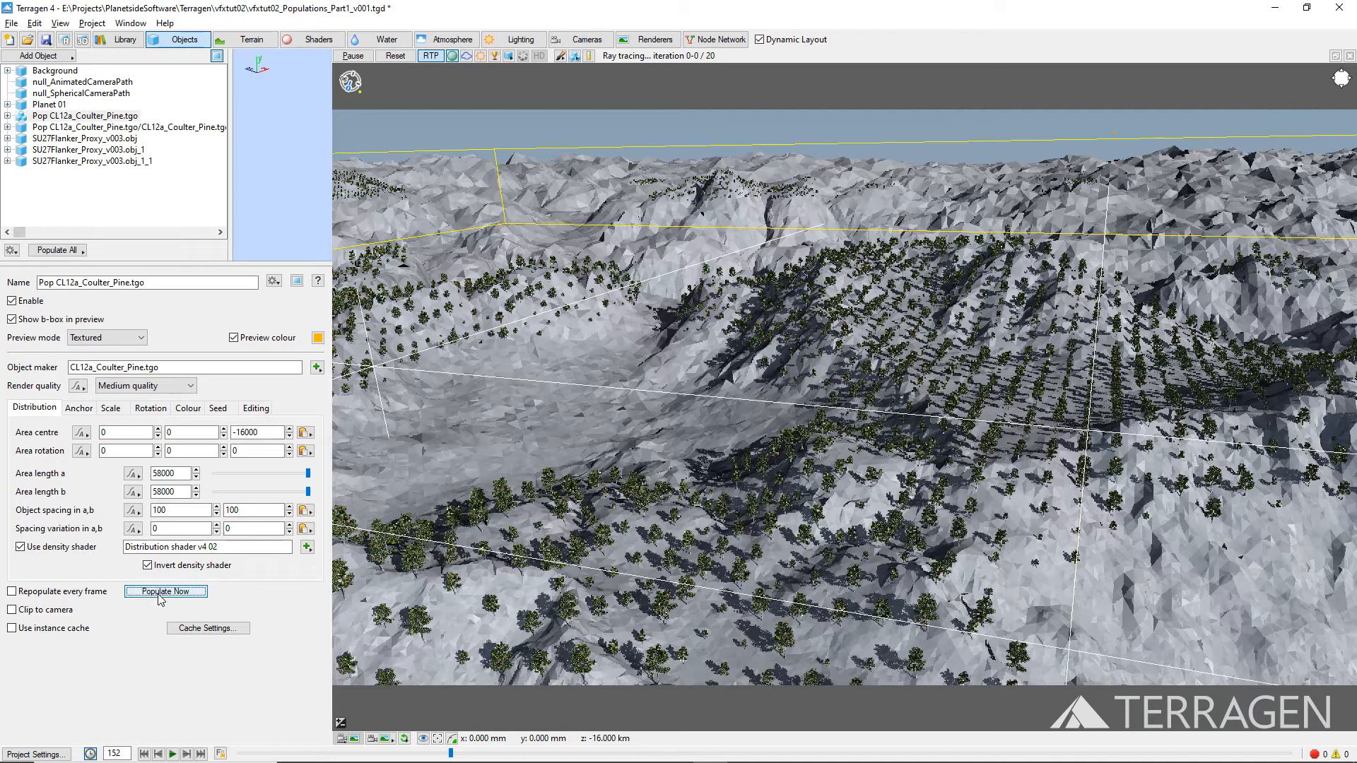
Repopulate with the inverted mask so pines cover the lower ground and leave high slopes bare.
{"action": "left_click", "coordinate": [164, 591]}
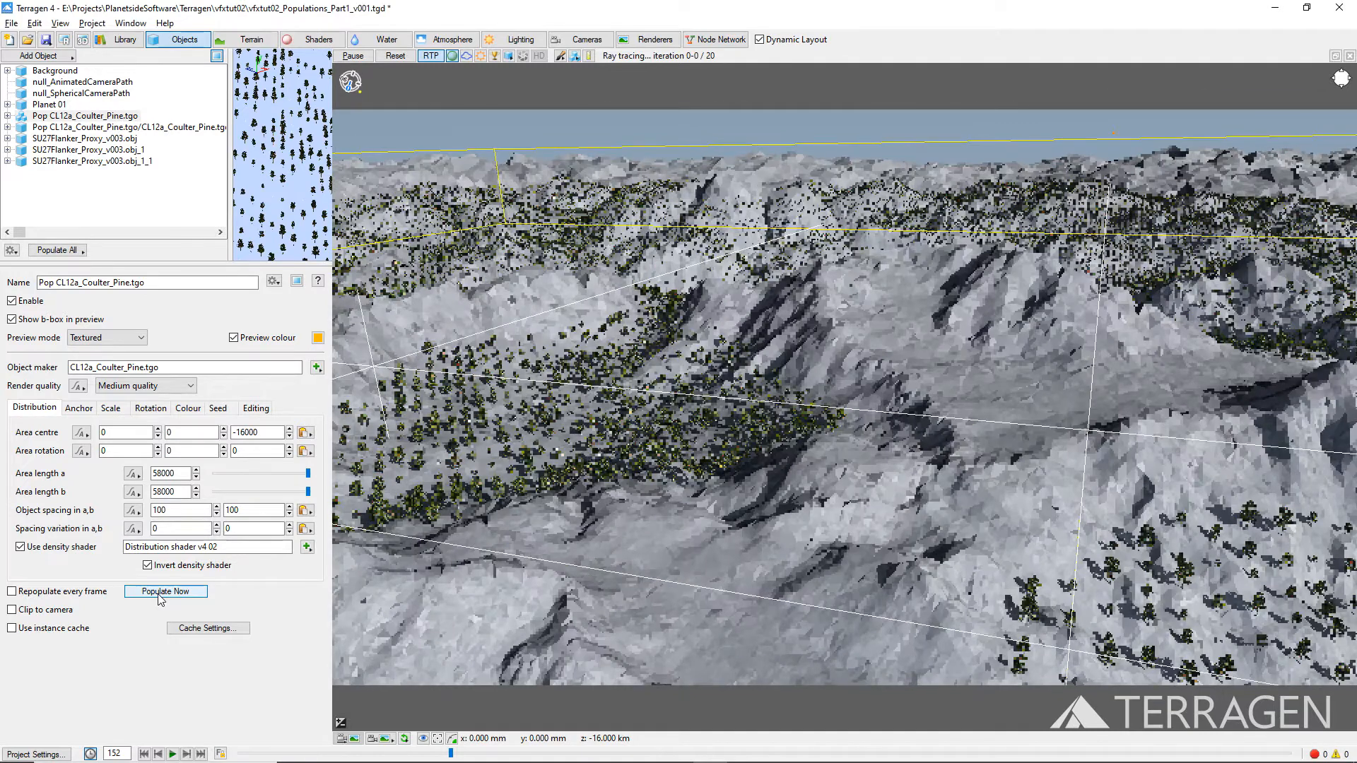
{"action": "left_click", "coordinate": [164, 591]}
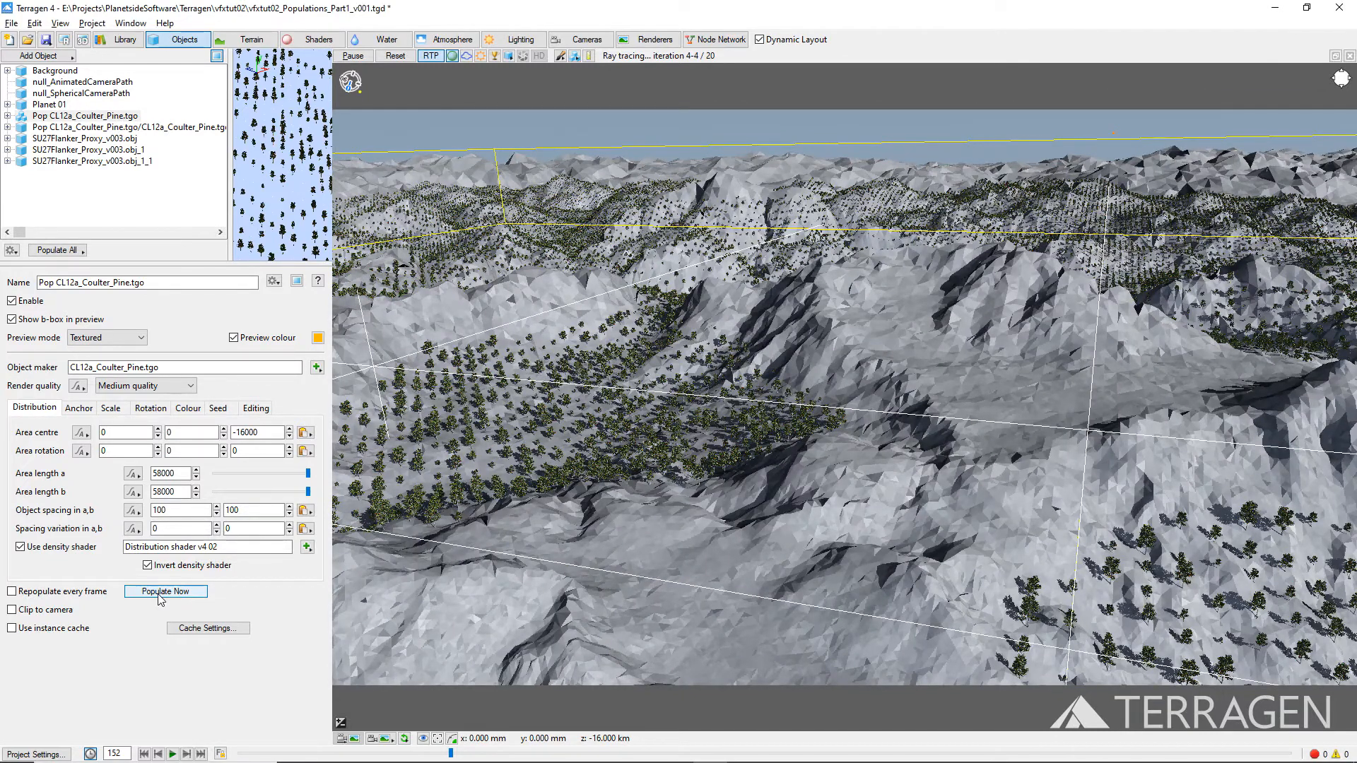
{"action": "left_click", "coordinate": [164, 591]}
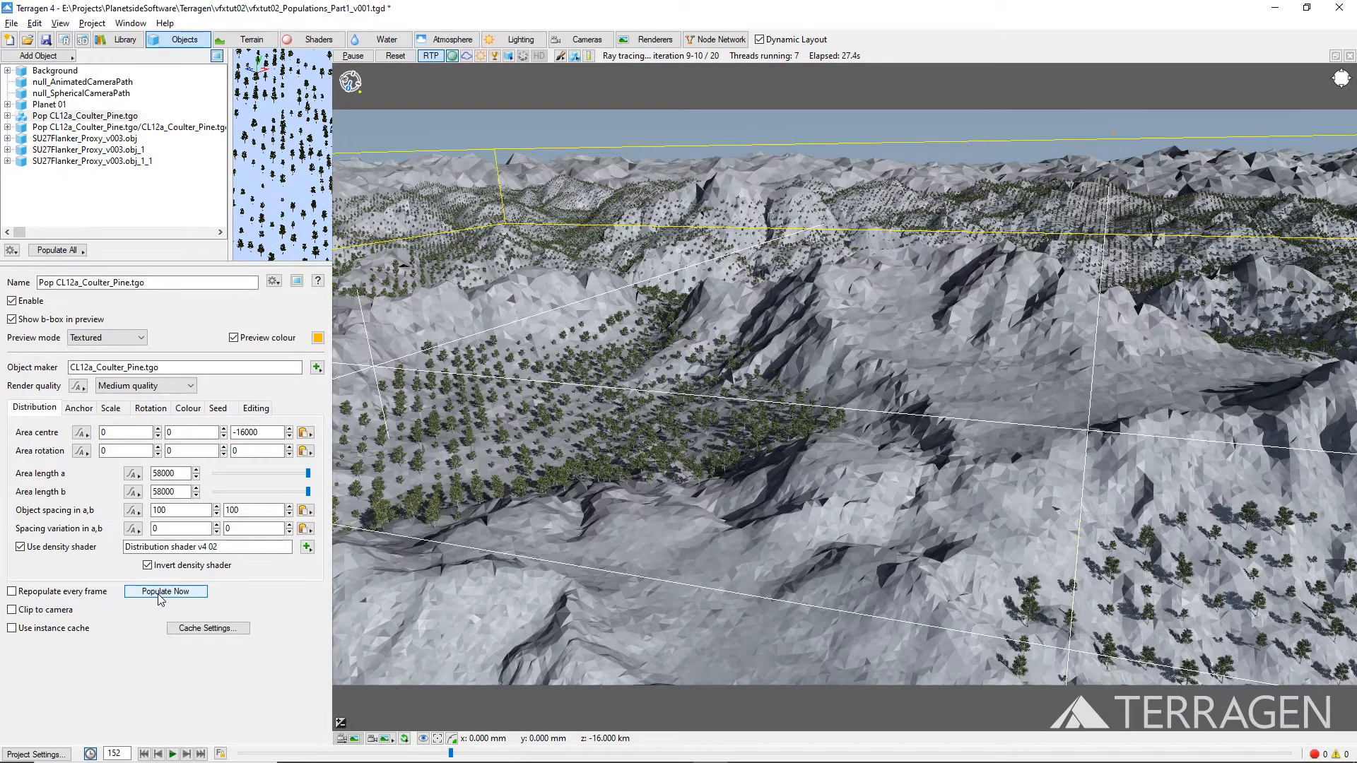
{"action": "left_click", "coordinate": [164, 591]}
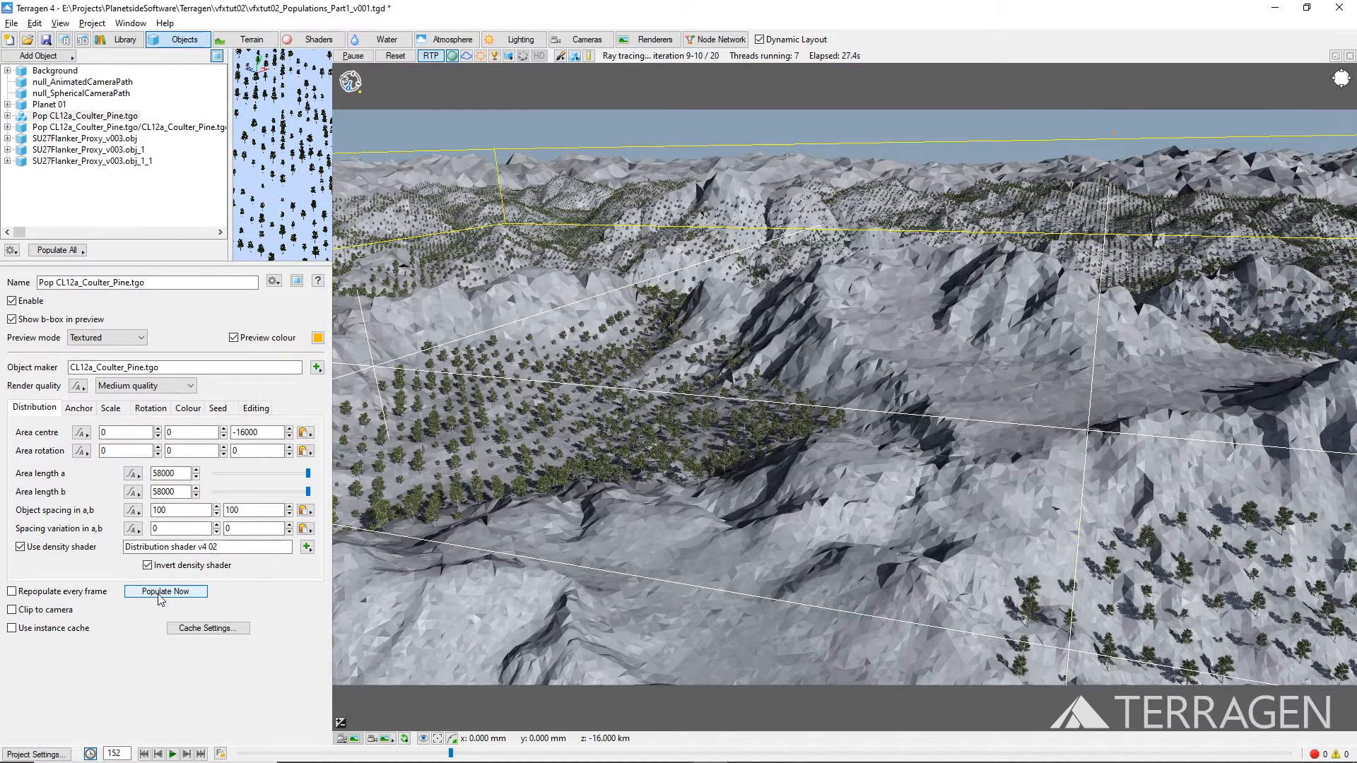
From the population's Cache Settings, start Save Cache to write a .pop instance cache.
{"action": "left_click", "coordinate": [164, 591]}
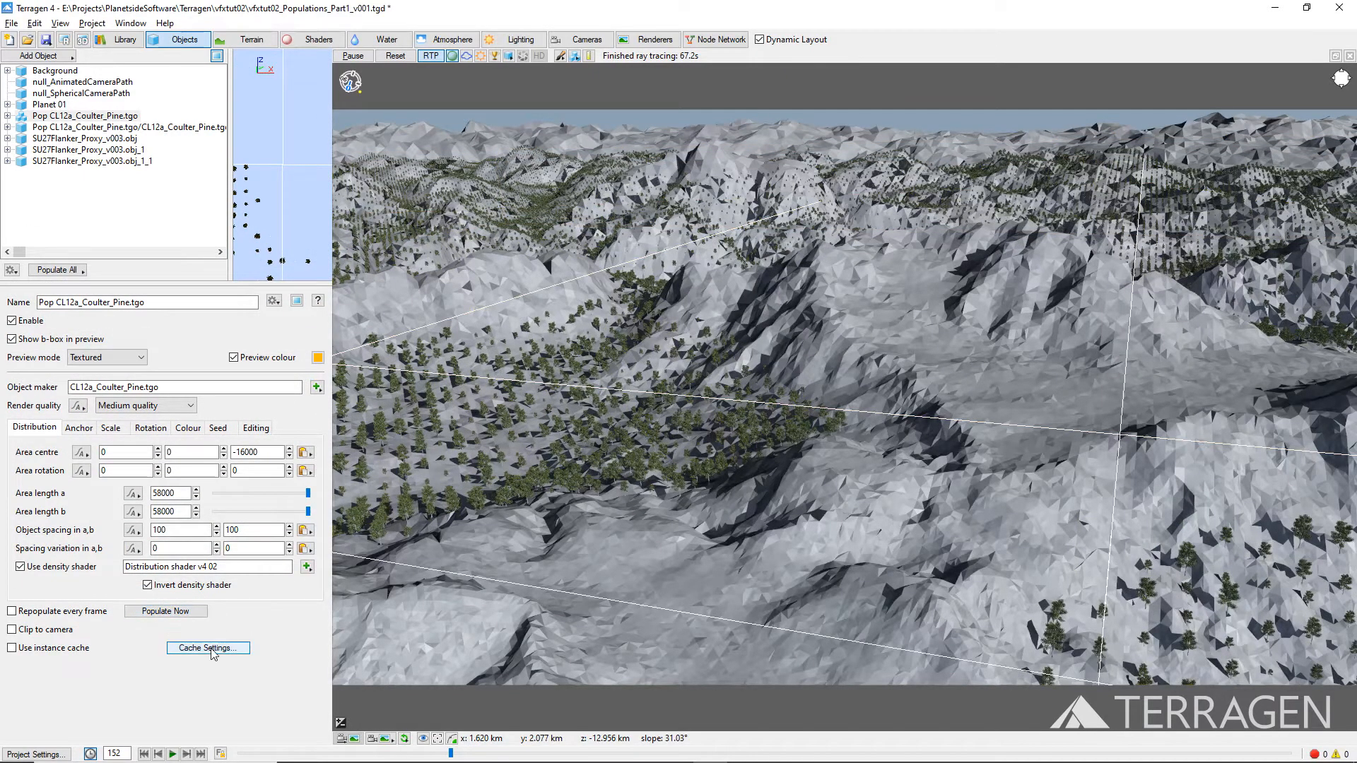
{"action": "left_click", "coordinate": [208, 648]}
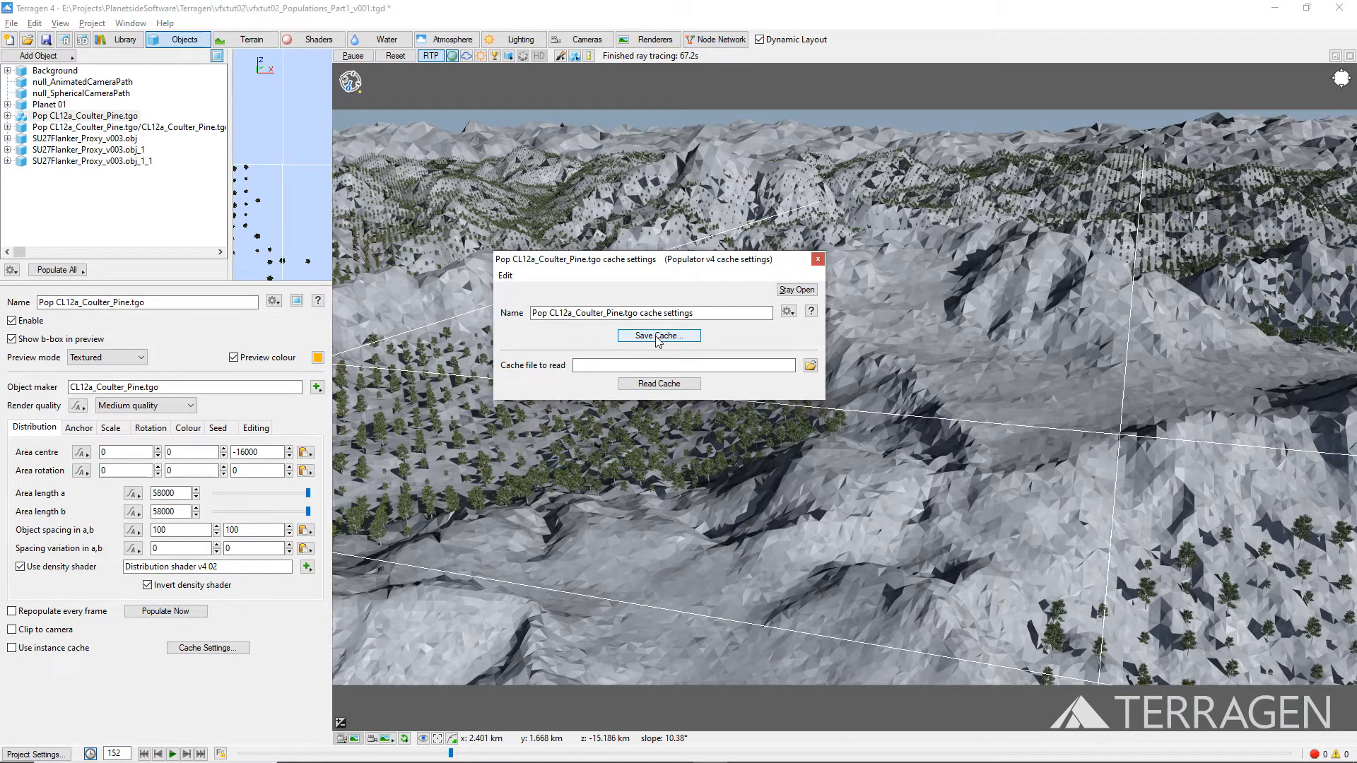
{"action": "left_click", "coordinate": [657, 337]}
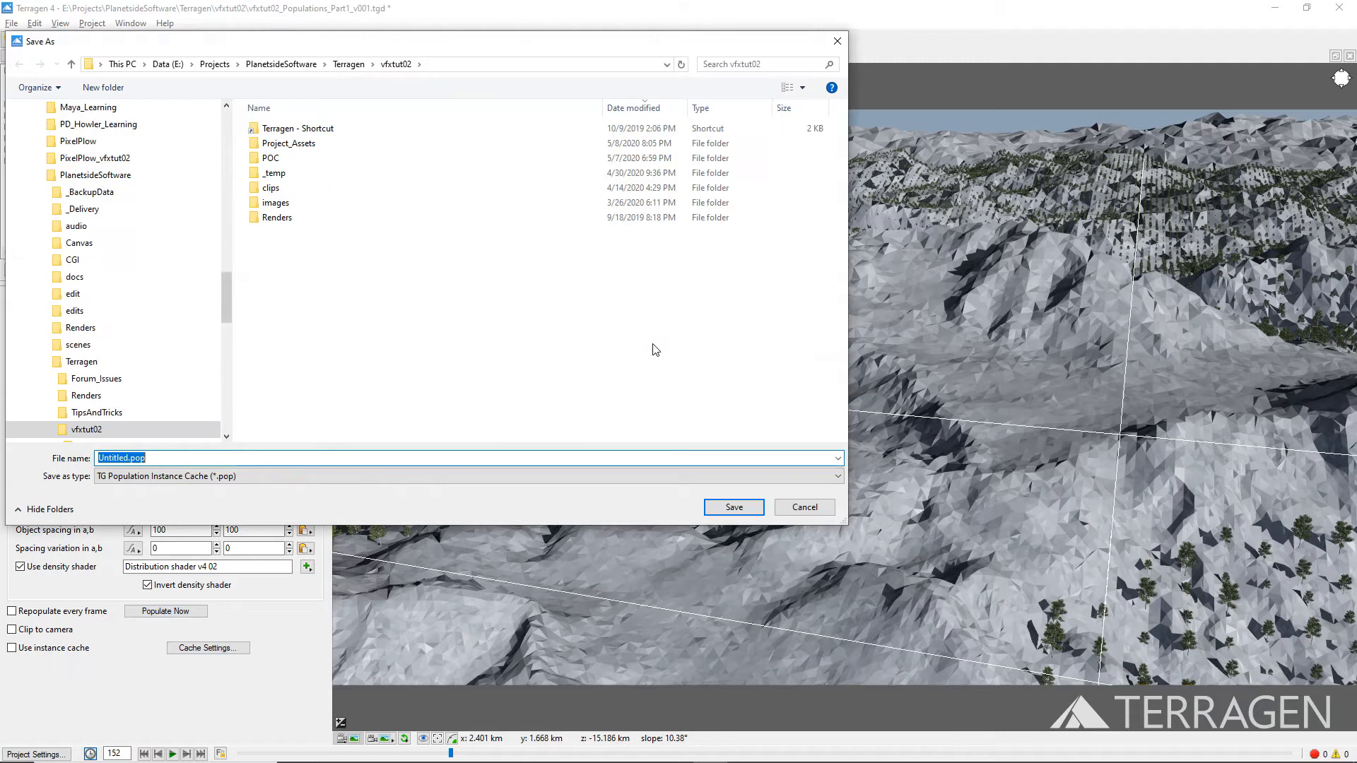
Save the cache as EvergreenPopulation_1.pop in Project_Assets and use it as the instance cache.
{"action": "left_click", "coordinate": [289, 142]}
{"action": "type", "text": "EvergreenPopulatio"}
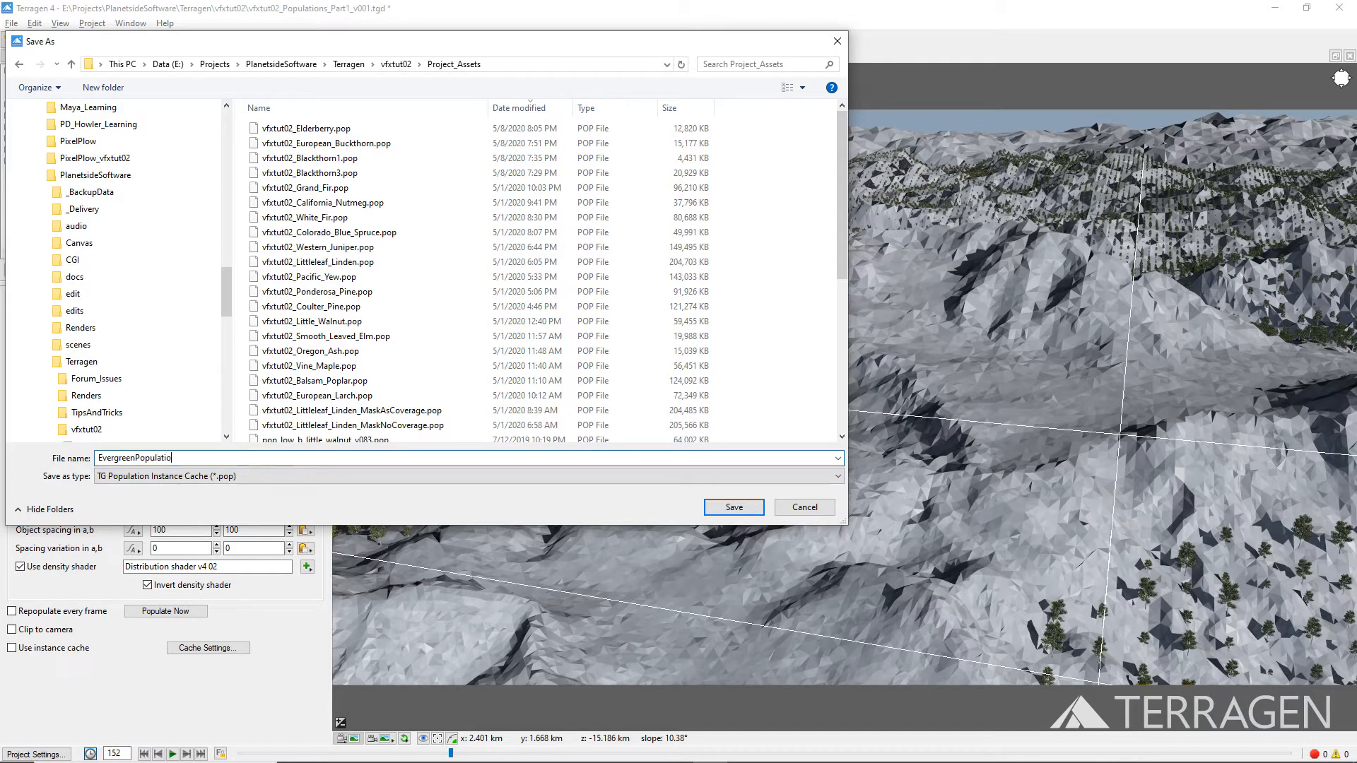
{"action": "type", "text": "n_1"}
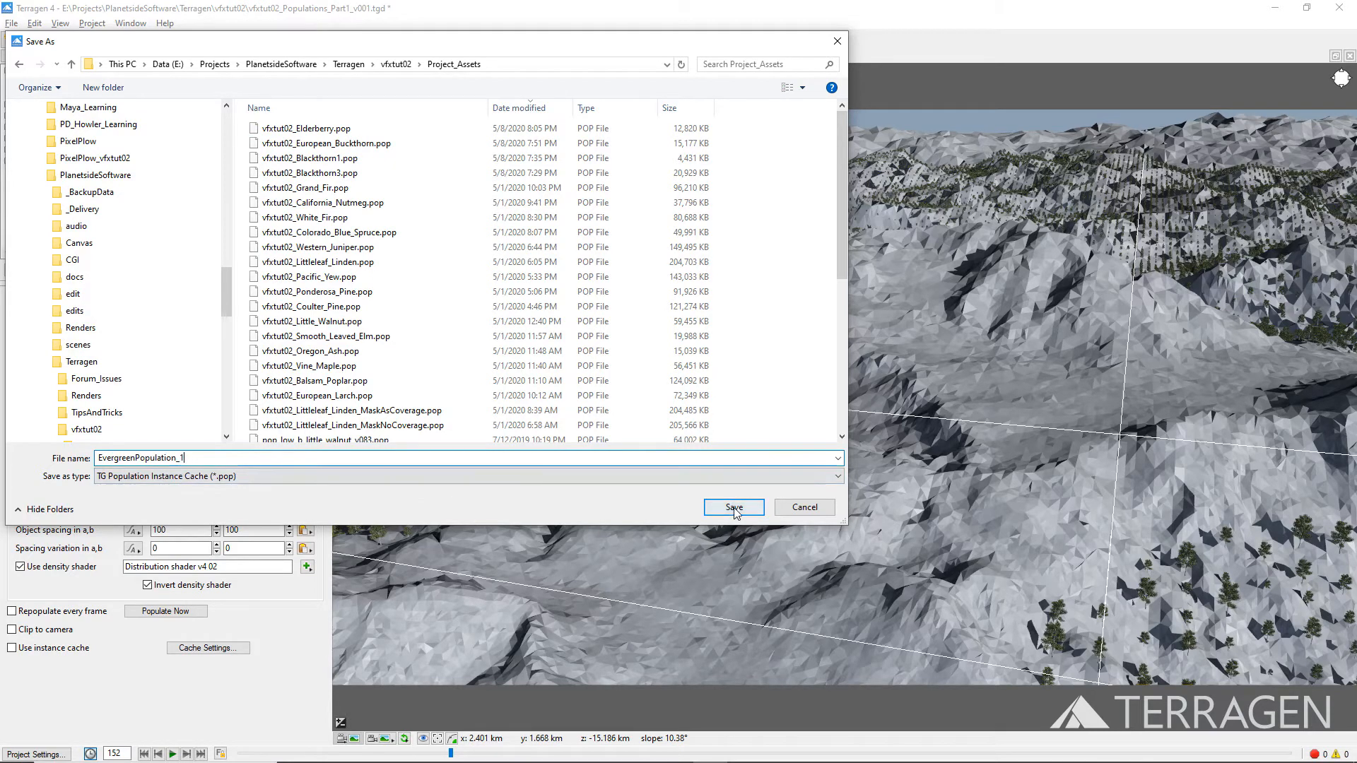
{"action": "left_click", "coordinate": [733, 508]}
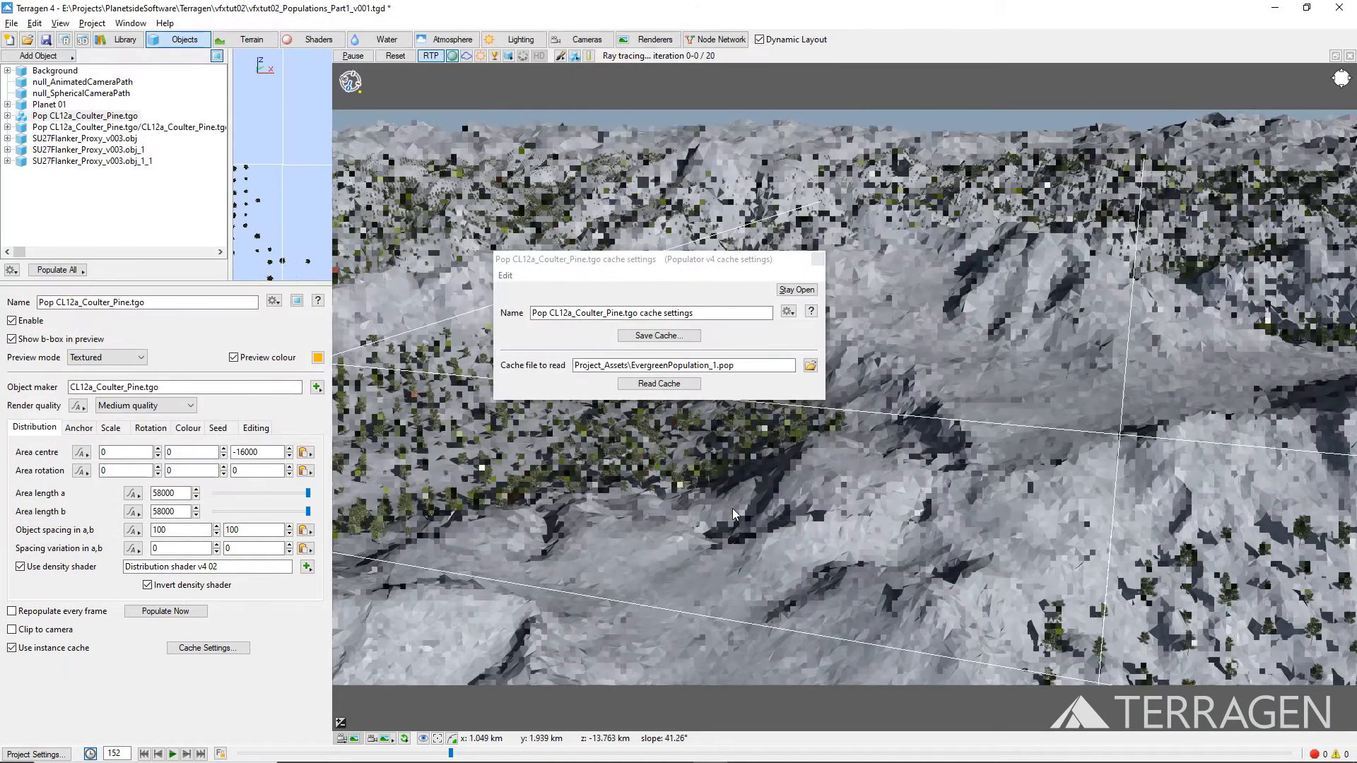
{"action": "left_click", "coordinate": [658, 383]}
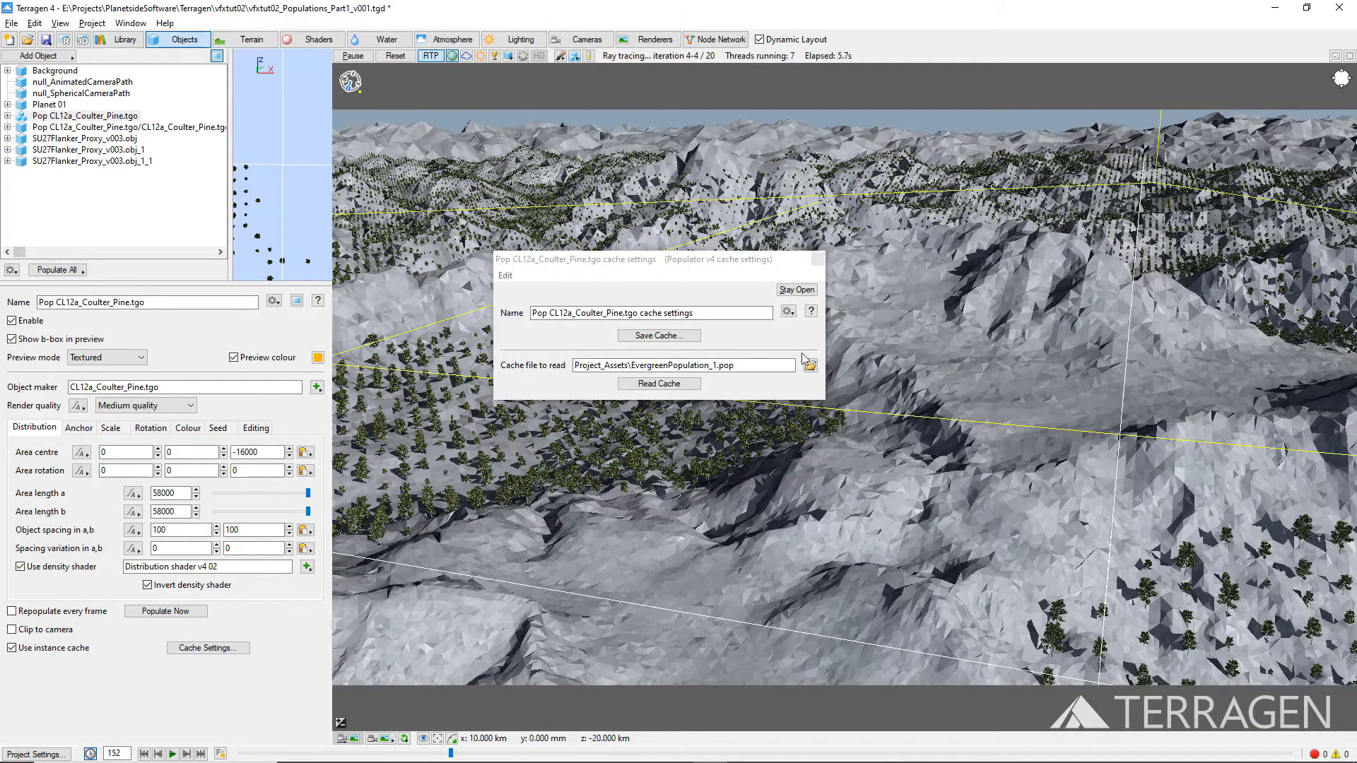